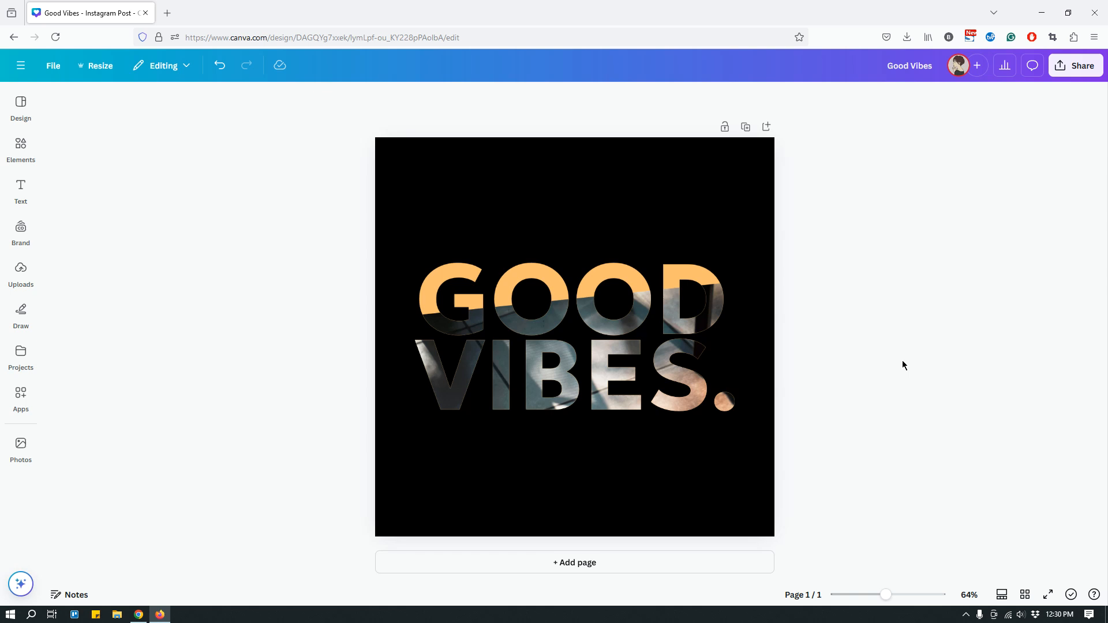
{"action": "mouse_move", "coordinate": [804, 246]}
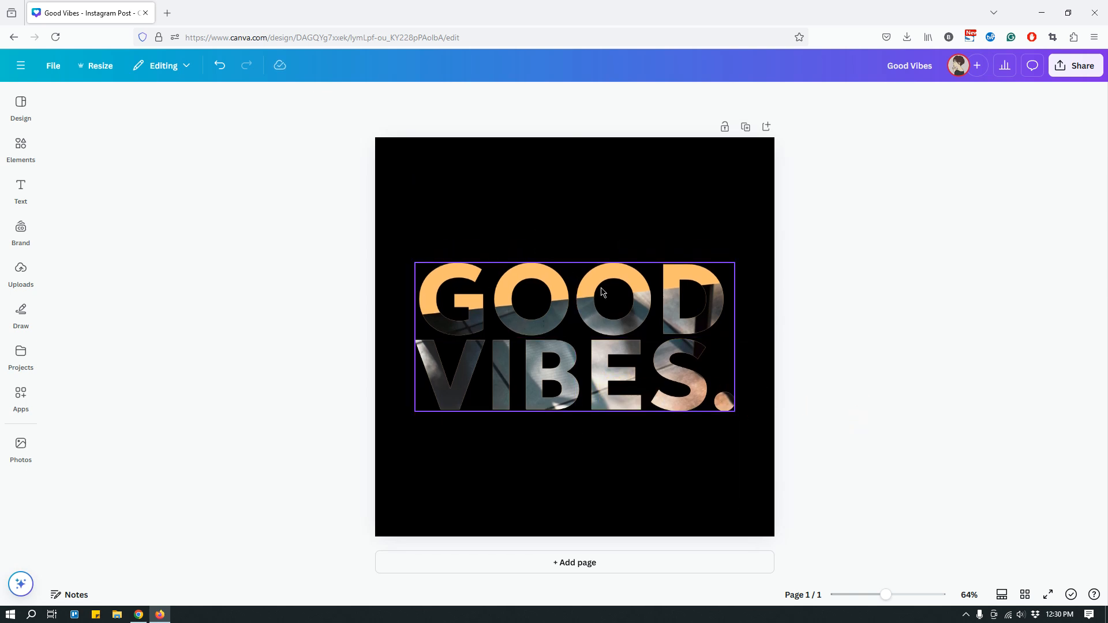
Start a new blank square Instagram post design in a second browser tab.
{"action": "left_click", "coordinate": [681, 246]}
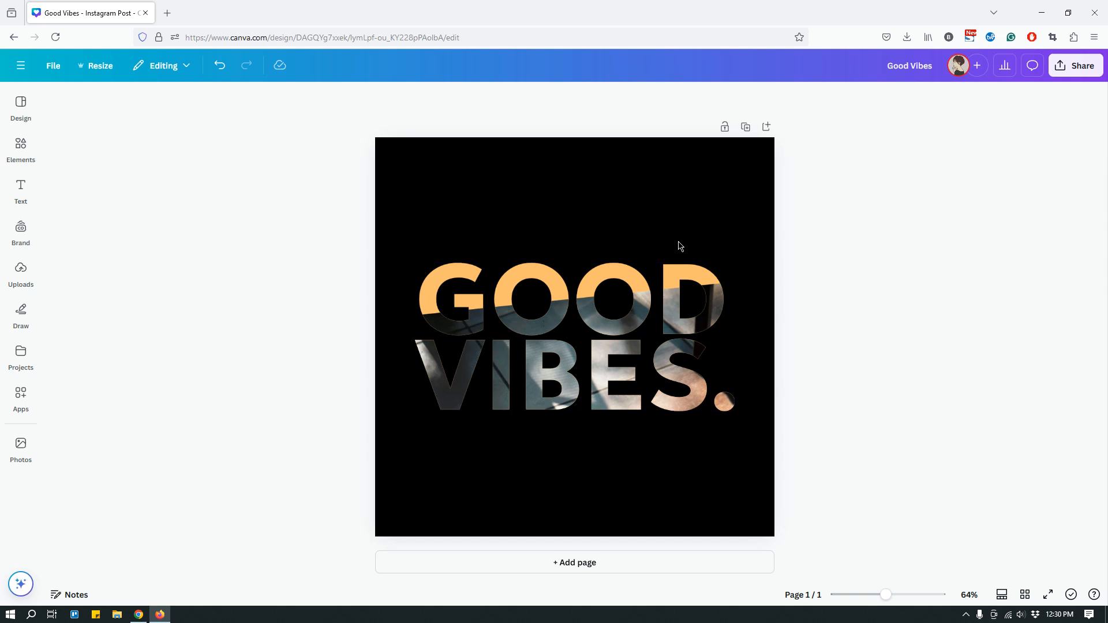
{"action": "mouse_move", "coordinate": [806, 262]}
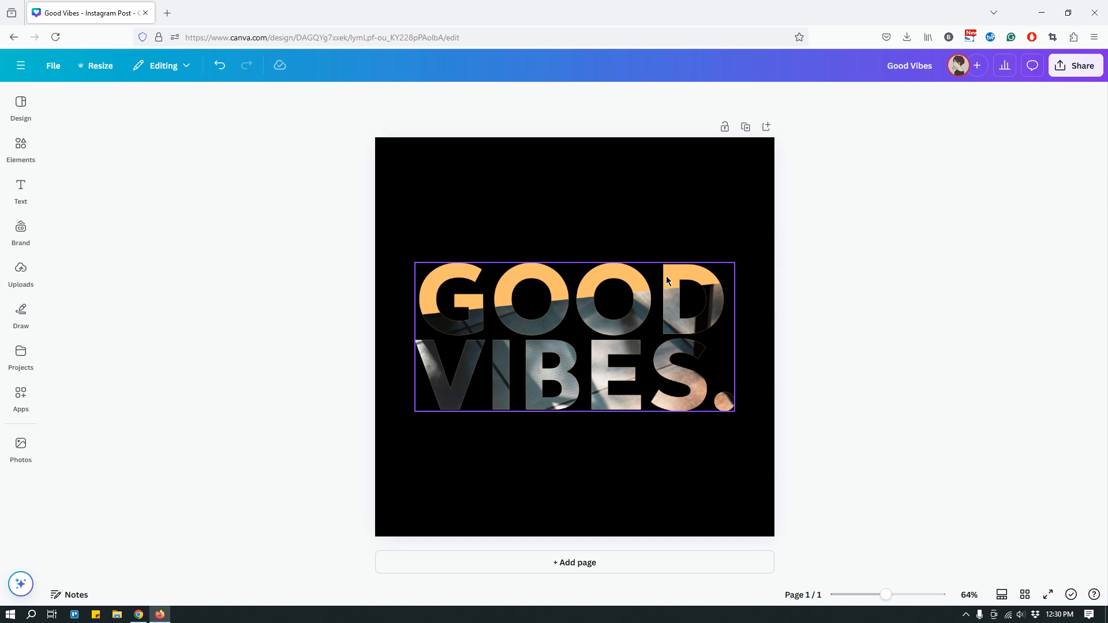
{"action": "mouse_move", "coordinate": [644, 344]}
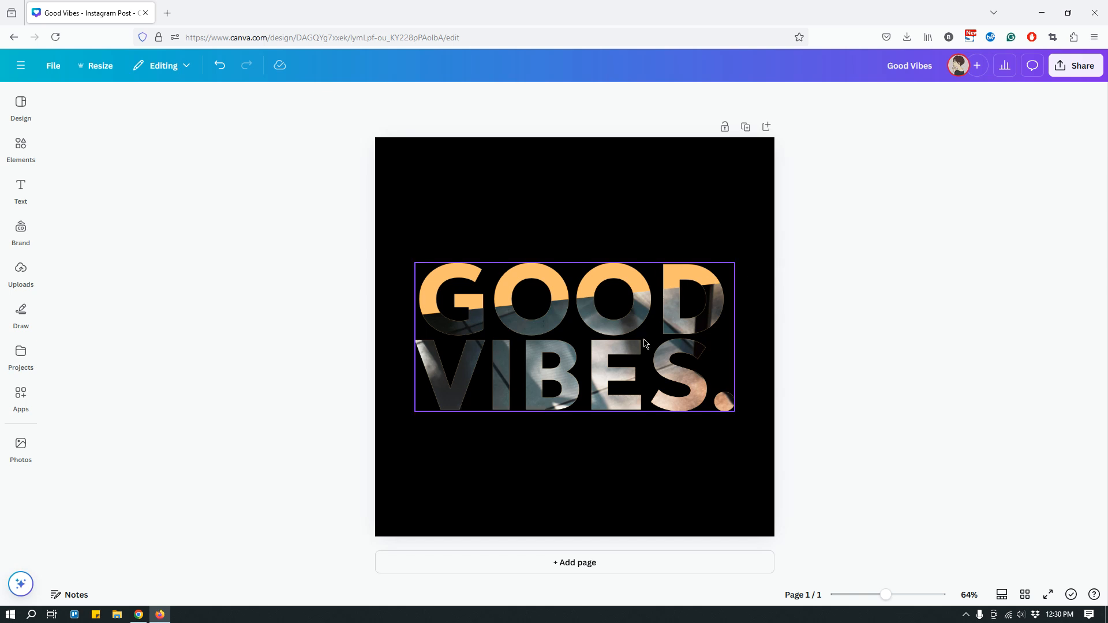
{"action": "mouse_move", "coordinate": [684, 343]}
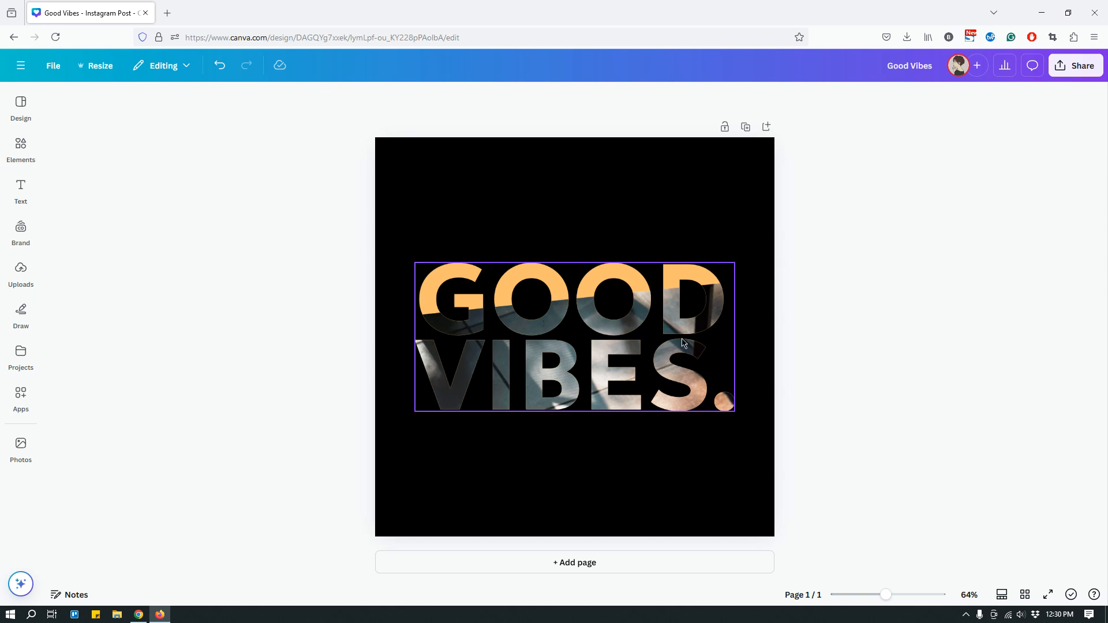
{"action": "mouse_move", "coordinate": [576, 337]}
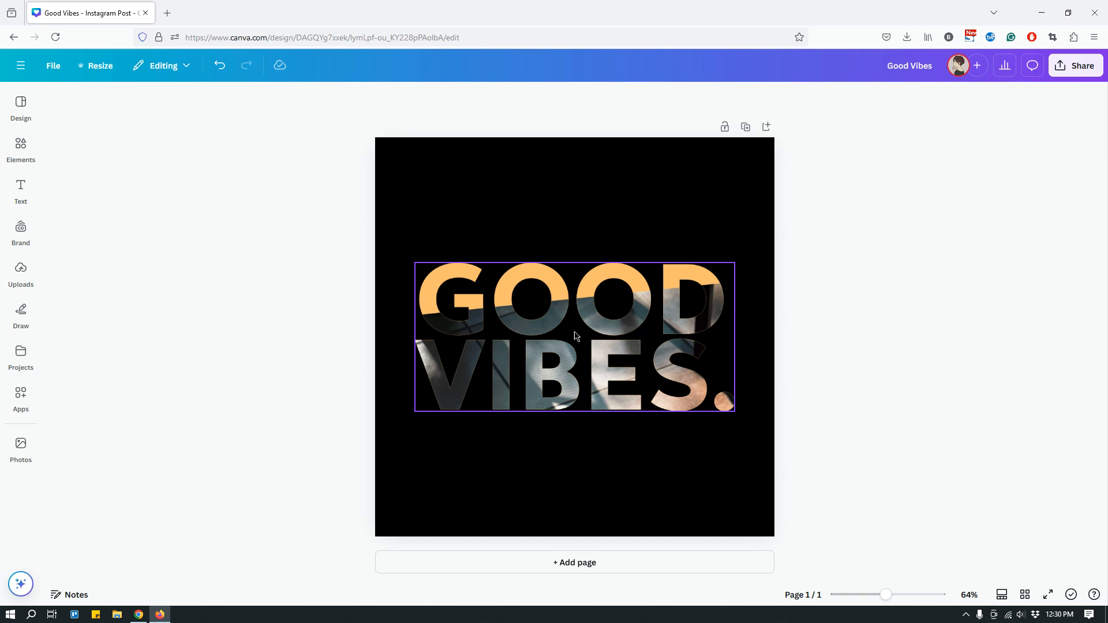
{"action": "mouse_move", "coordinate": [722, 295]}
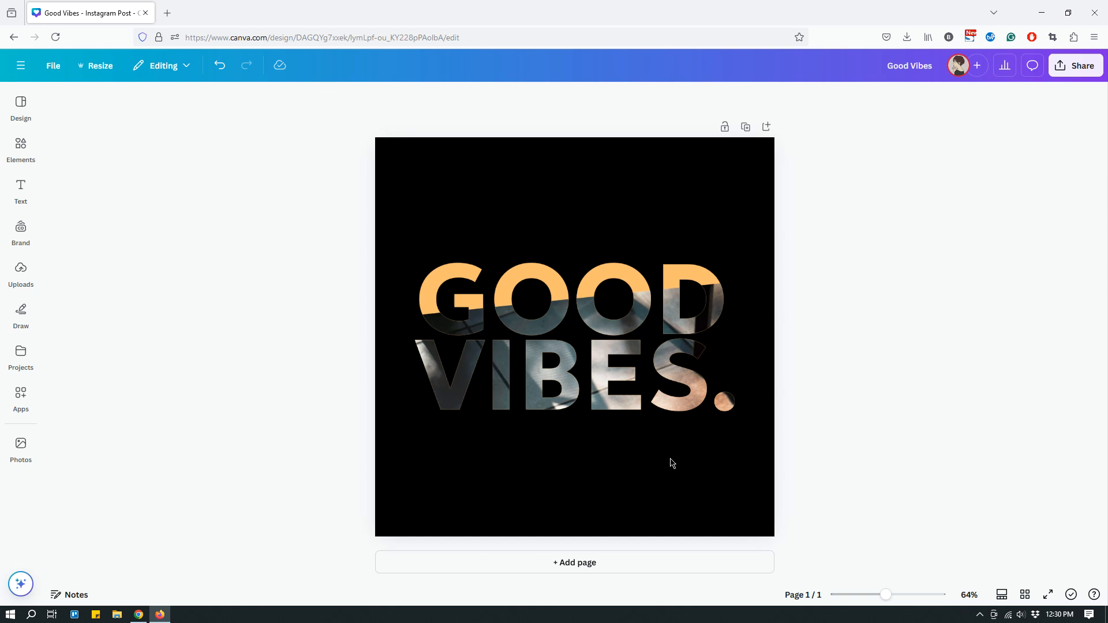
{"action": "mouse_move", "coordinate": [739, 471]}
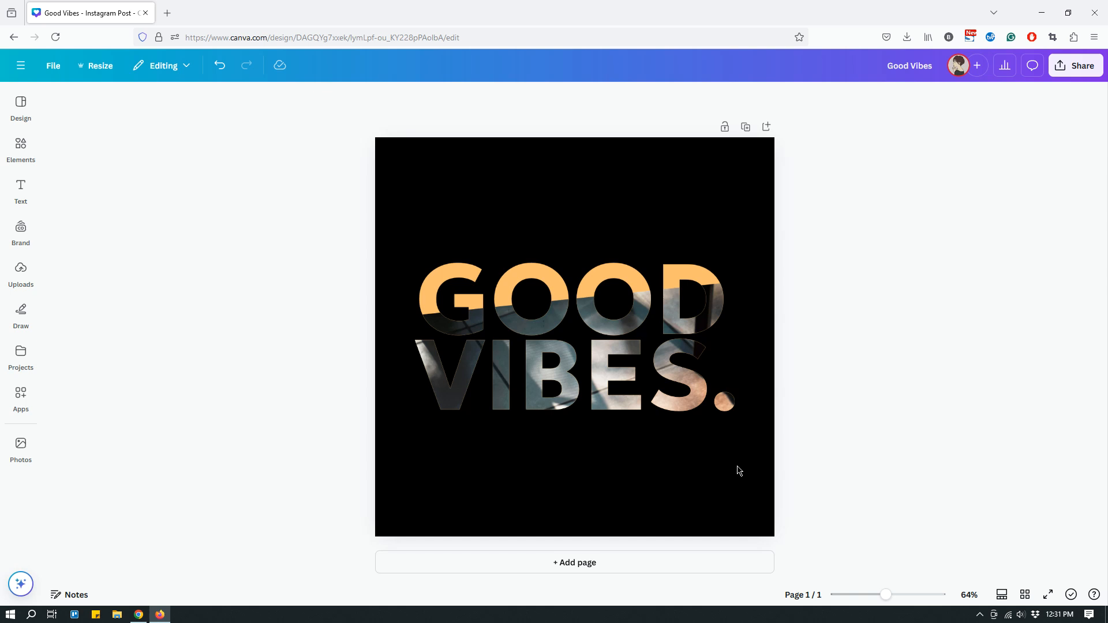
{"action": "mouse_move", "coordinate": [999, 462]}
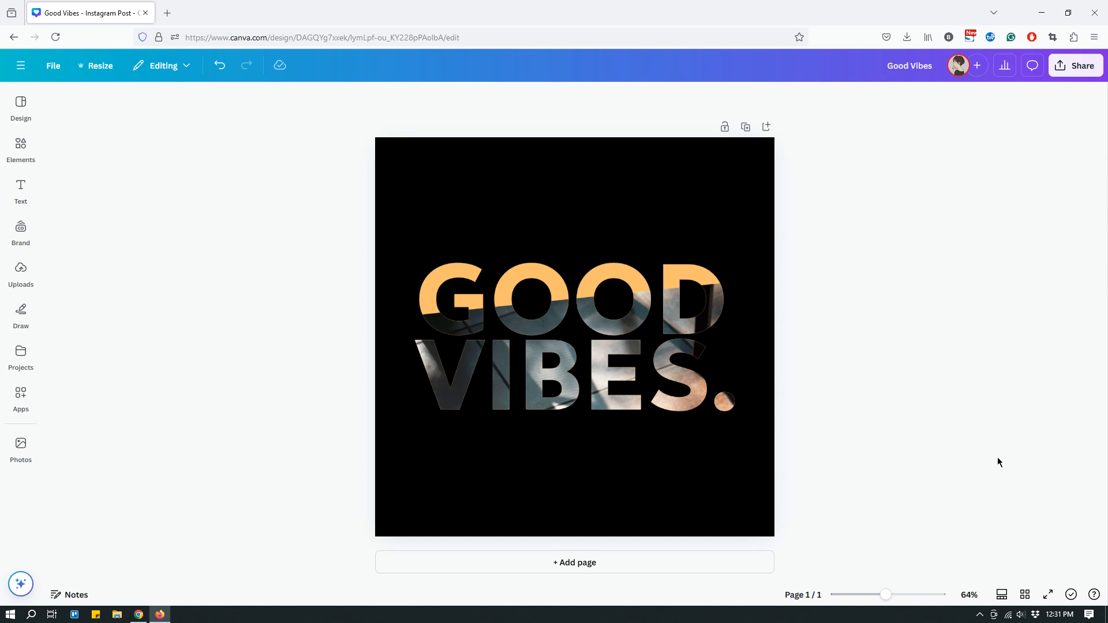
{"action": "mouse_move", "coordinate": [998, 457]}
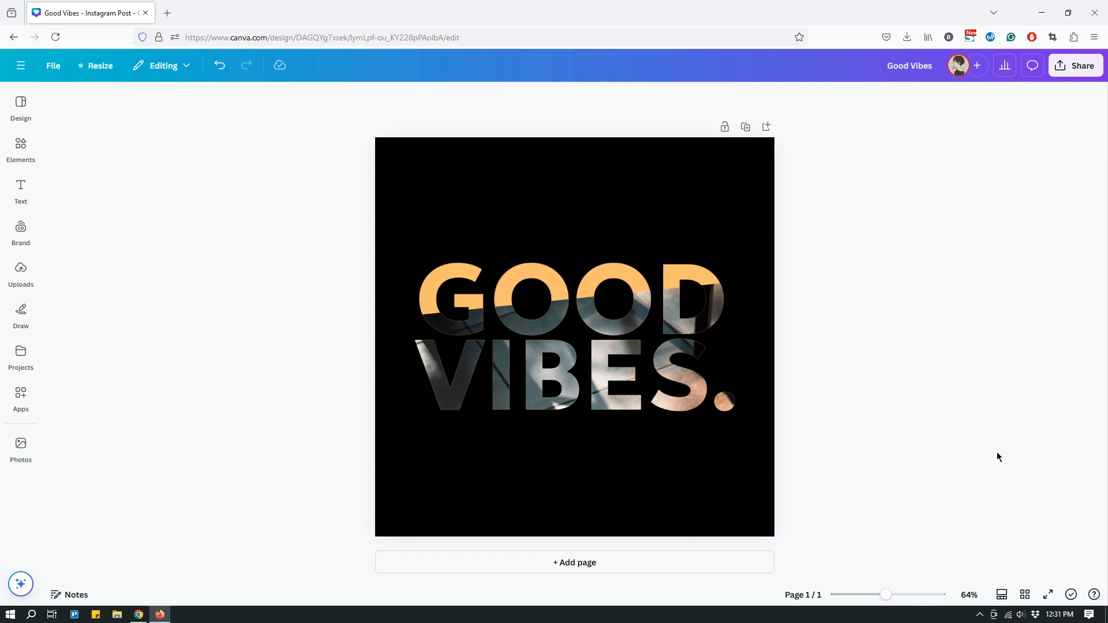
{"action": "mouse_move", "coordinate": [999, 450]}
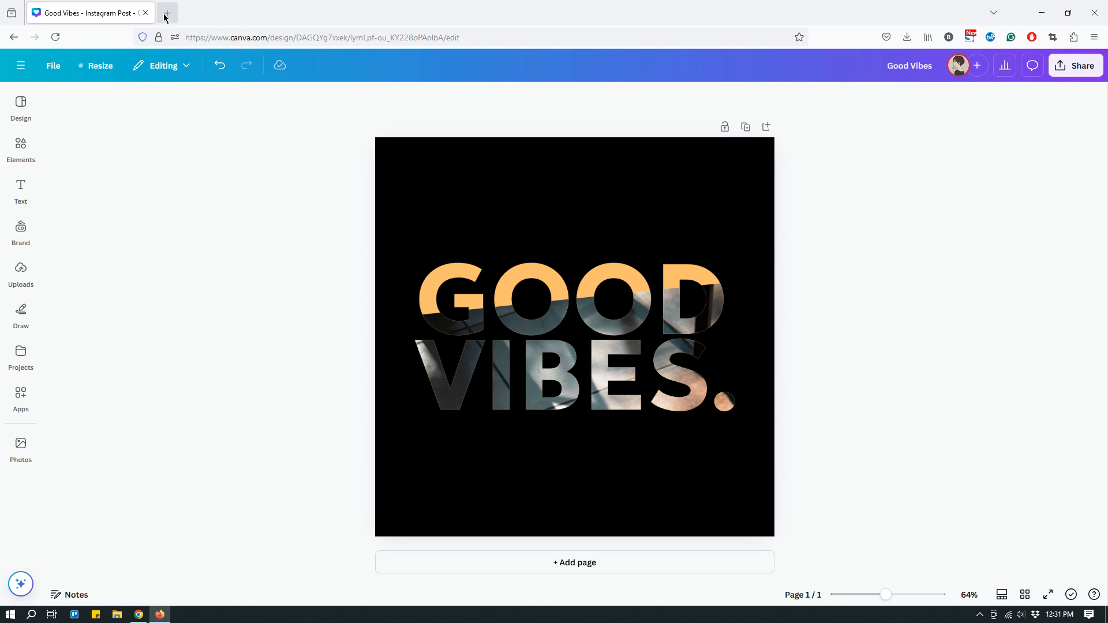
{"action": "left_click", "coordinate": [167, 12]}
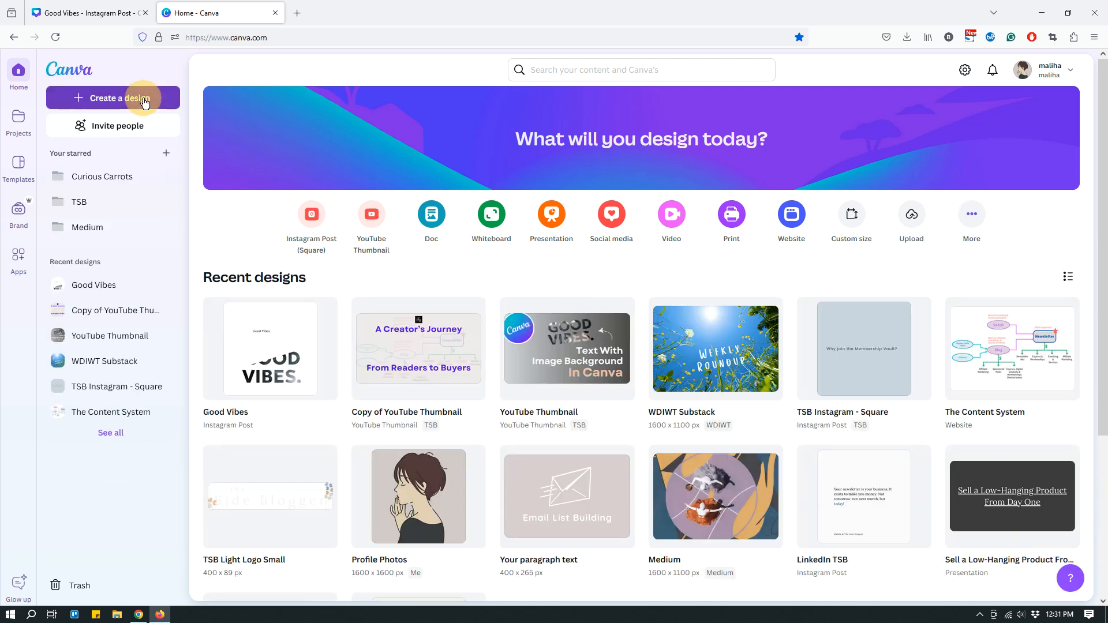
{"action": "left_click", "coordinate": [116, 97]}
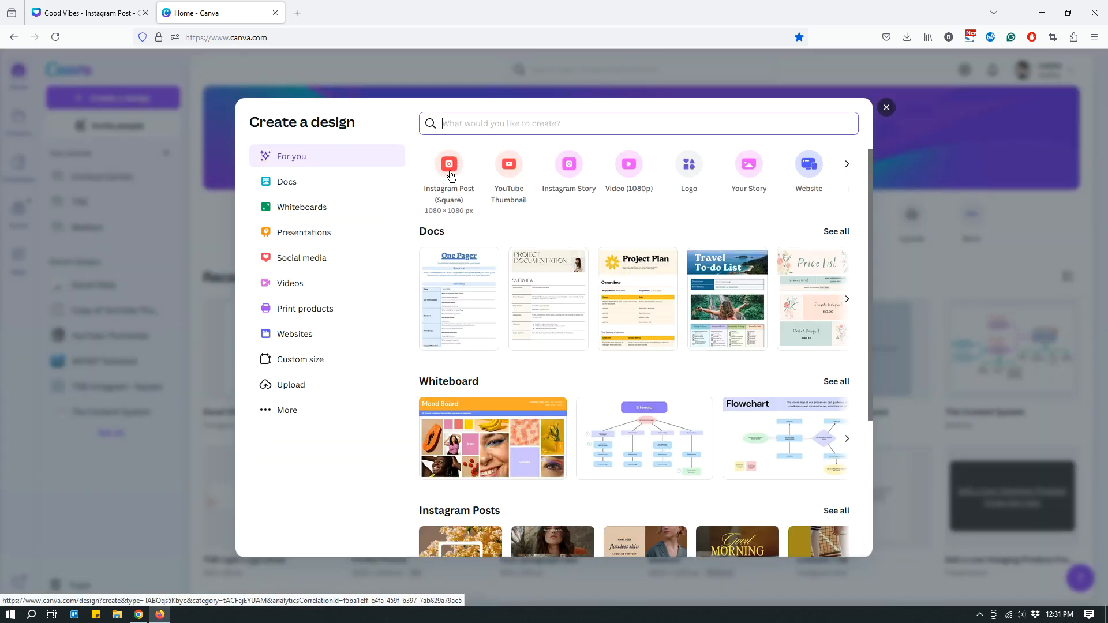
{"action": "left_click", "coordinate": [449, 164]}
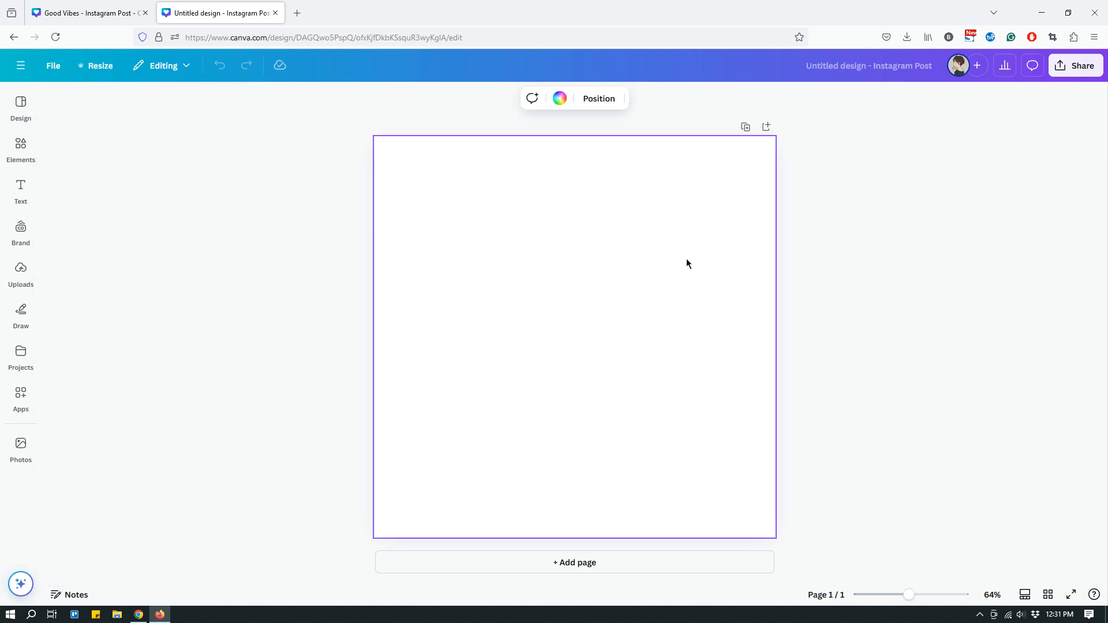
{"action": "mouse_move", "coordinate": [488, 175]}
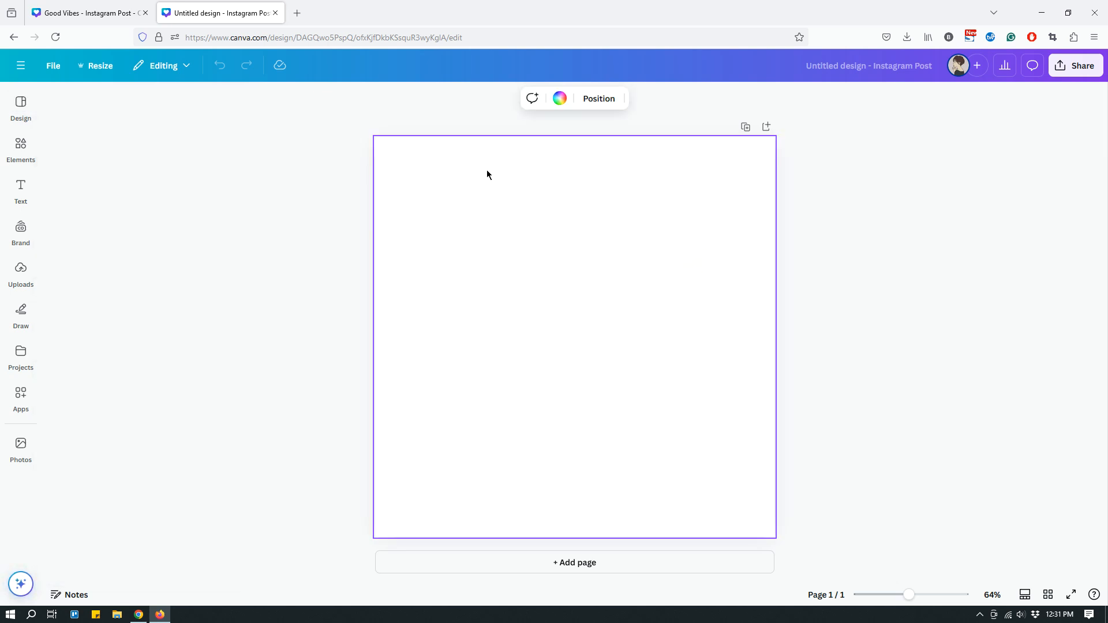
{"action": "mouse_move", "coordinate": [560, 372]}
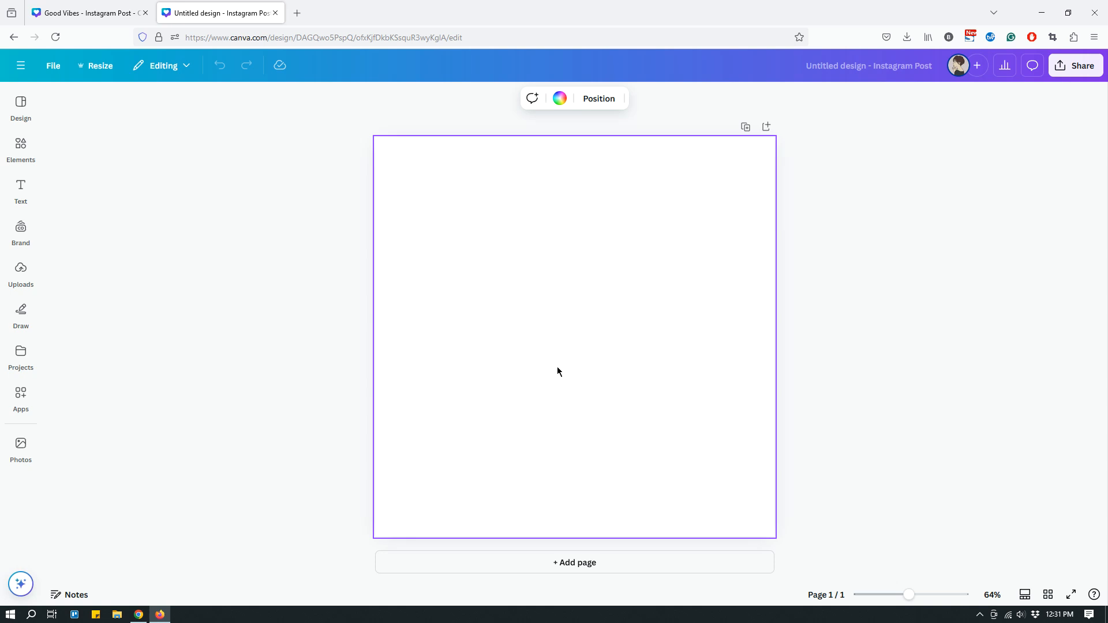
Search the Canva apps sidebar for 'typecutout' to find the TypeCutOut app.
{"action": "left_click", "coordinate": [21, 396]}
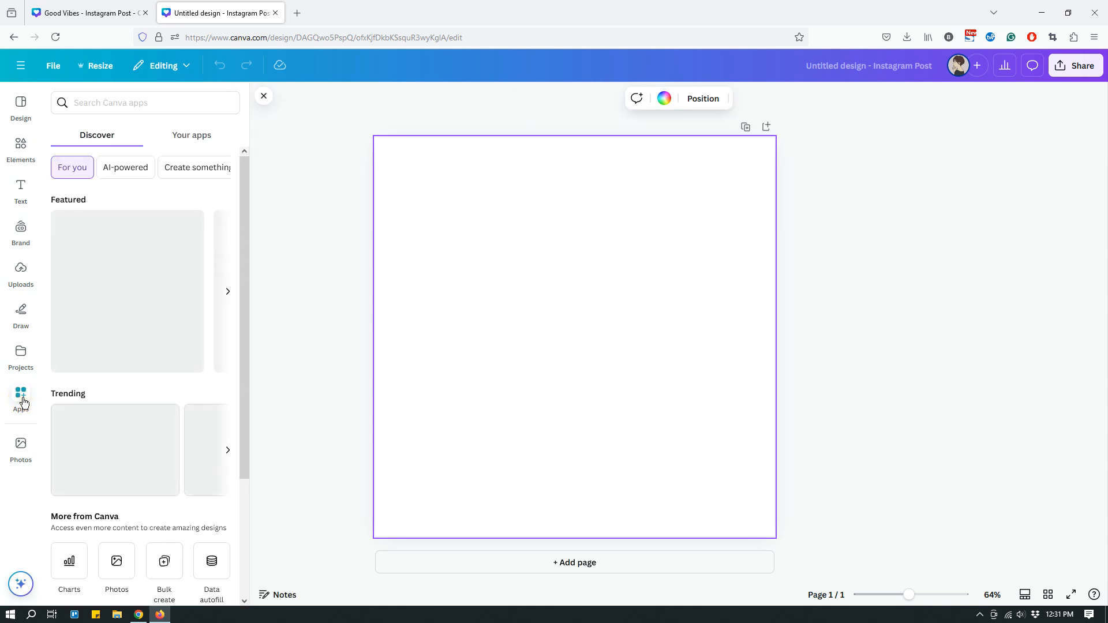
{"action": "mouse_move", "coordinate": [30, 404]}
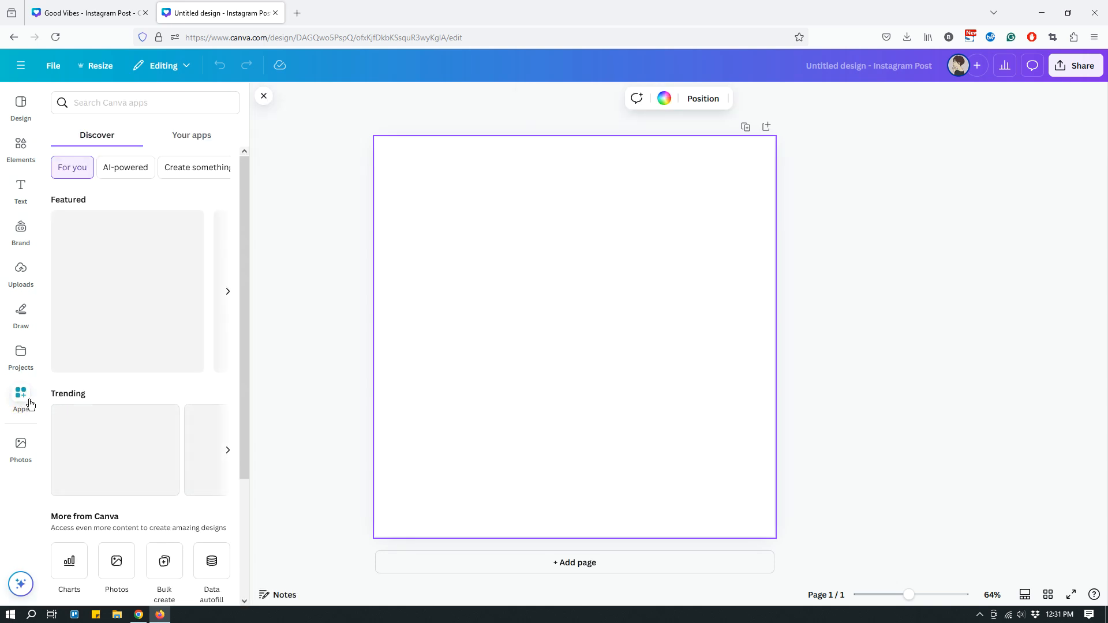
{"action": "left_click", "coordinate": [109, 103]}
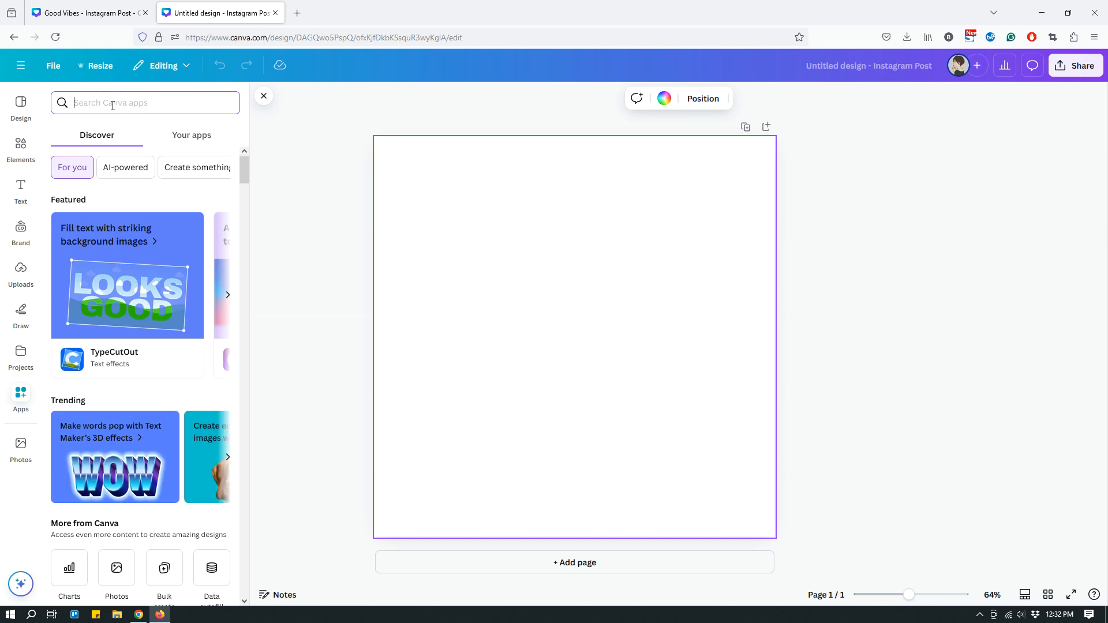
{"action": "mouse_move", "coordinate": [142, 155]}
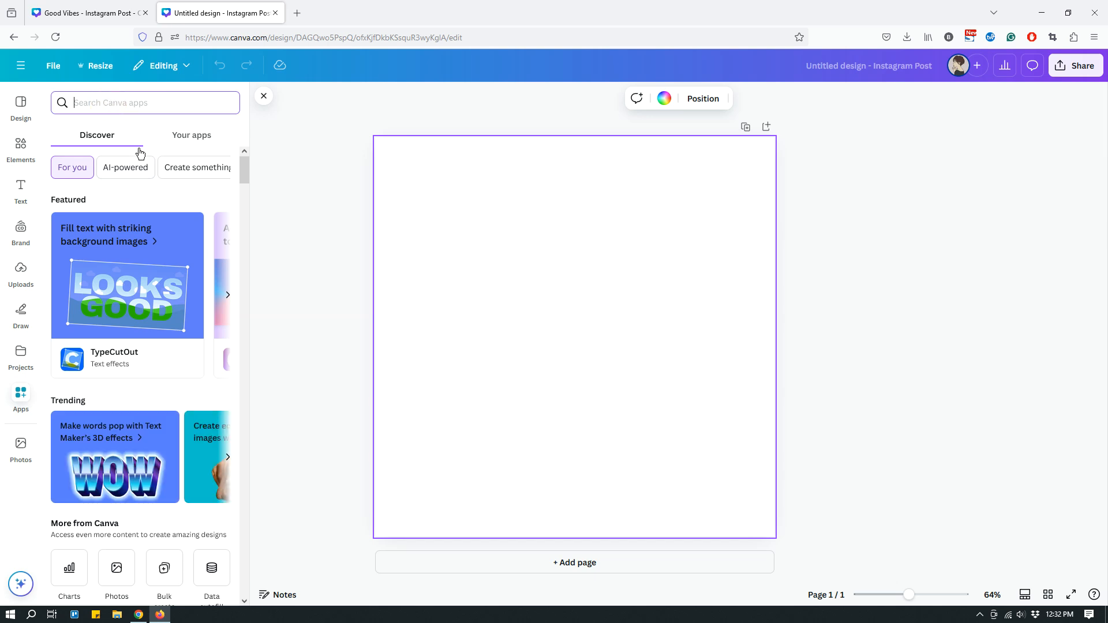
{"action": "mouse_move", "coordinate": [169, 322]}
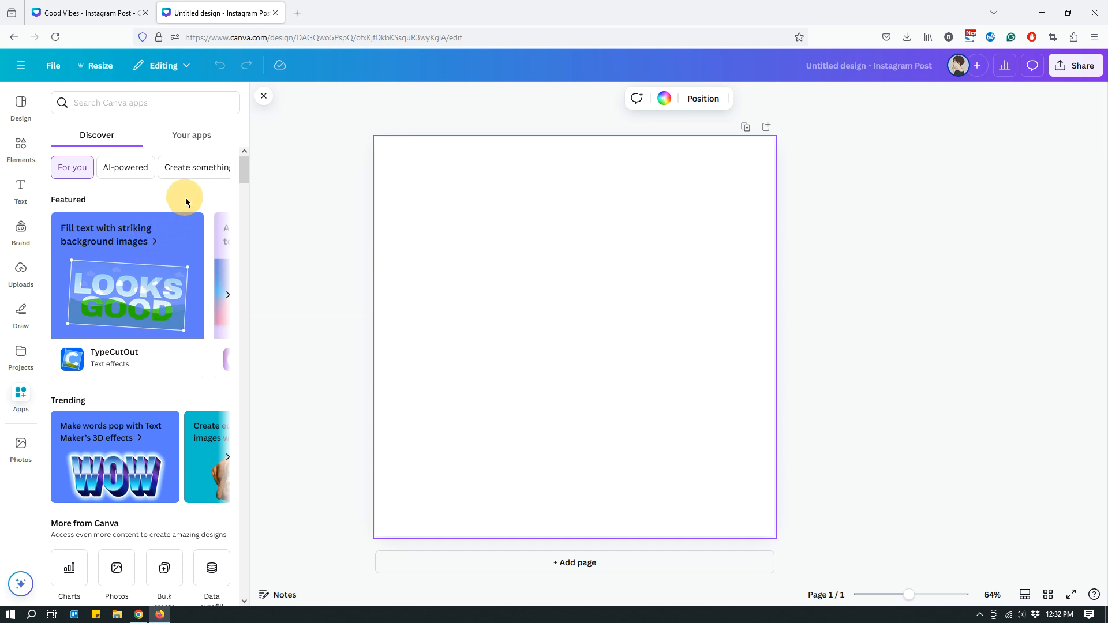
{"action": "mouse_move", "coordinate": [192, 200]}
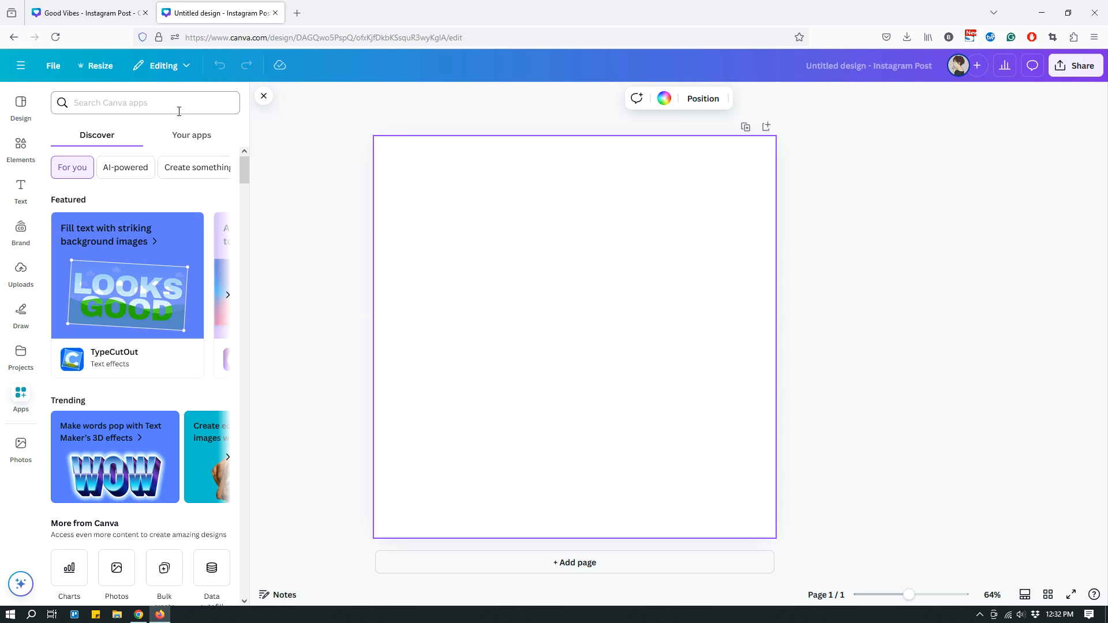
{"action": "left_click", "coordinate": [142, 102]}
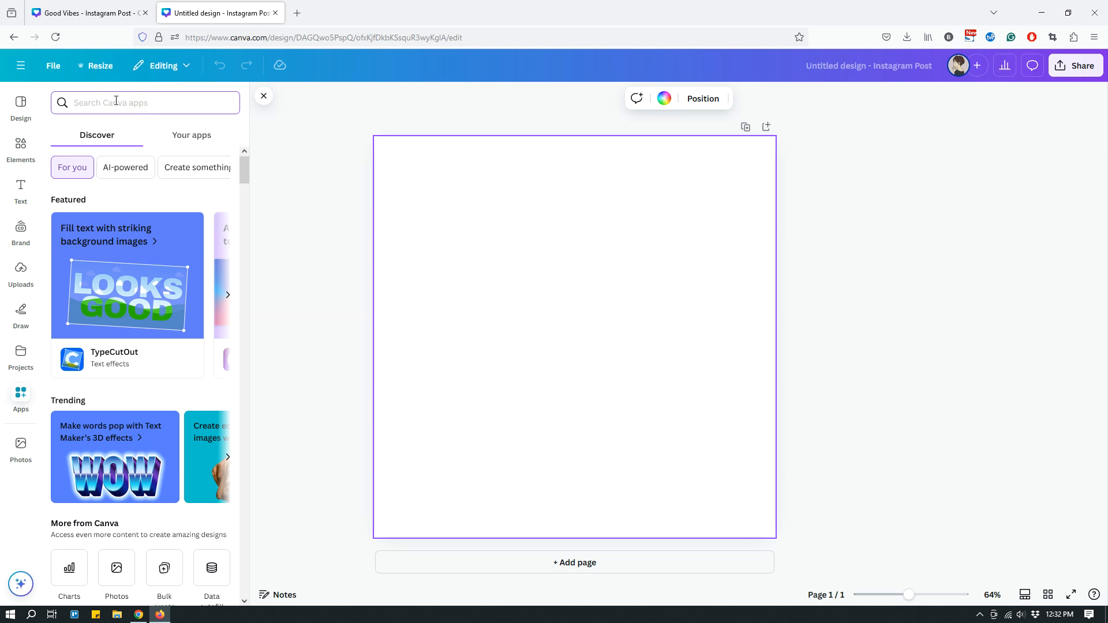
{"action": "type", "text": "typecutout"}
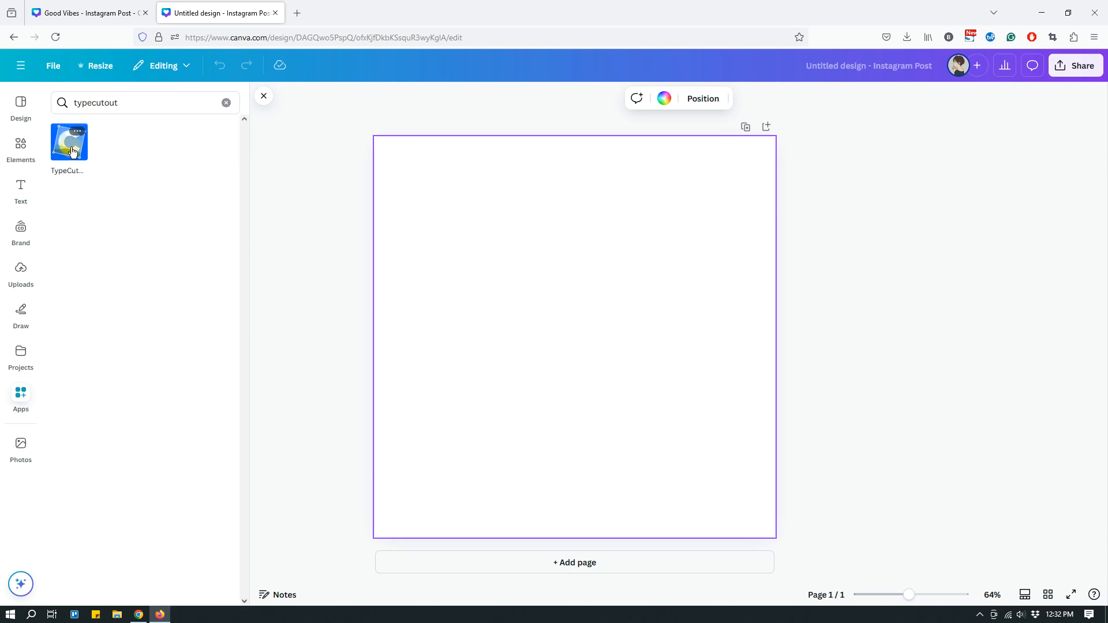
{"action": "left_click", "coordinate": [69, 142]}
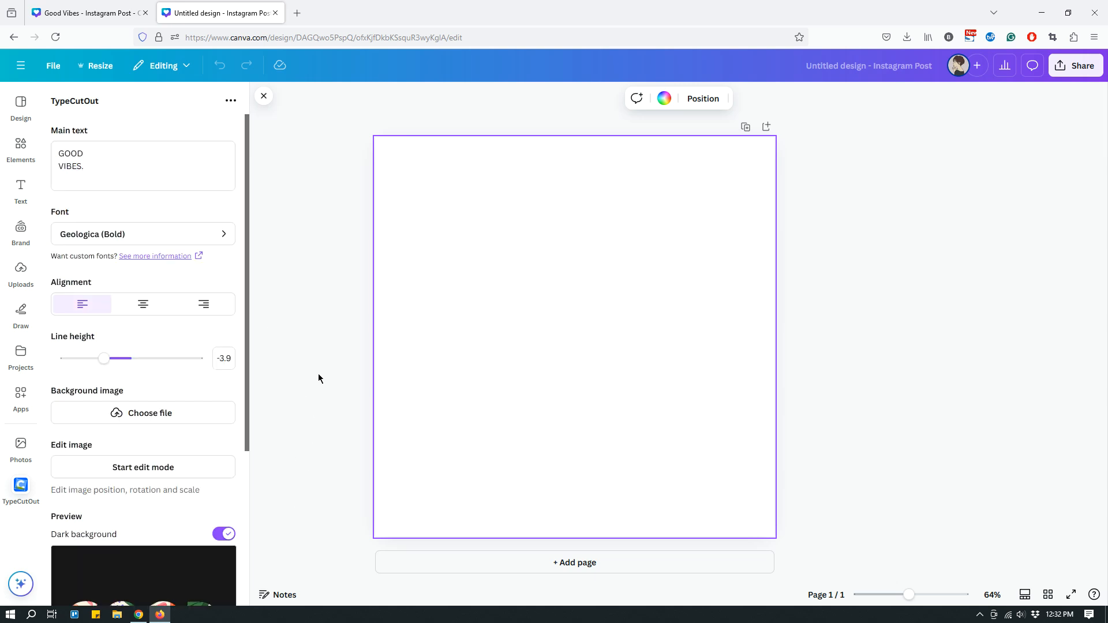
{"action": "mouse_move", "coordinate": [226, 235]}
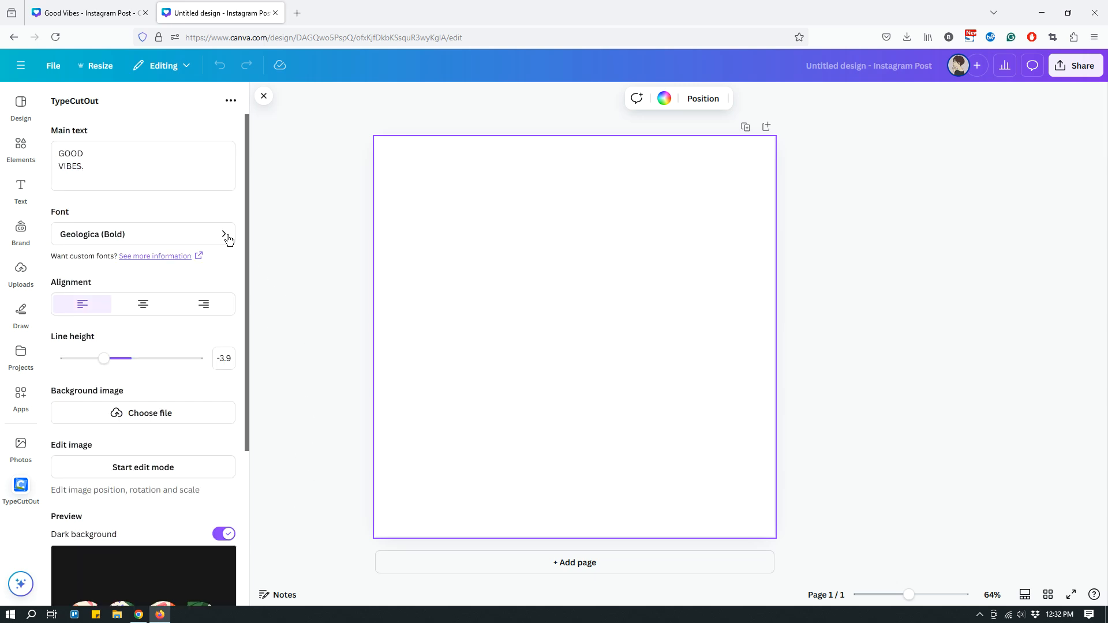
{"action": "mouse_move", "coordinate": [141, 337]}
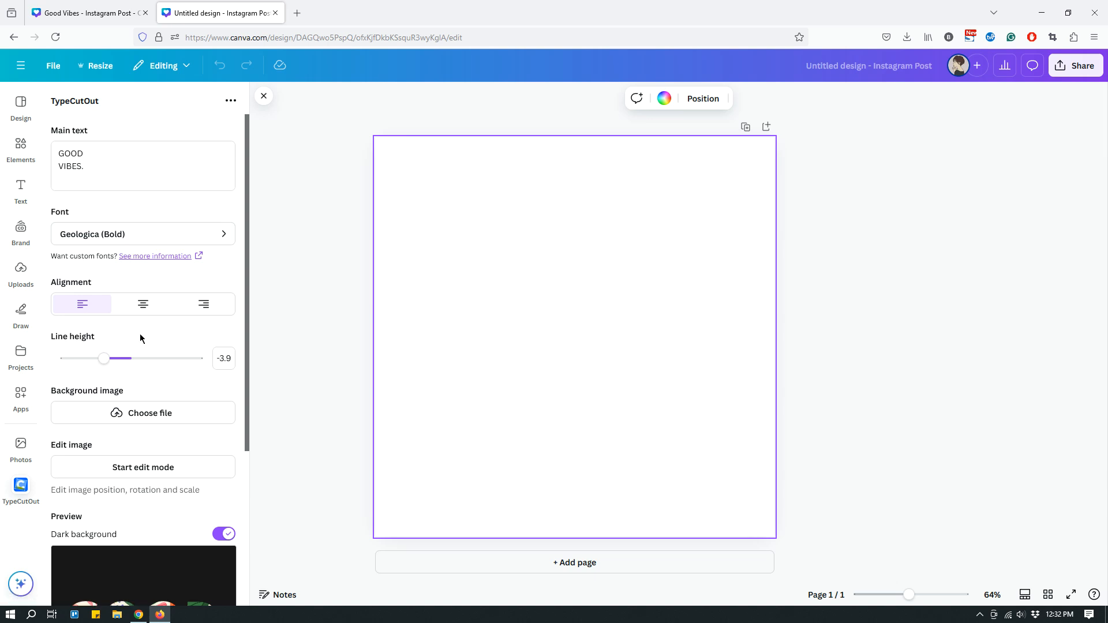
{"action": "mouse_move", "coordinate": [142, 335]}
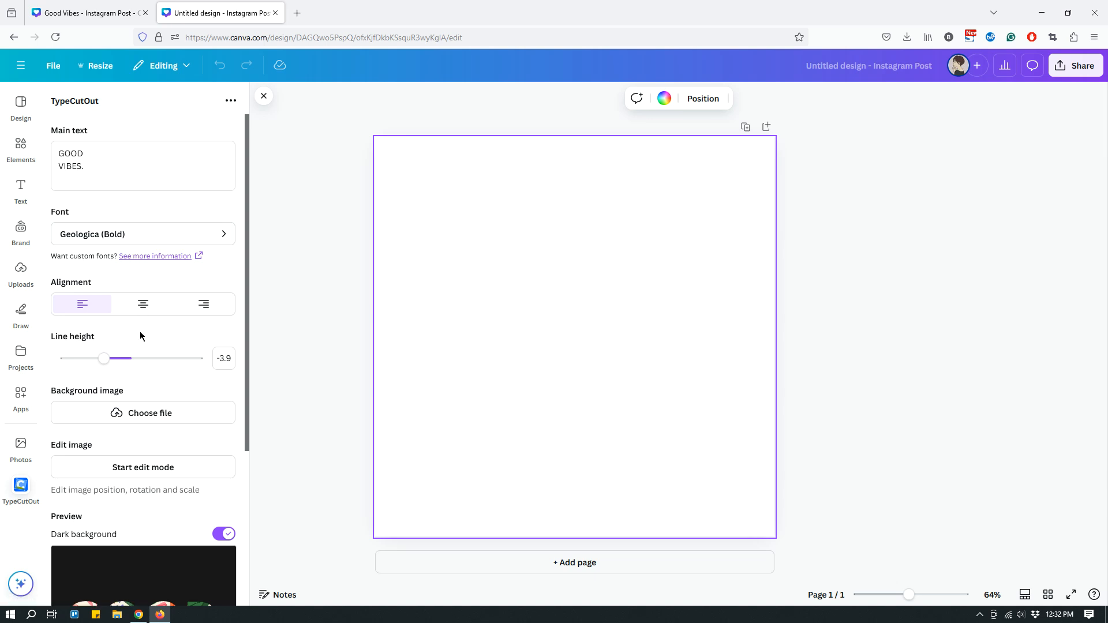
{"action": "mouse_move", "coordinate": [144, 340]}
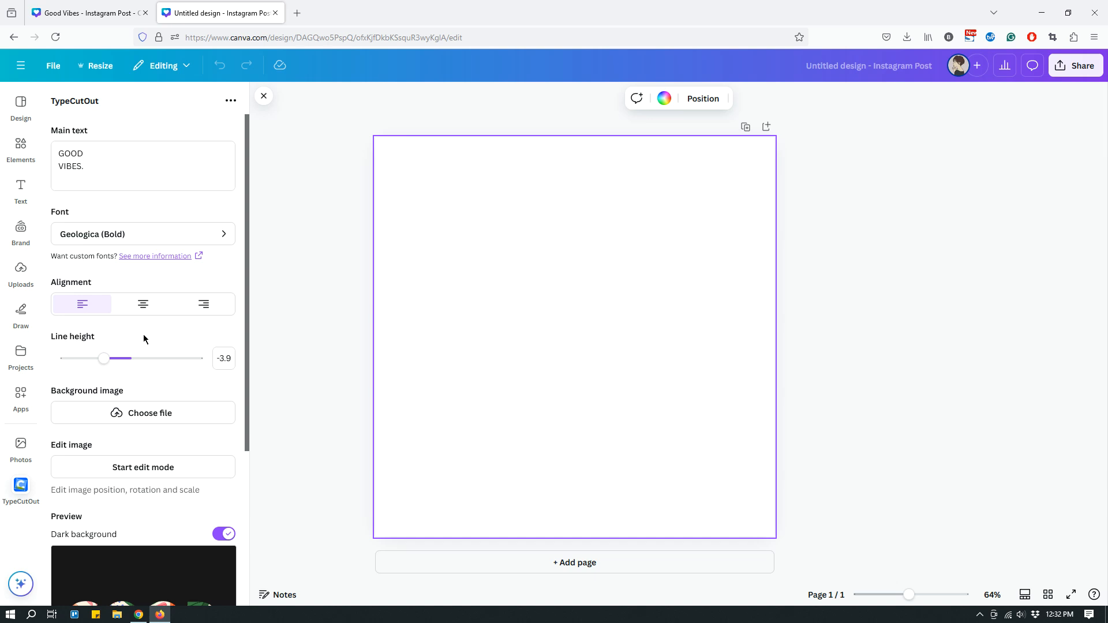
{"action": "mouse_move", "coordinate": [134, 293]}
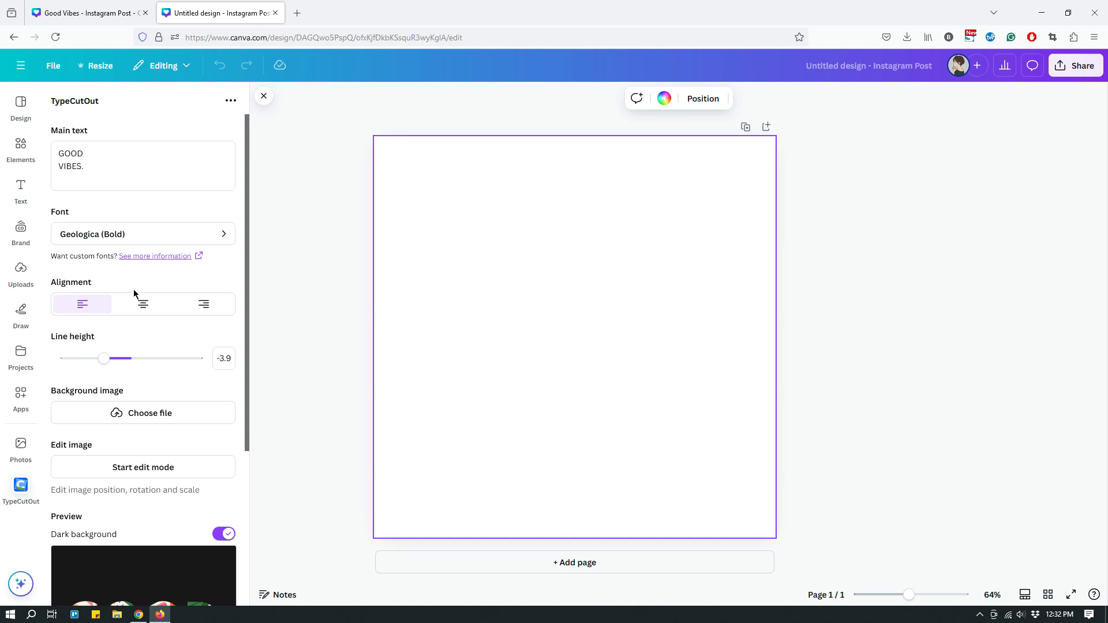
{"action": "mouse_move", "coordinate": [264, 278]}
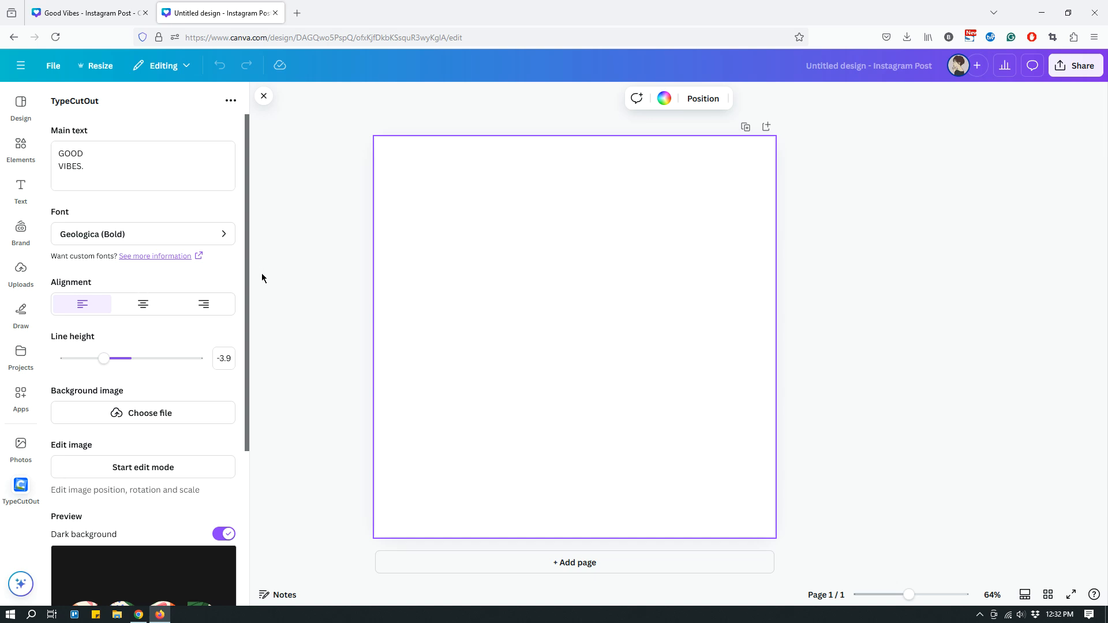
{"action": "mouse_move", "coordinate": [201, 227]}
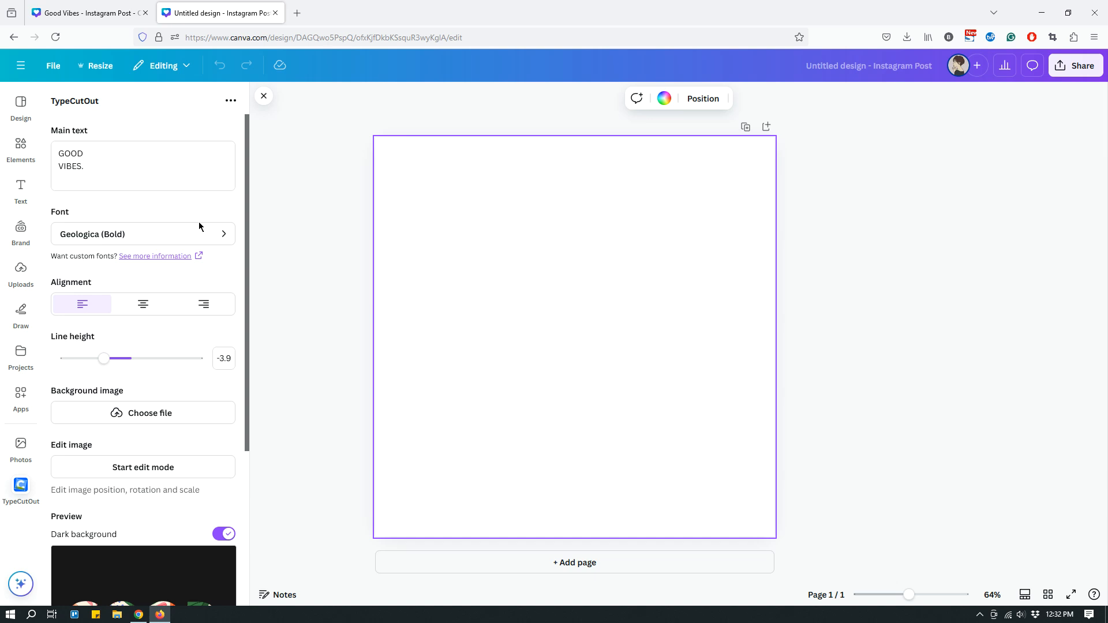
{"action": "left_click", "coordinate": [109, 166]}
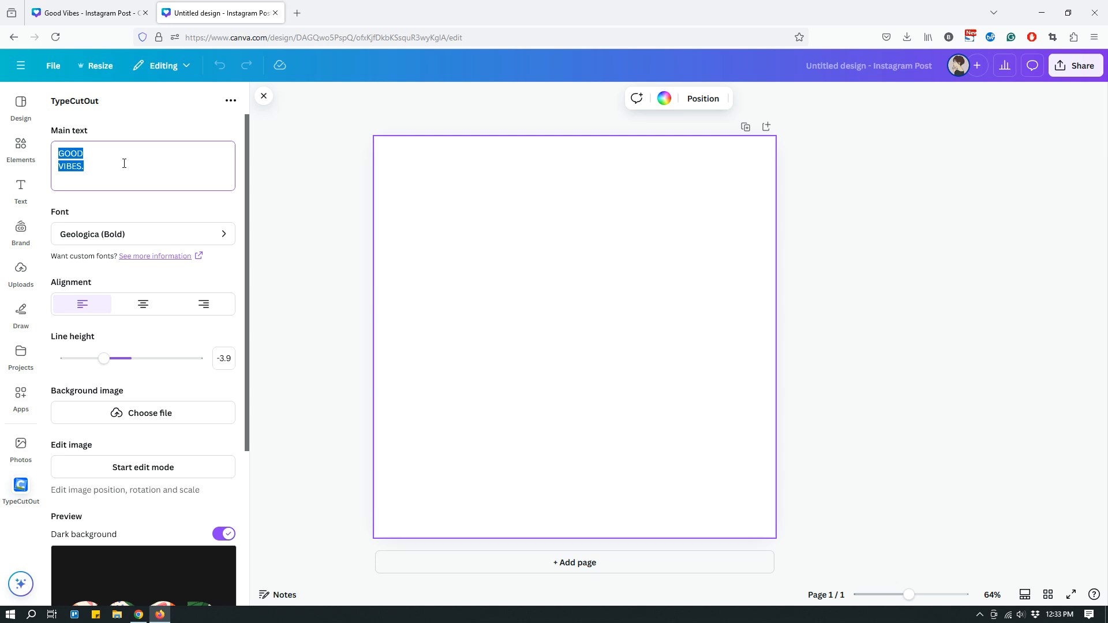
{"action": "left_click", "coordinate": [126, 173]}
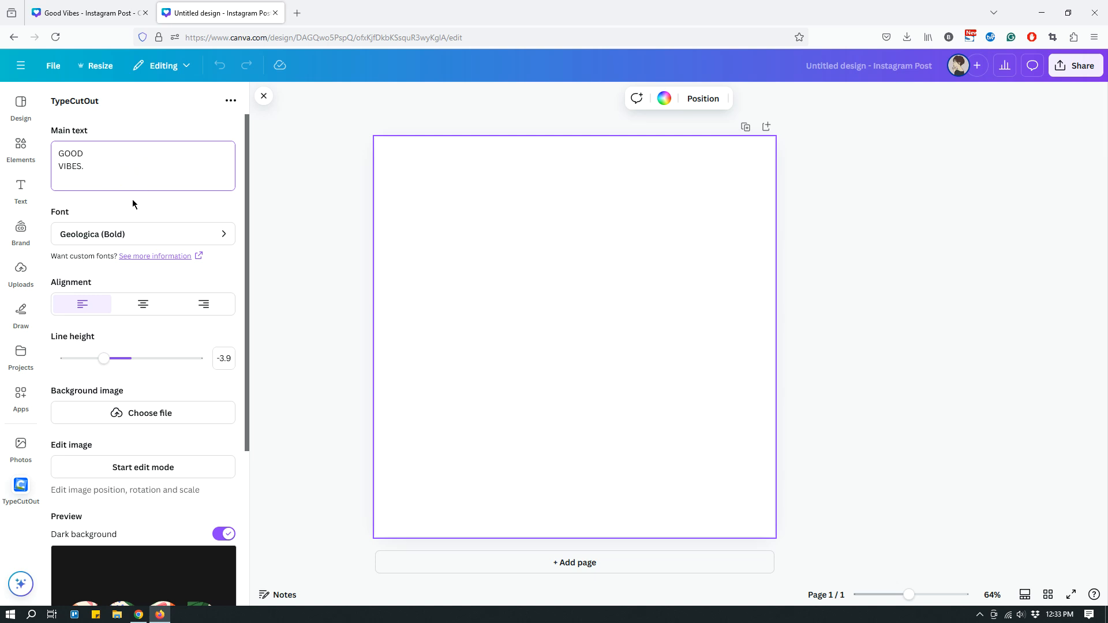
{"action": "scroll", "scroll_direction": "down", "scroll_amount": 3}
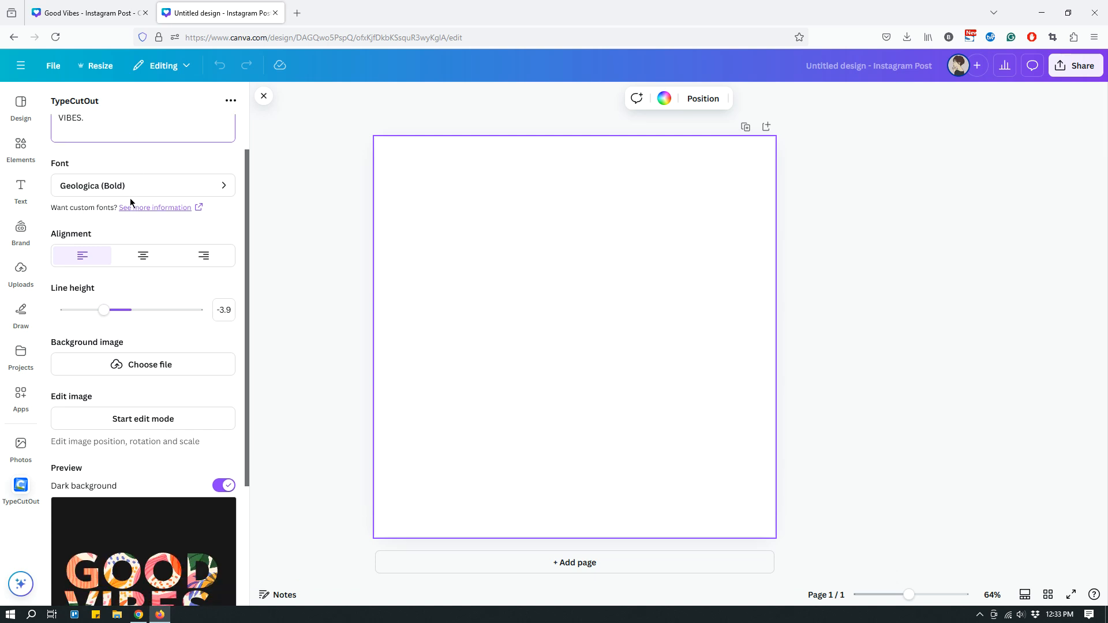
{"action": "left_click", "coordinate": [143, 184]}
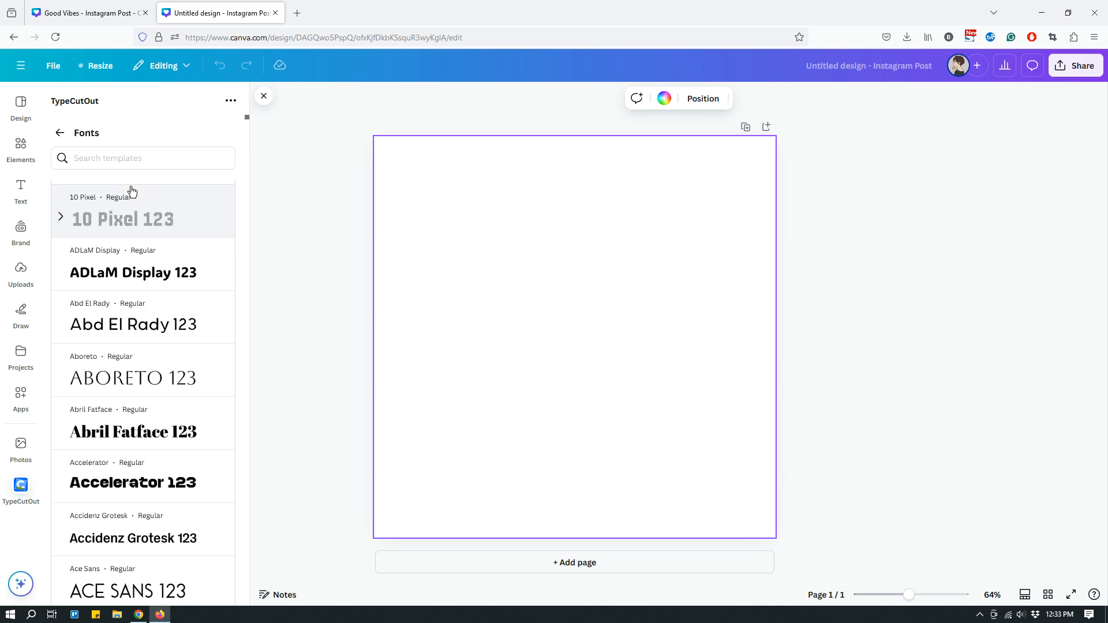
{"action": "scroll", "scroll_direction": "down", "scroll_amount": 3}
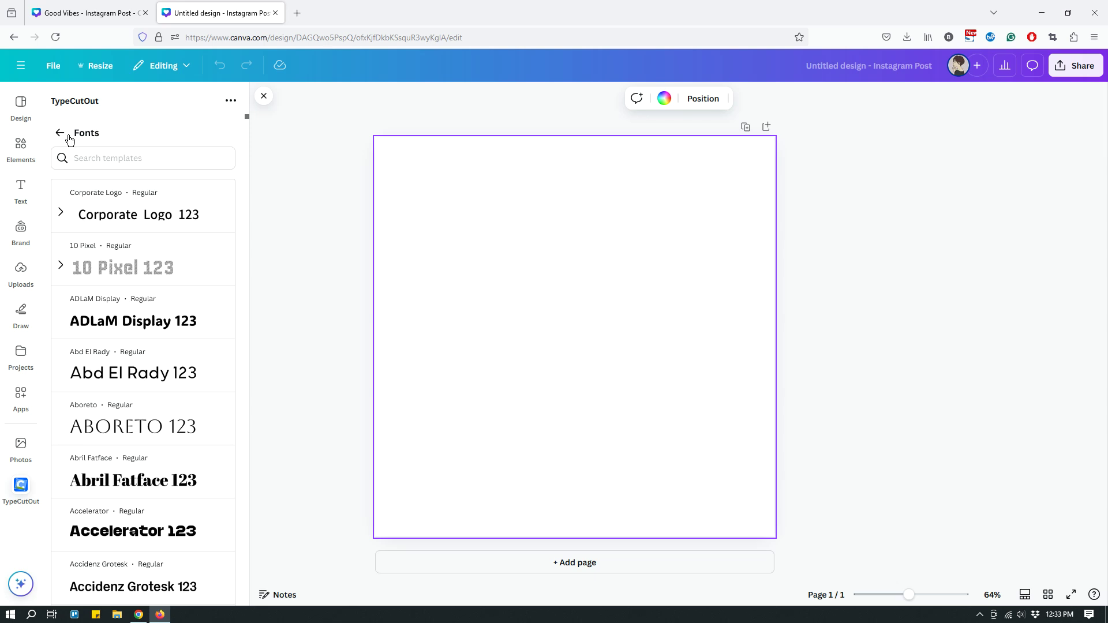
{"action": "left_click", "coordinate": [58, 133]}
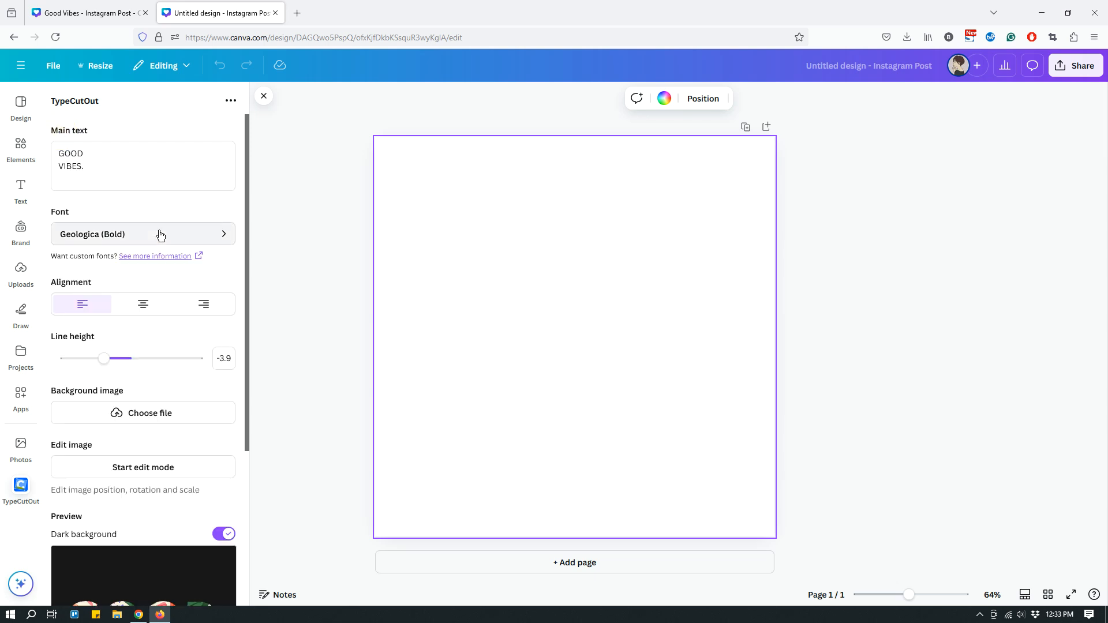
{"action": "mouse_move", "coordinate": [178, 227]}
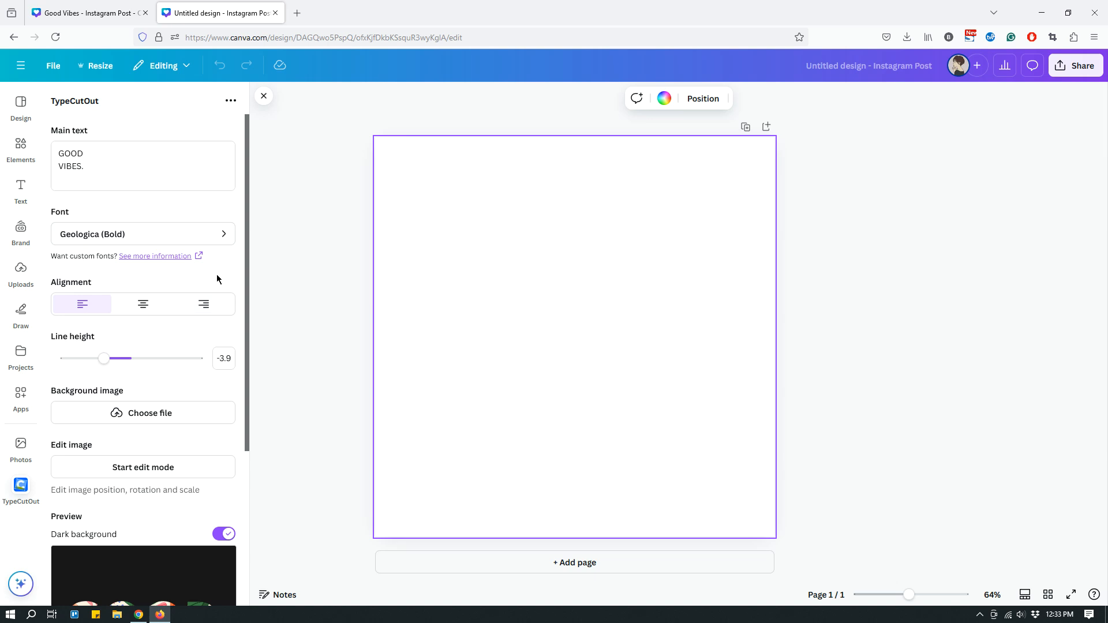
{"action": "mouse_move", "coordinate": [212, 284]}
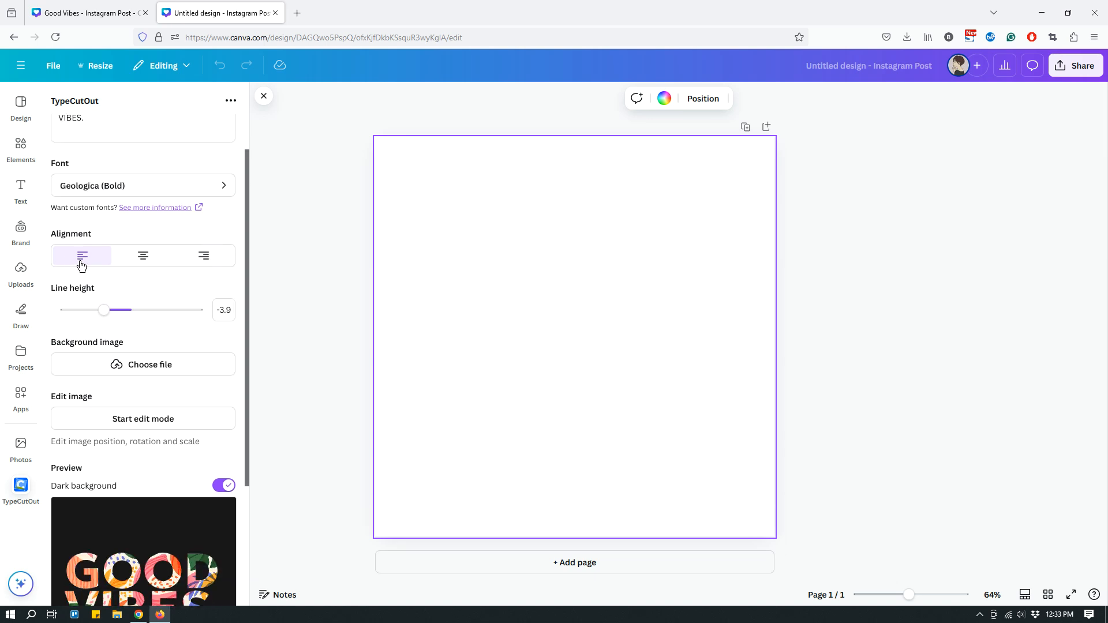
{"action": "mouse_move", "coordinate": [98, 266]}
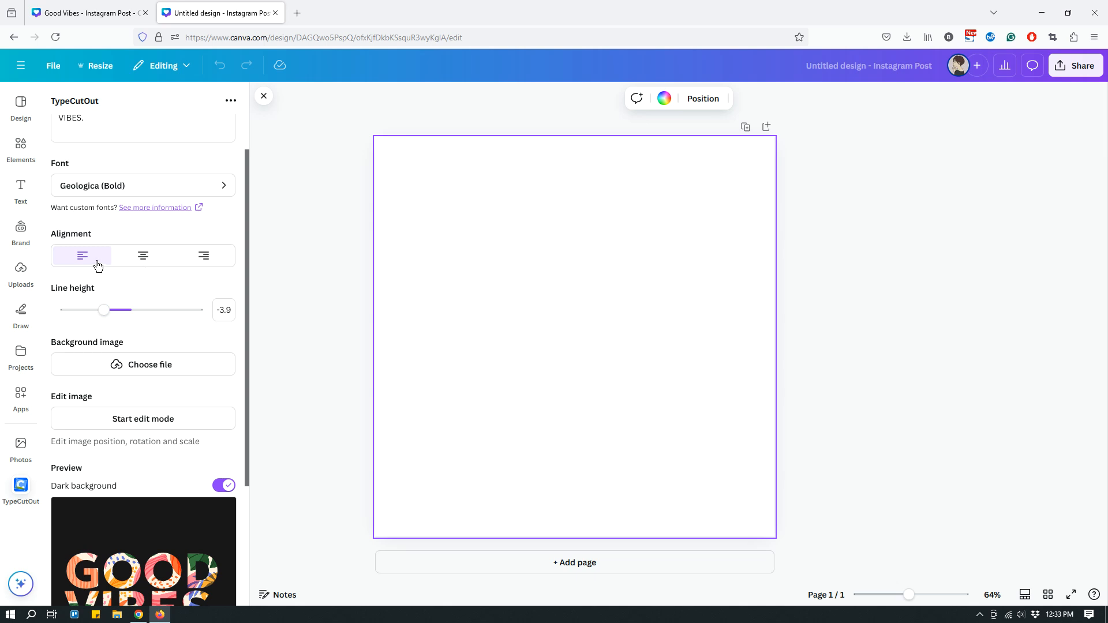
{"action": "left_click", "coordinate": [203, 255]}
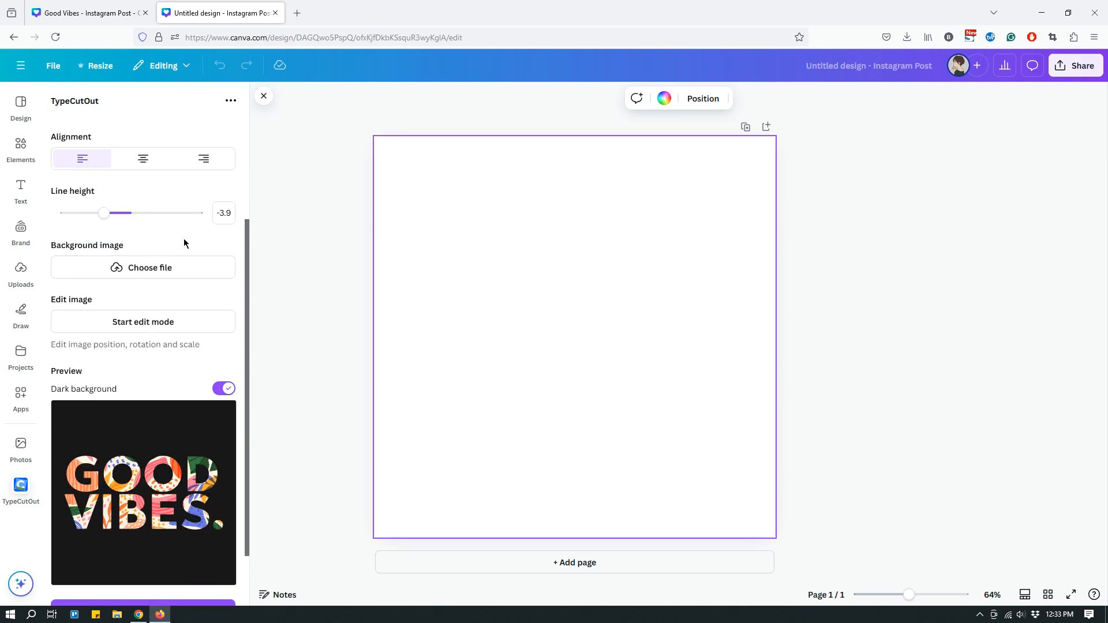
{"action": "mouse_move", "coordinate": [104, 176]}
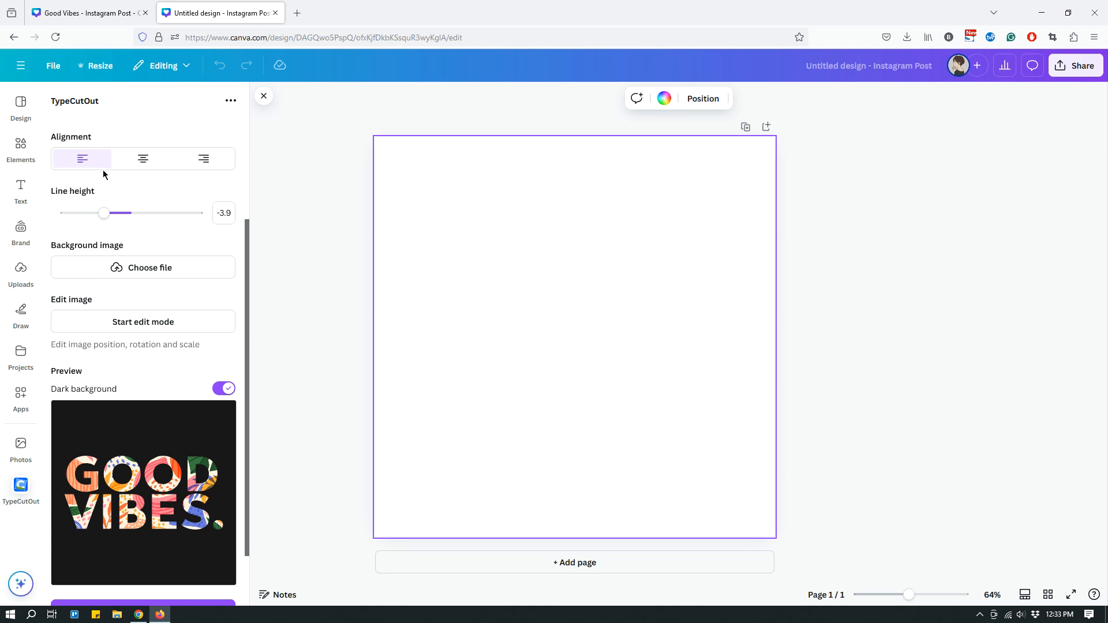
{"action": "mouse_move", "coordinate": [147, 201]}
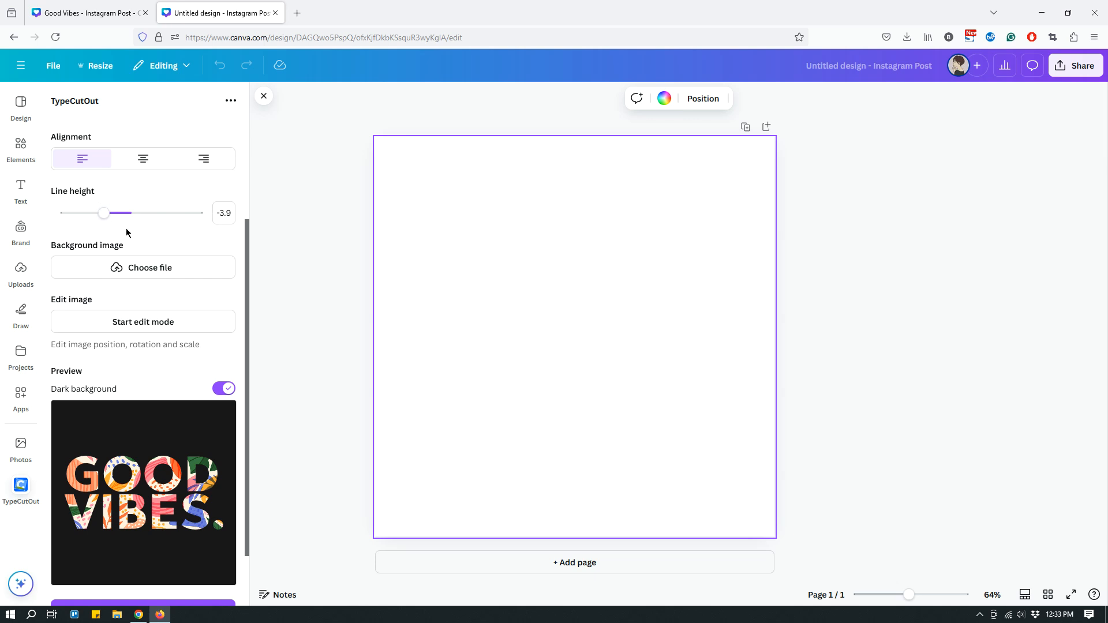
{"action": "scroll", "scroll_direction": "down", "scroll_amount": 3}
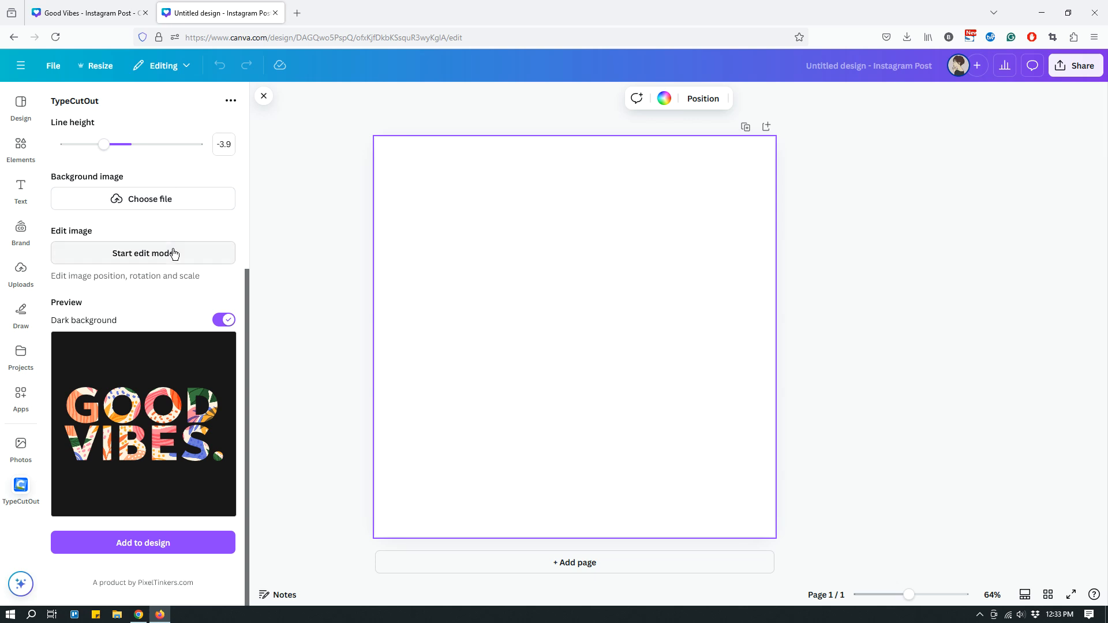
{"action": "mouse_move", "coordinate": [161, 338]}
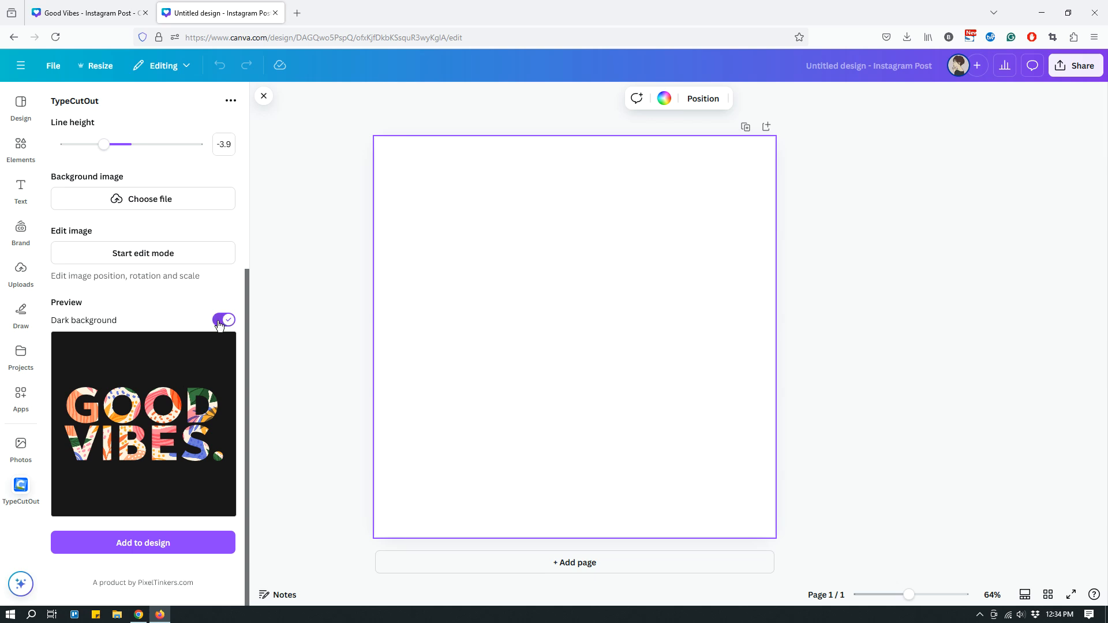
{"action": "mouse_move", "coordinate": [219, 325]}
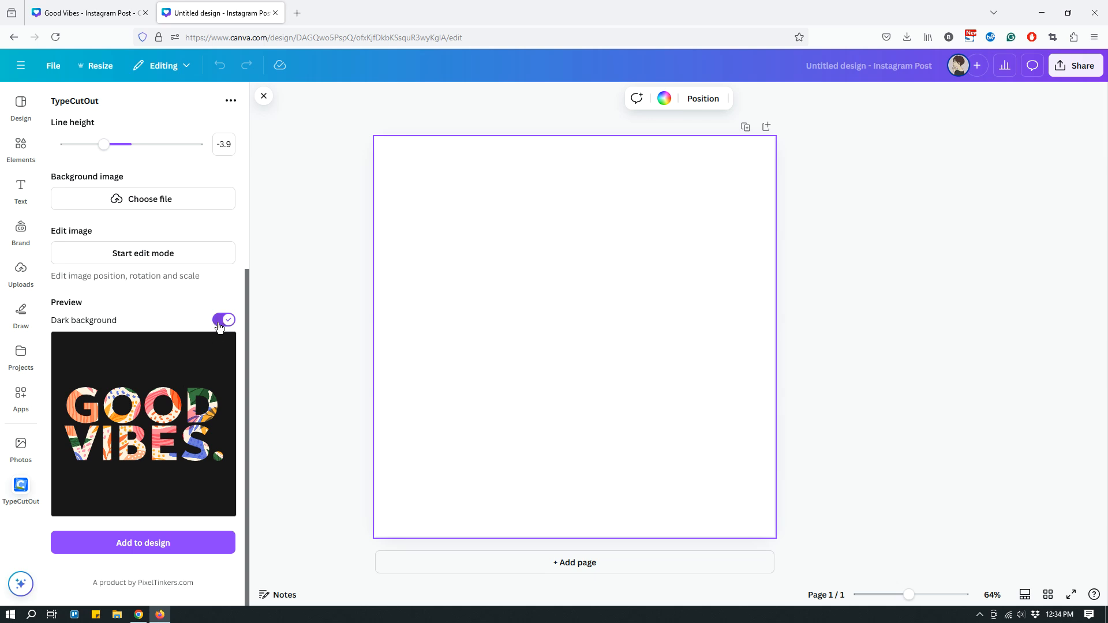
{"action": "left_click", "coordinate": [221, 319]}
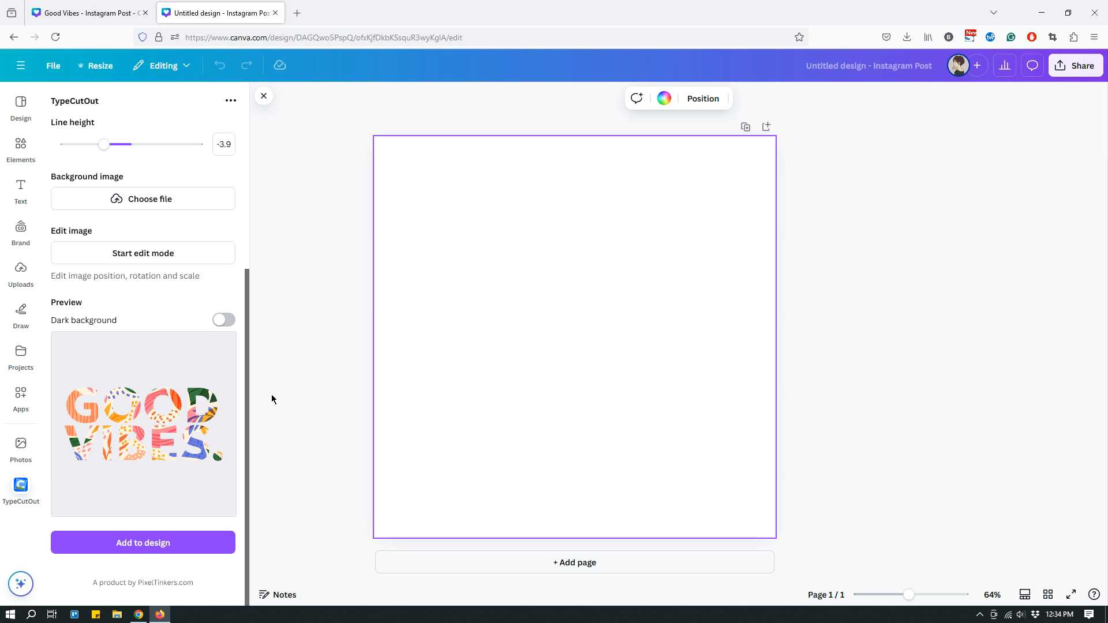
{"action": "mouse_move", "coordinate": [226, 326]}
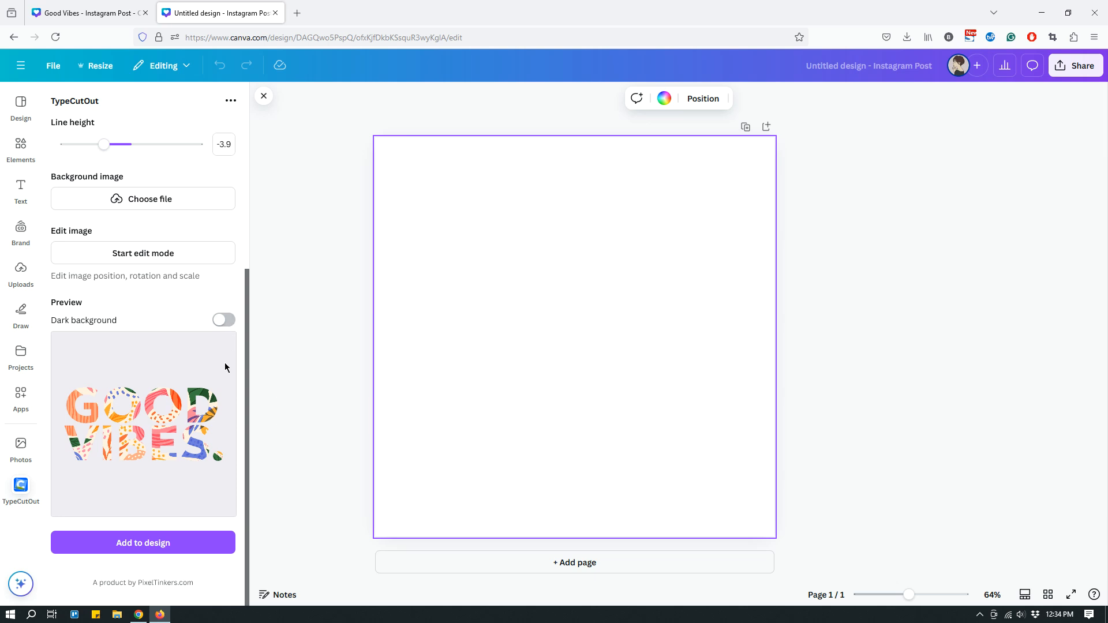
{"action": "mouse_move", "coordinate": [226, 358]}
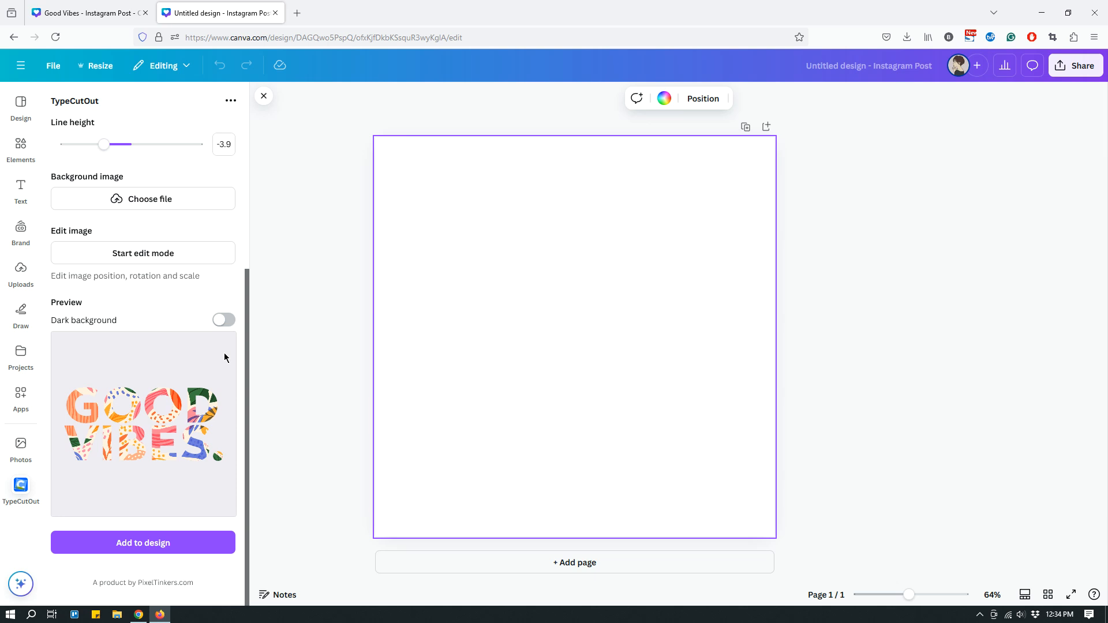
{"action": "mouse_move", "coordinate": [247, 355]}
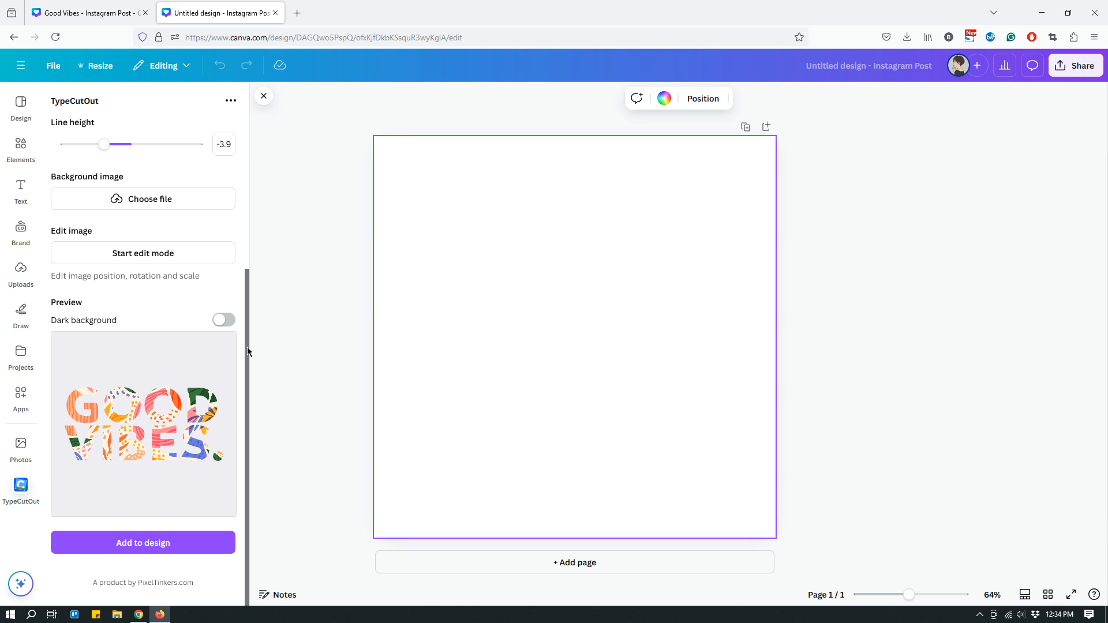
{"action": "mouse_move", "coordinate": [243, 343]}
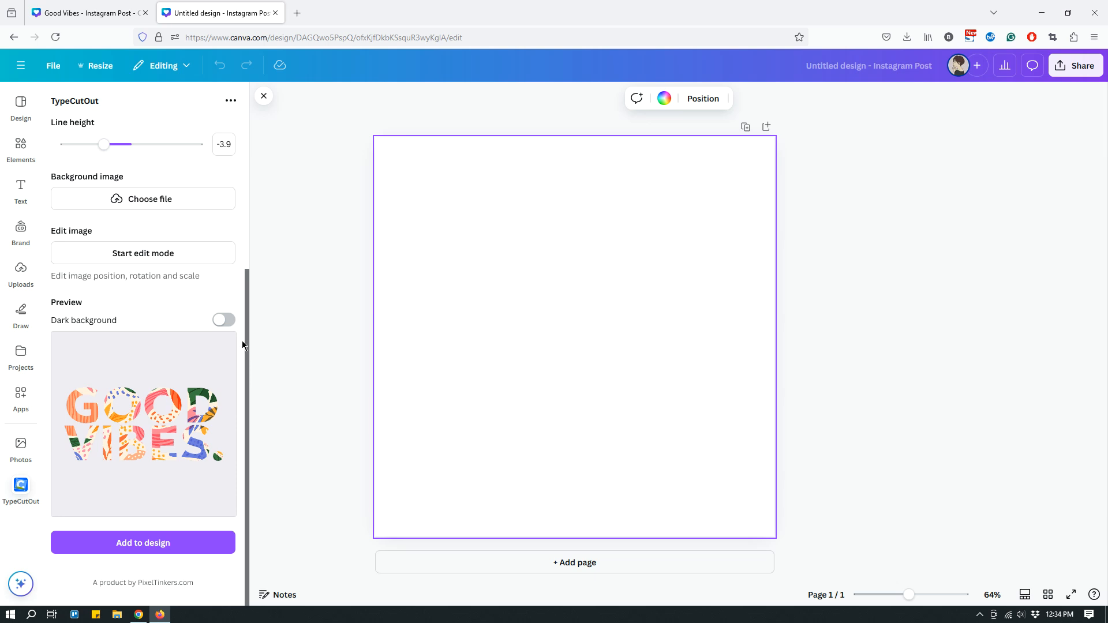
{"action": "mouse_move", "coordinate": [230, 341]}
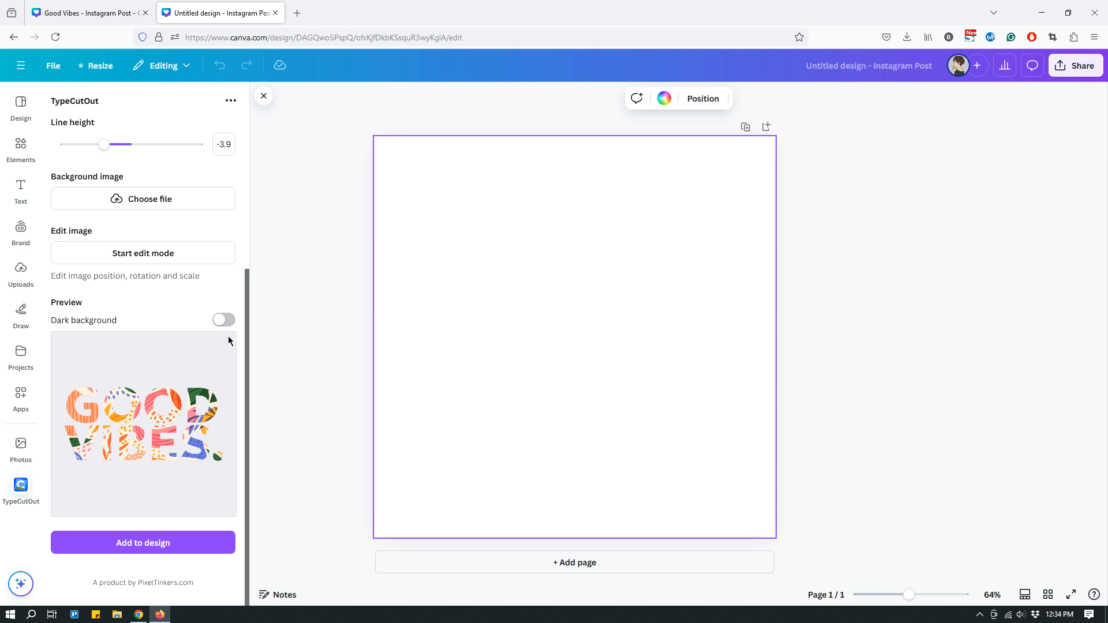
{"action": "left_click", "coordinate": [224, 320]}
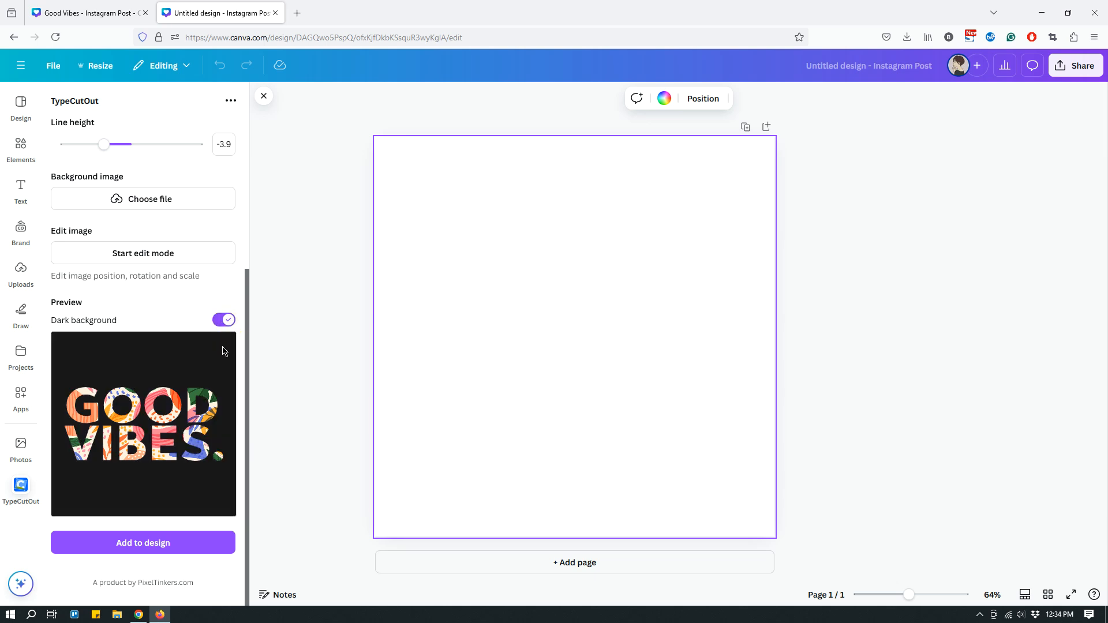
{"action": "mouse_move", "coordinate": [244, 383]}
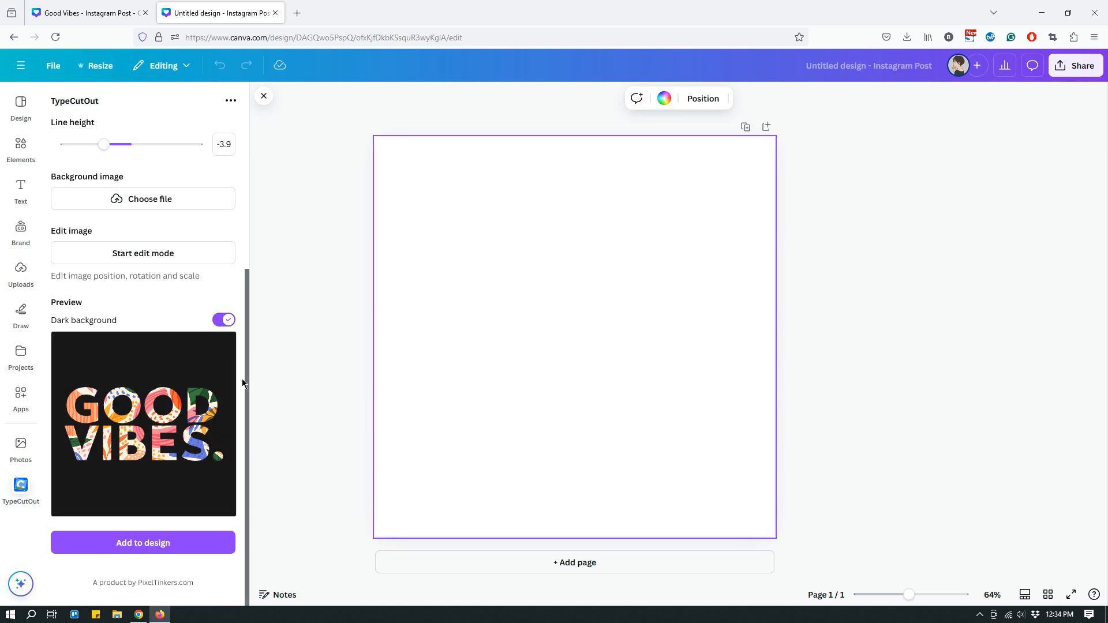
{"action": "mouse_move", "coordinate": [240, 335]}
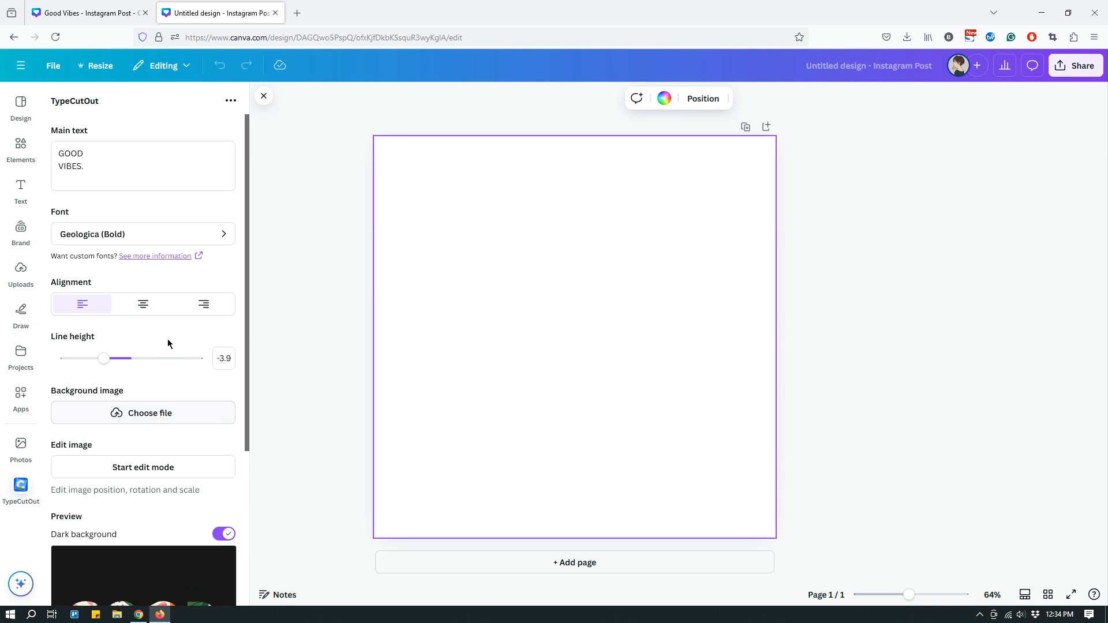
{"action": "mouse_move", "coordinate": [169, 328]}
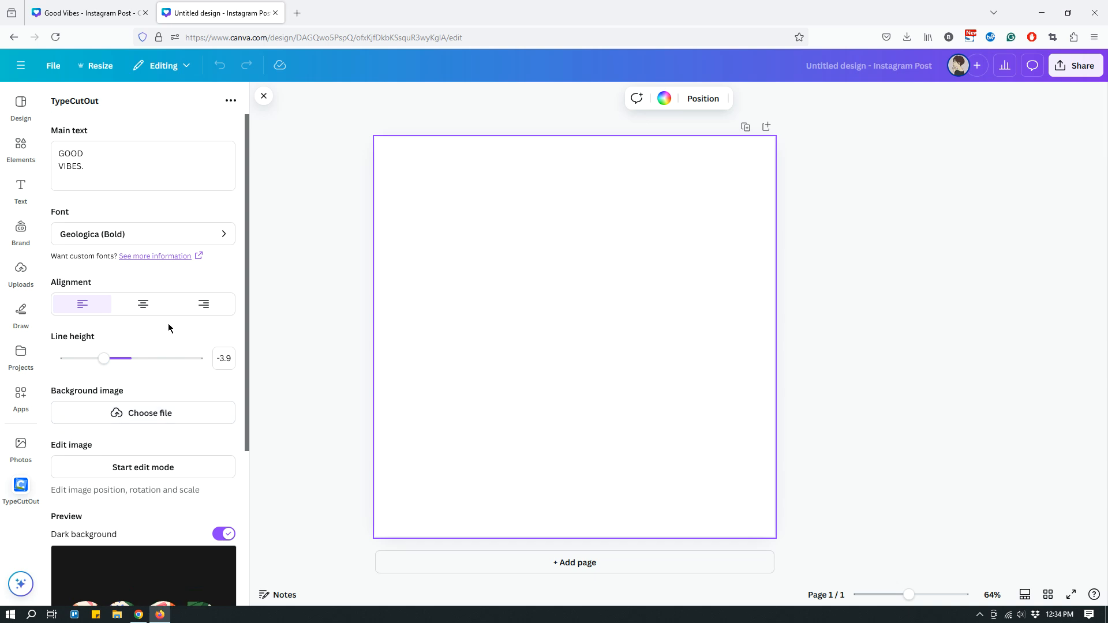
{"action": "mouse_move", "coordinate": [137, 321]}
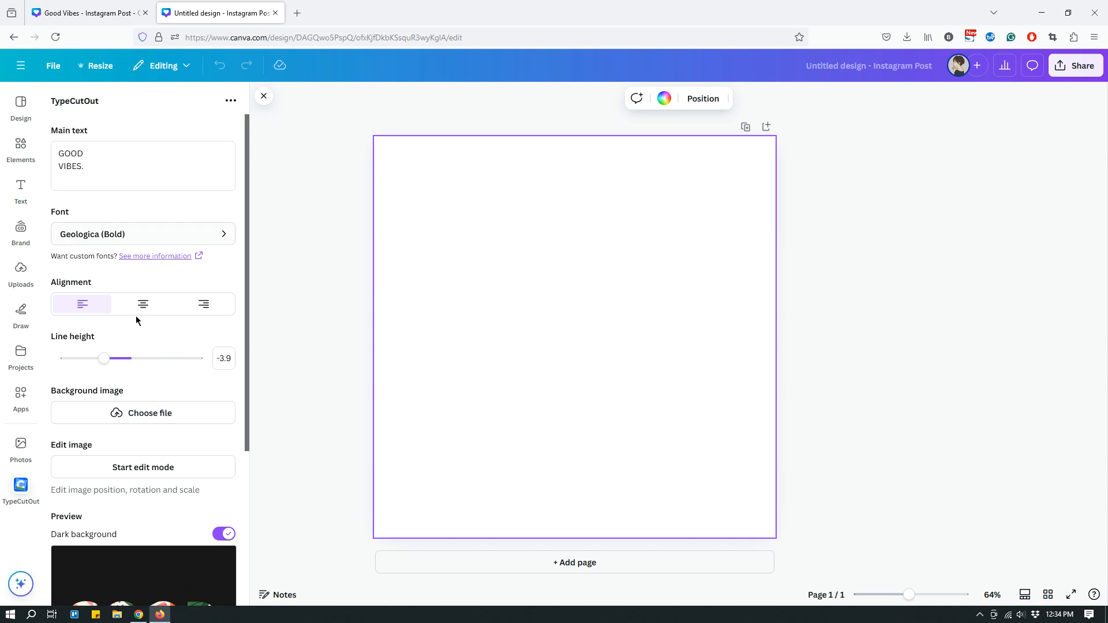
{"action": "scroll", "scroll_direction": "down", "scroll_amount": 3}
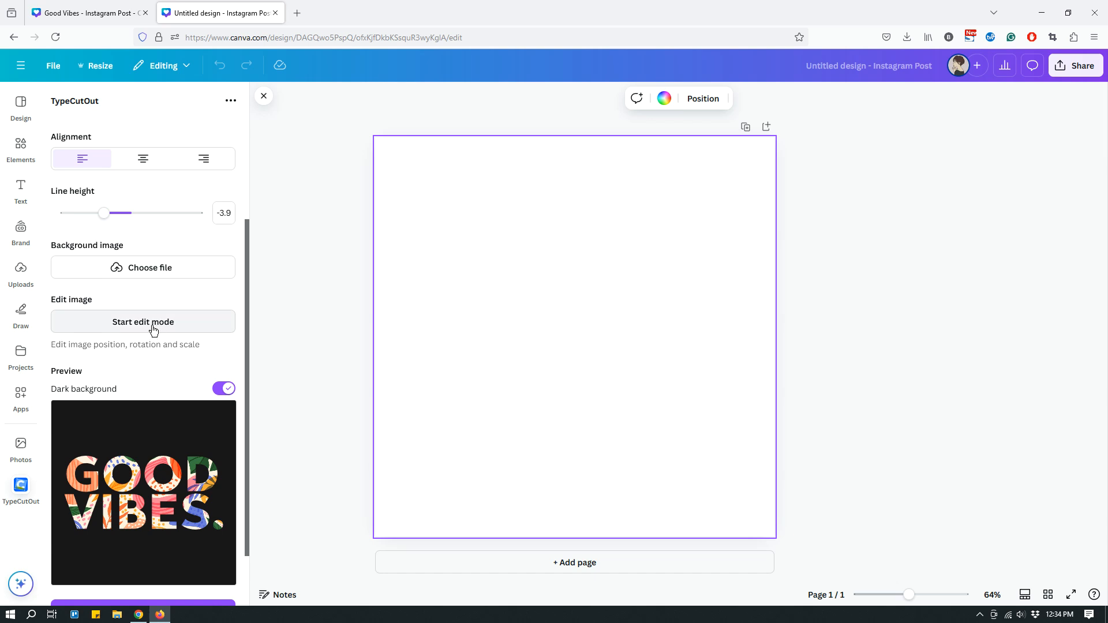
{"action": "mouse_move", "coordinate": [168, 432]}
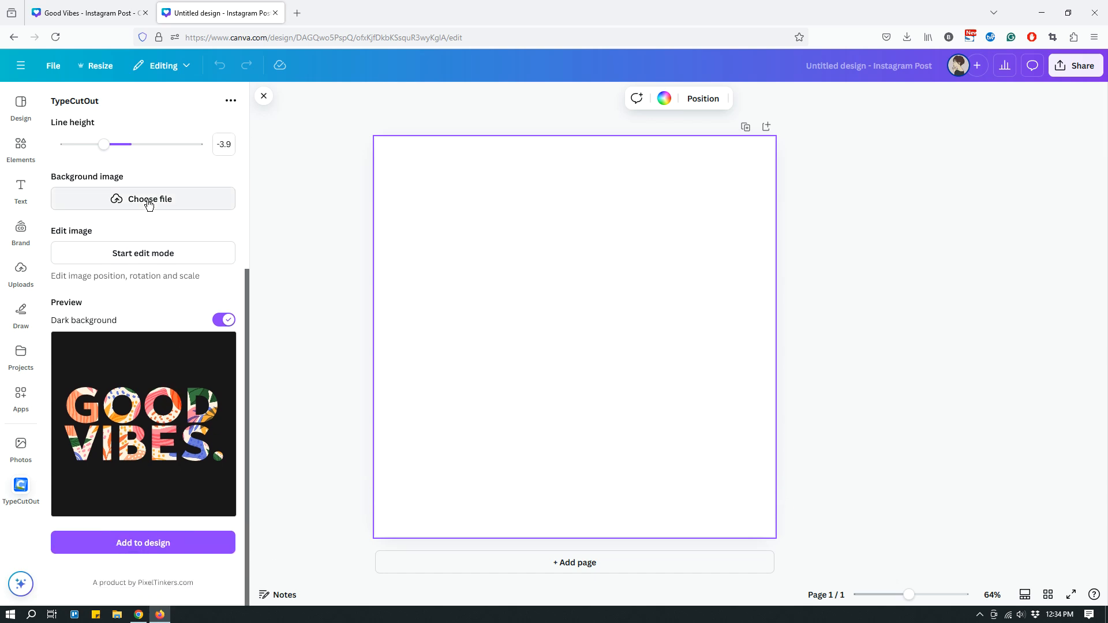
{"action": "mouse_move", "coordinate": [163, 416]}
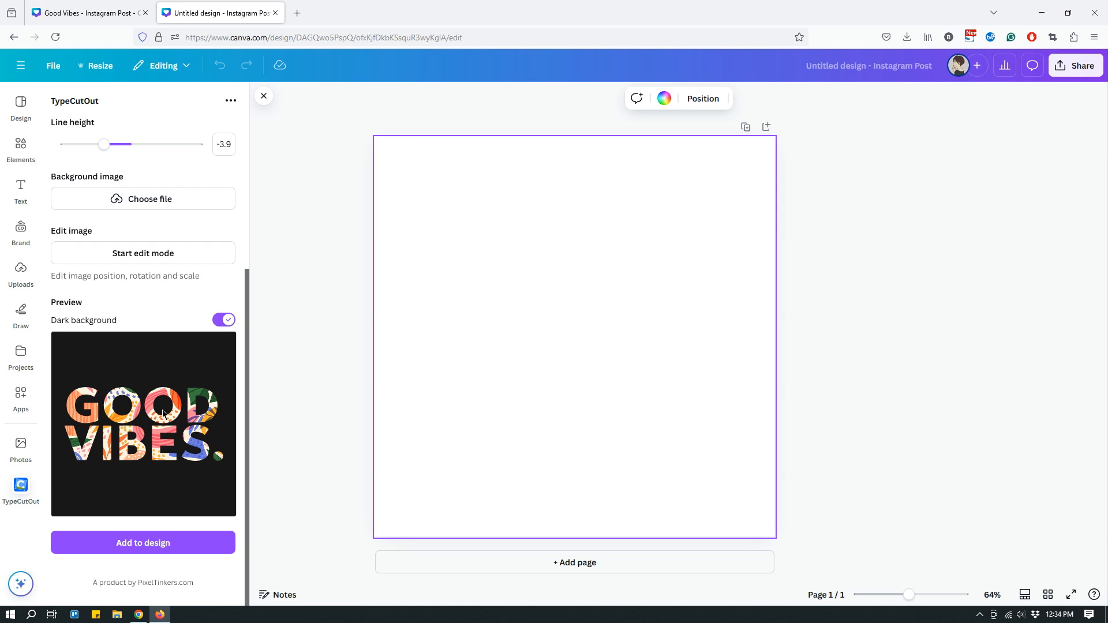
{"action": "mouse_move", "coordinate": [161, 116]}
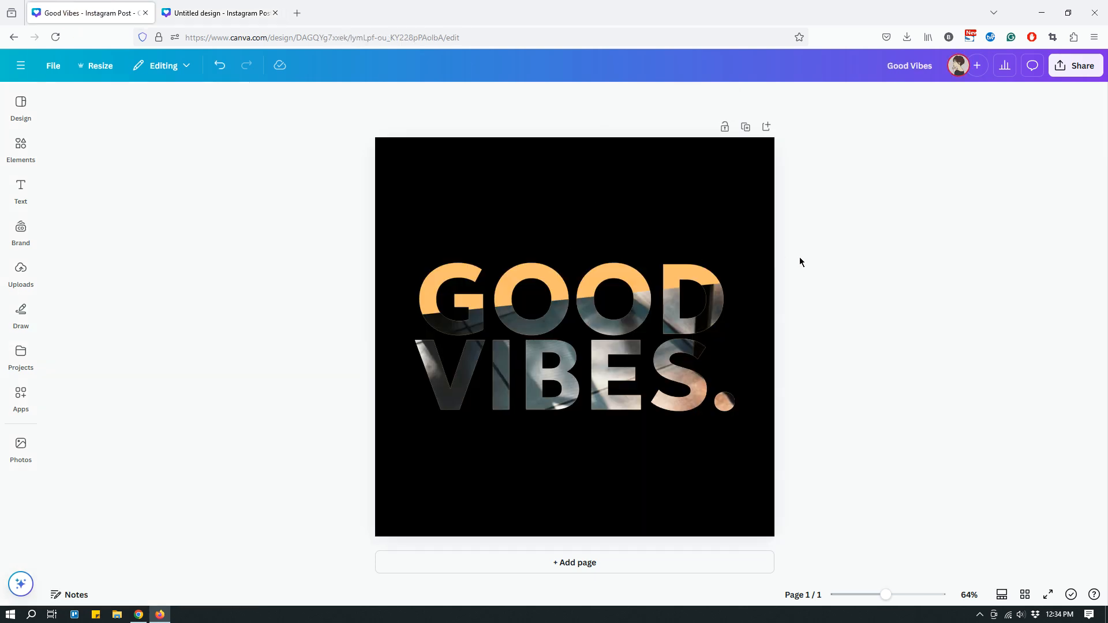
{"action": "mouse_move", "coordinate": [918, 377]}
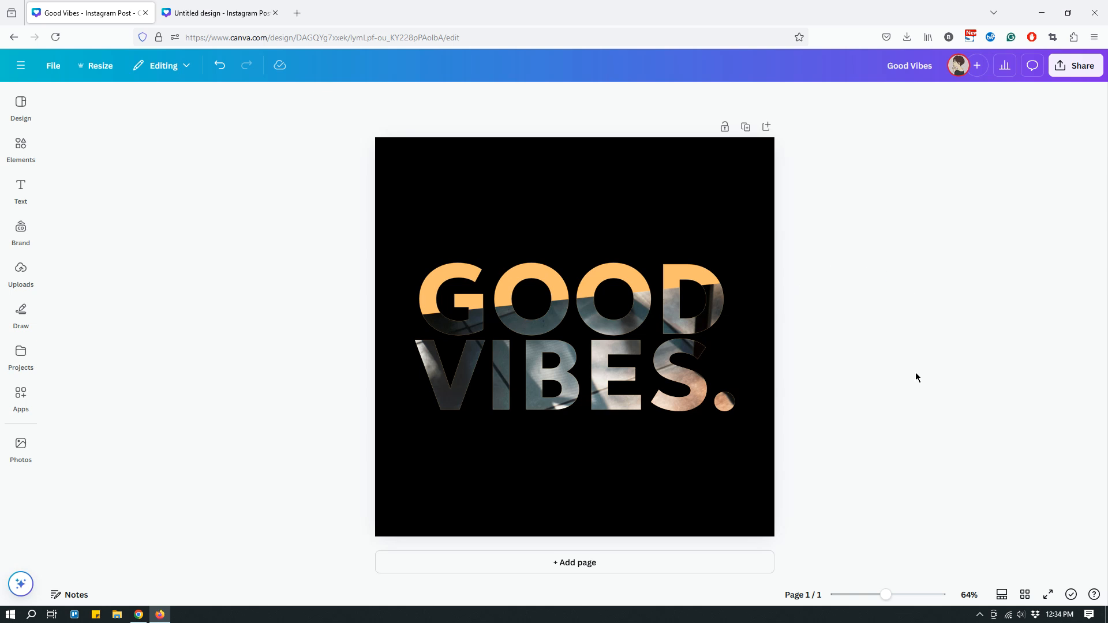
Switch to the untitled design tab where TypeCutOut is open.
{"action": "left_click", "coordinate": [451, 291]}
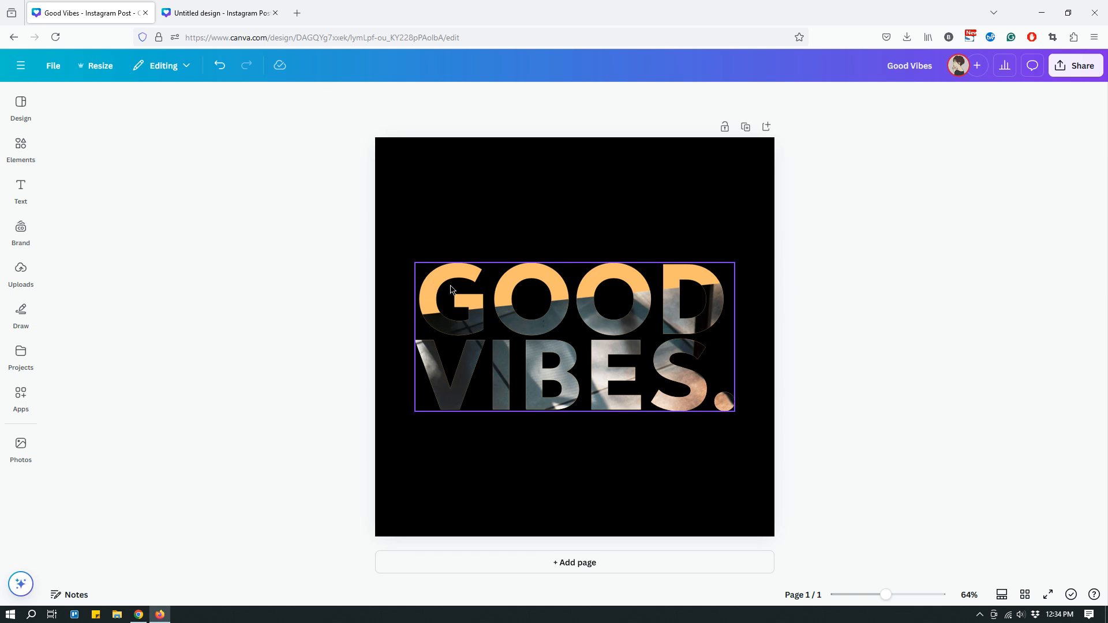
{"action": "mouse_move", "coordinate": [446, 282]}
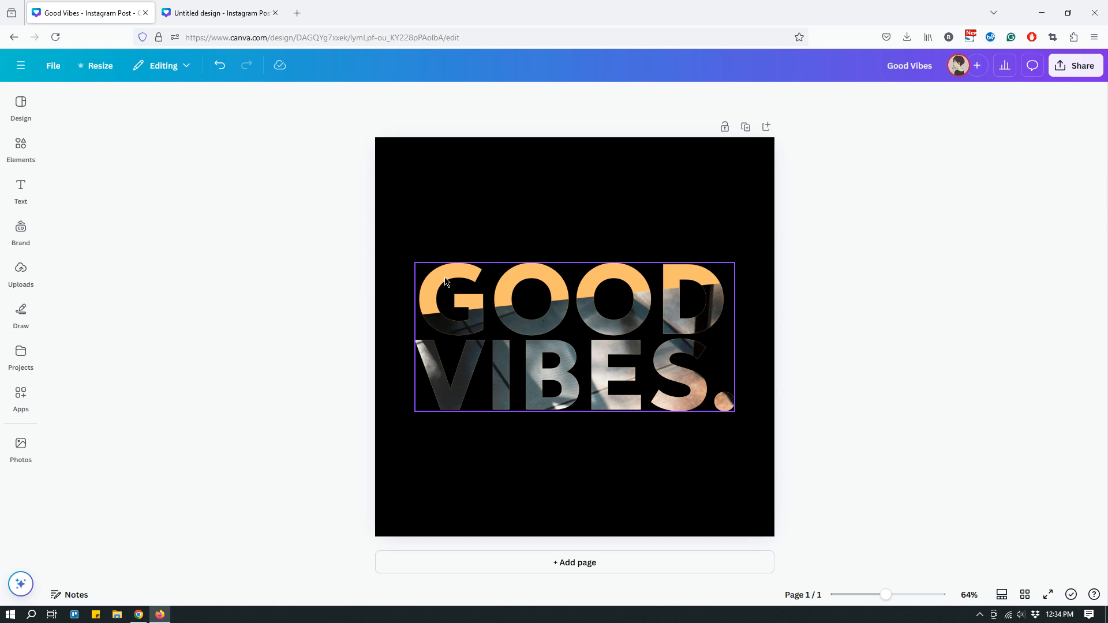
{"action": "mouse_move", "coordinate": [683, 369]}
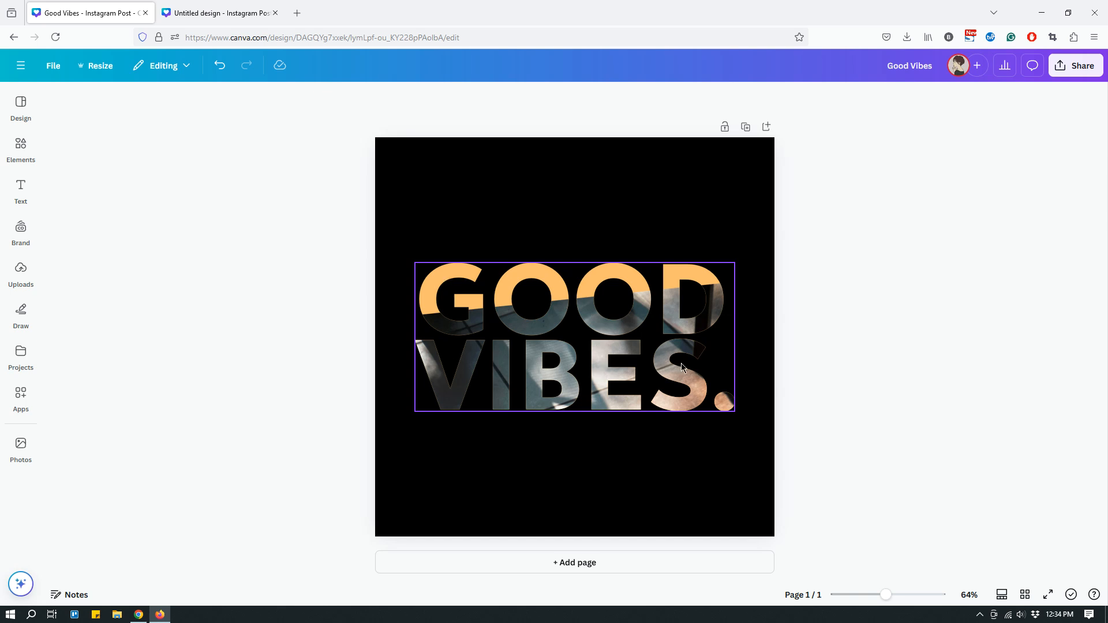
{"action": "mouse_move", "coordinate": [614, 388]}
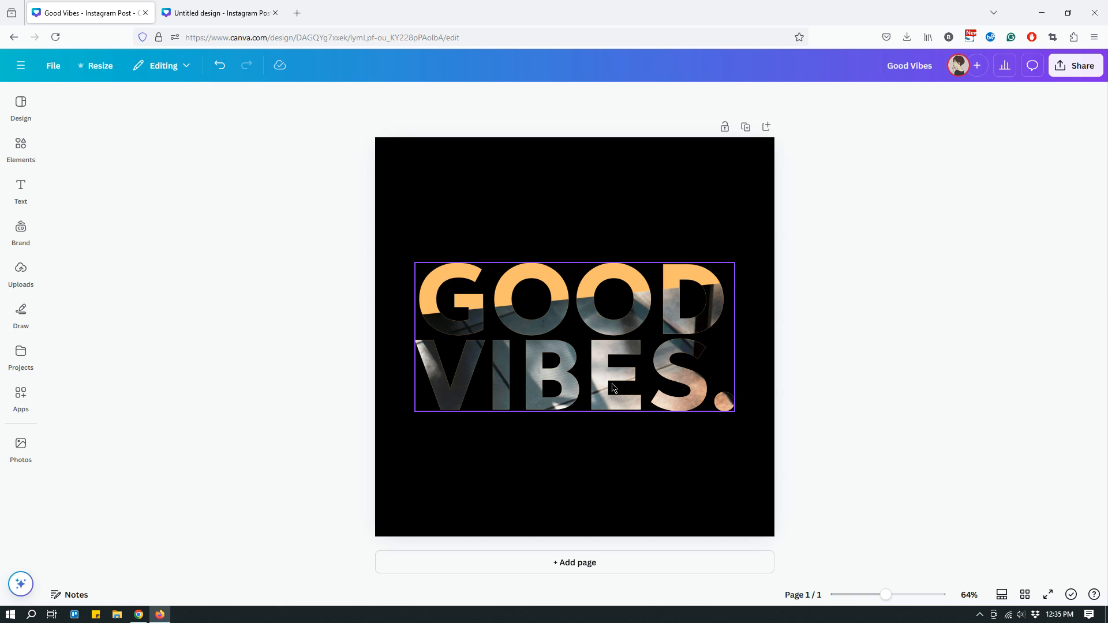
{"action": "mouse_move", "coordinate": [232, 13]}
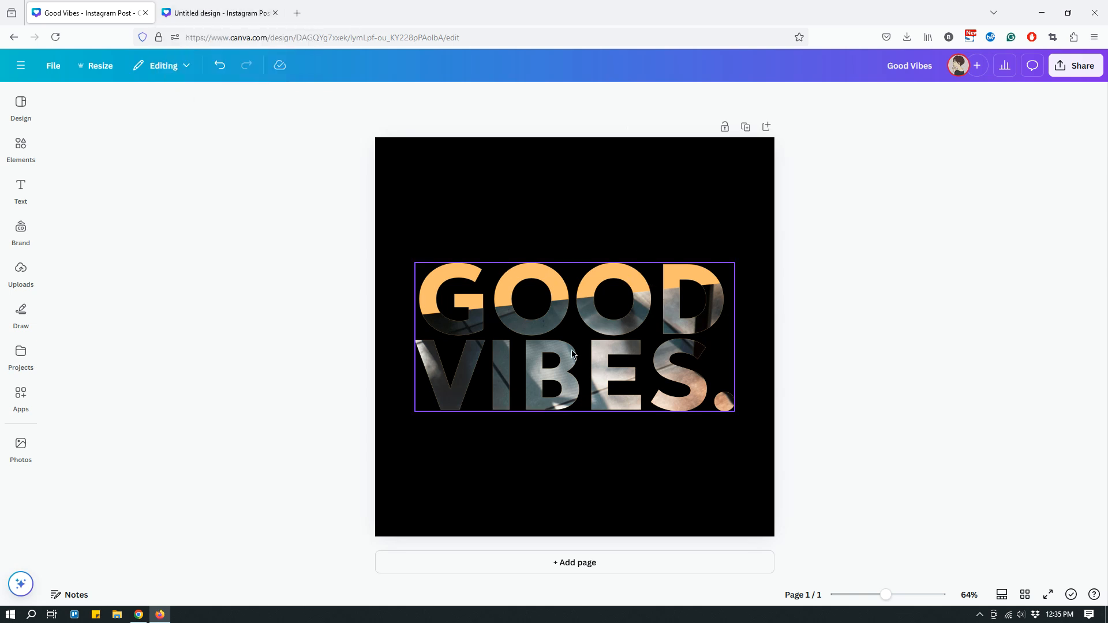
{"action": "left_click", "coordinate": [219, 13]}
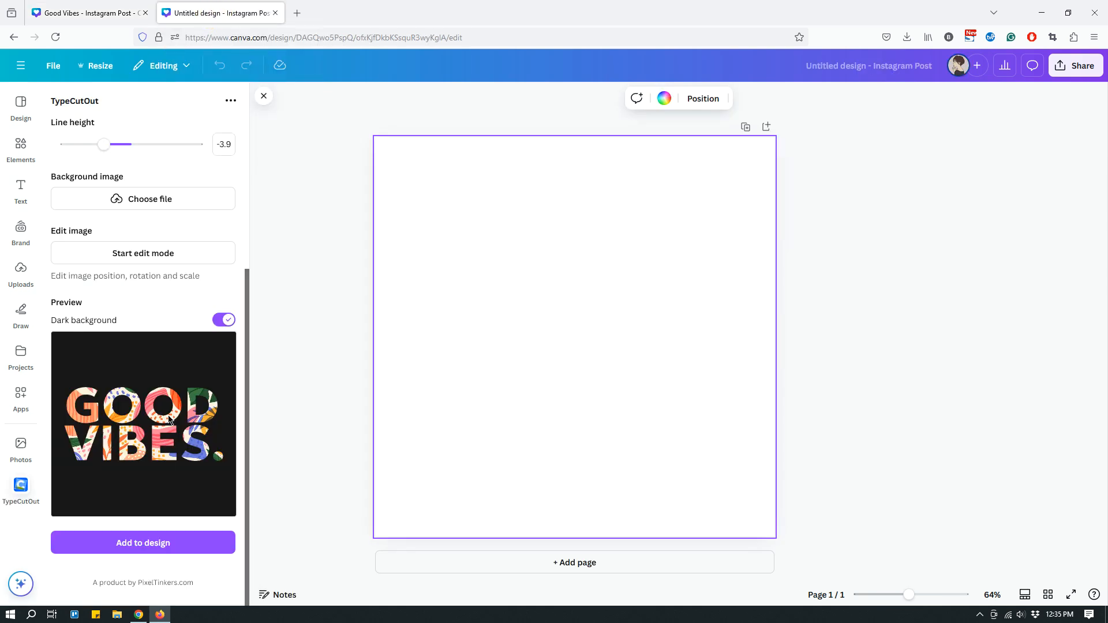
{"action": "mouse_move", "coordinate": [183, 427]}
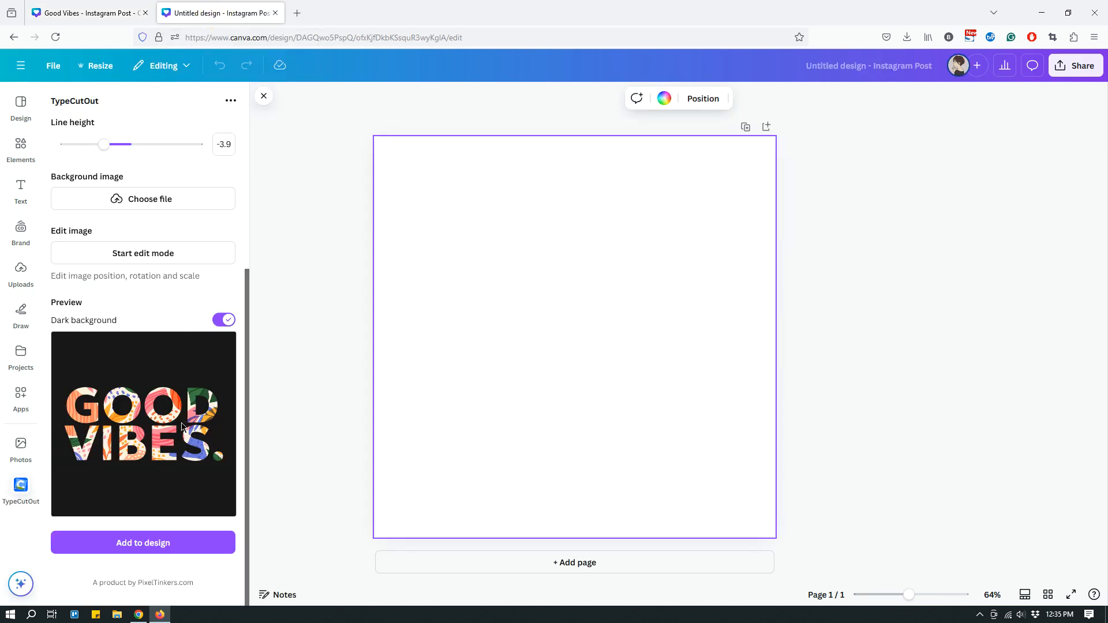
{"action": "mouse_move", "coordinate": [175, 446]}
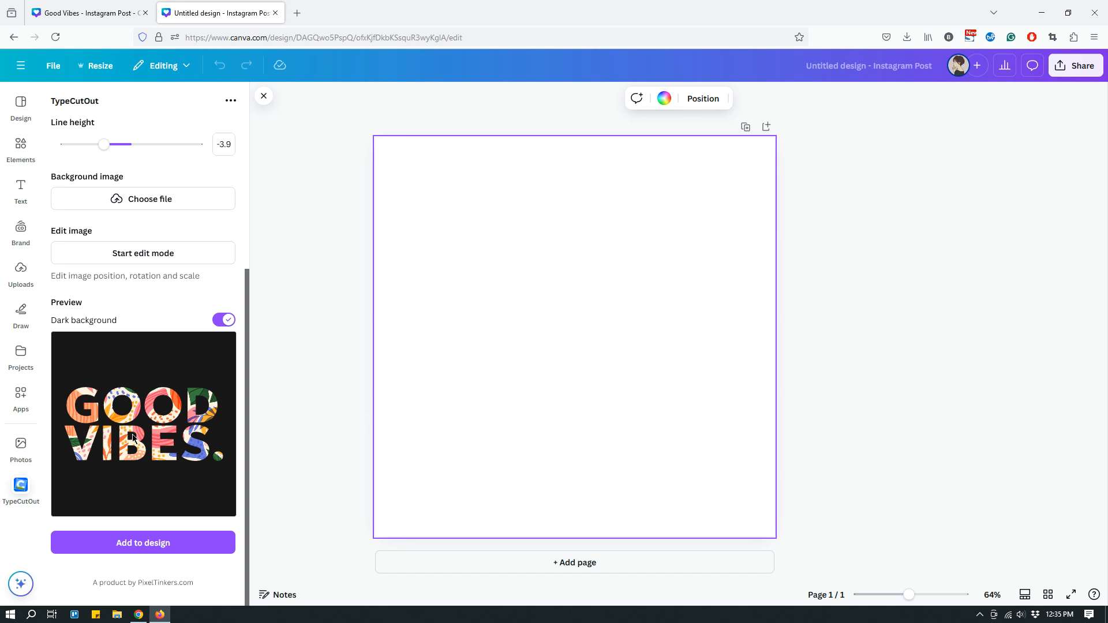
{"action": "mouse_move", "coordinate": [425, 406]}
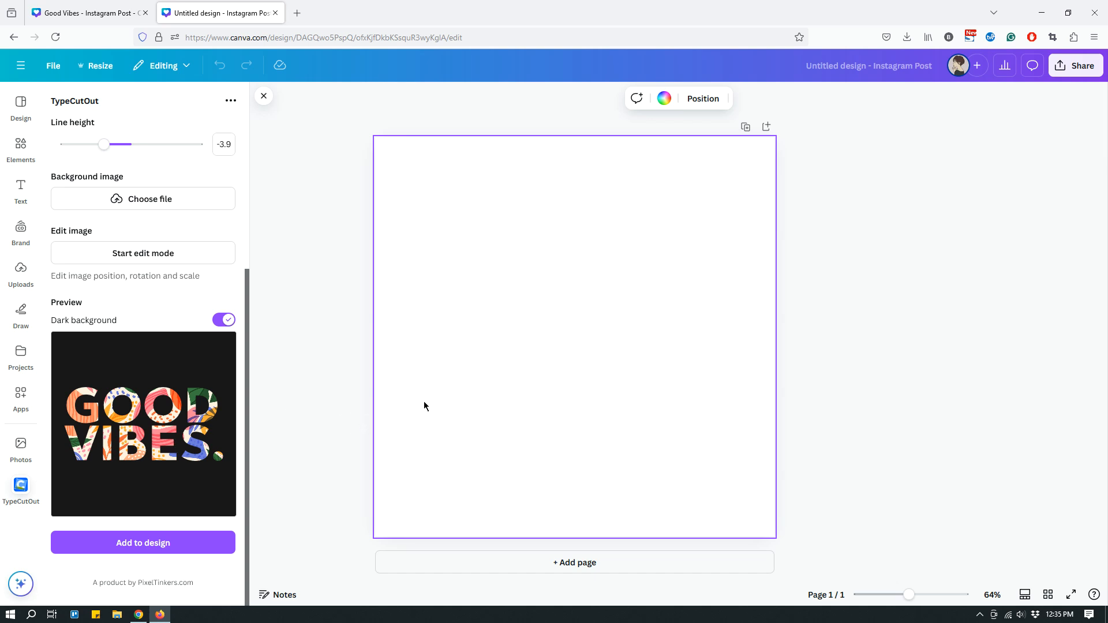
{"action": "mouse_move", "coordinate": [284, 391]}
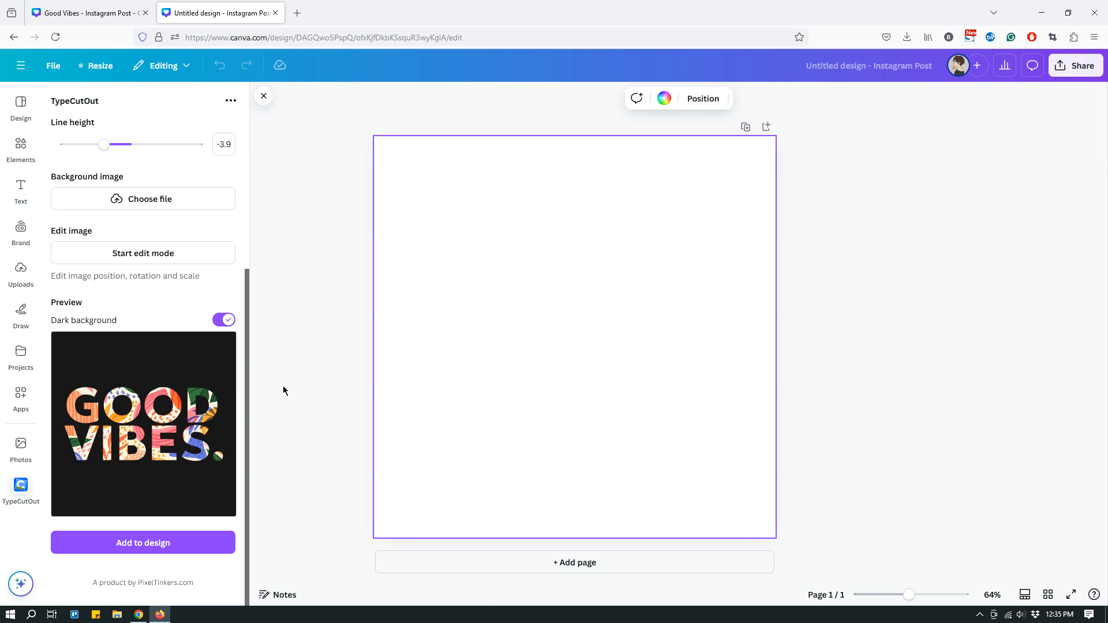
{"action": "mouse_move", "coordinate": [280, 367]}
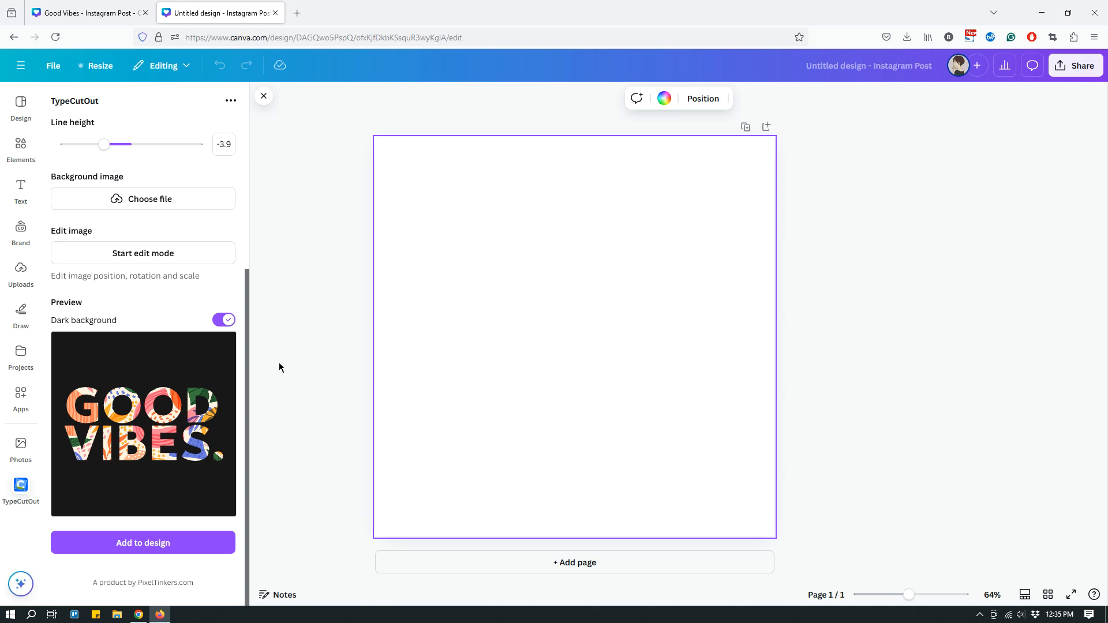
Return to the Good Vibes design tab with the orange-over-photo lettering.
{"action": "left_click", "coordinate": [87, 12]}
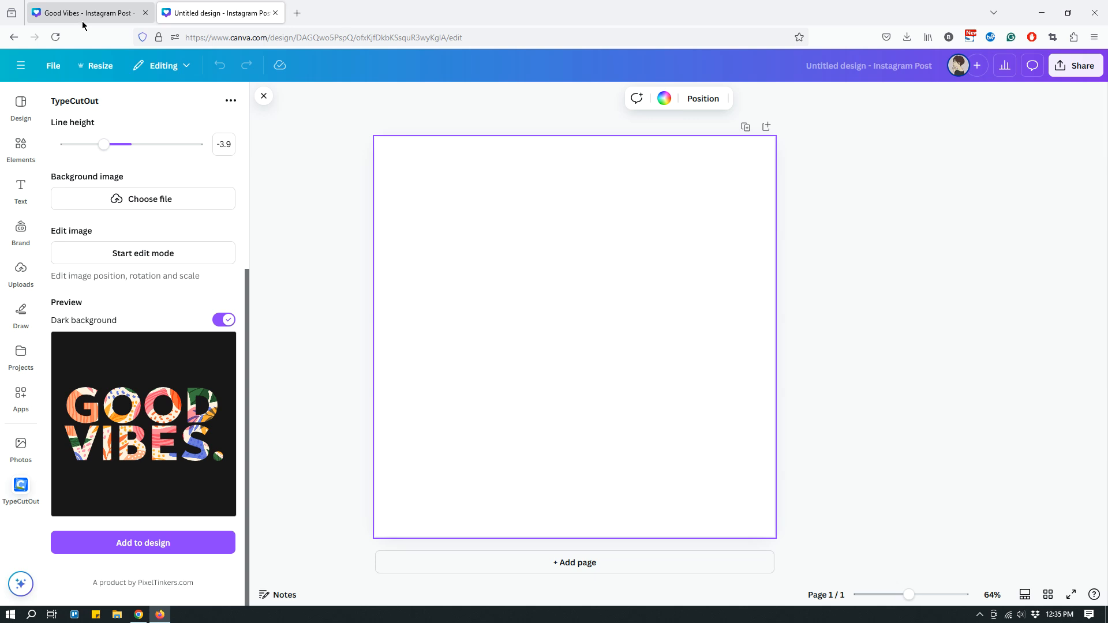
{"action": "left_click", "coordinate": [144, 543]}
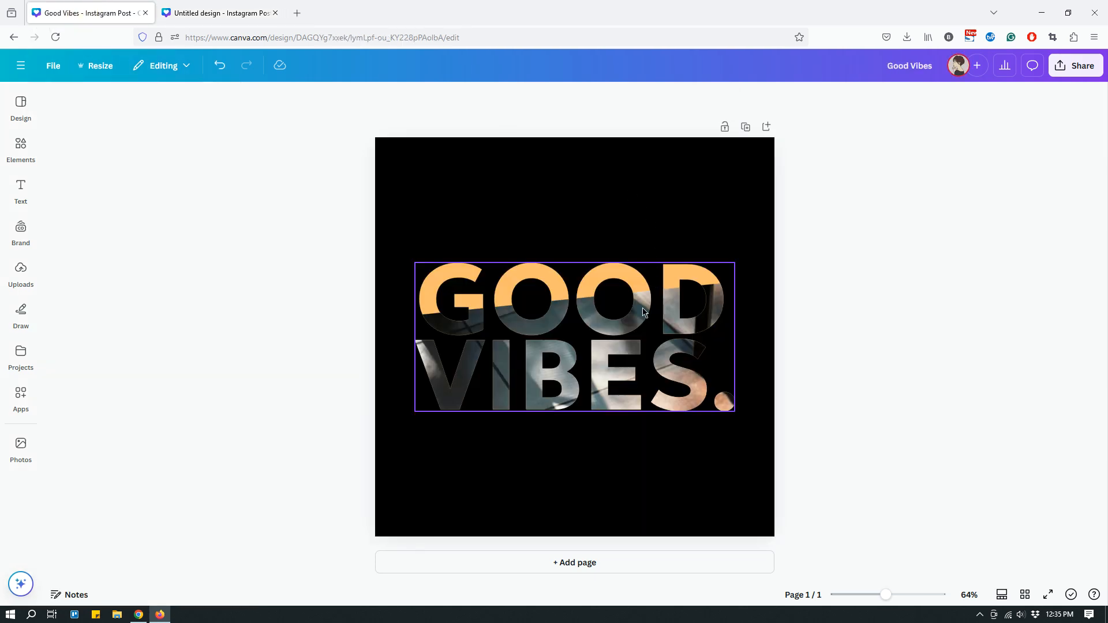
{"action": "mouse_move", "coordinate": [672, 316]}
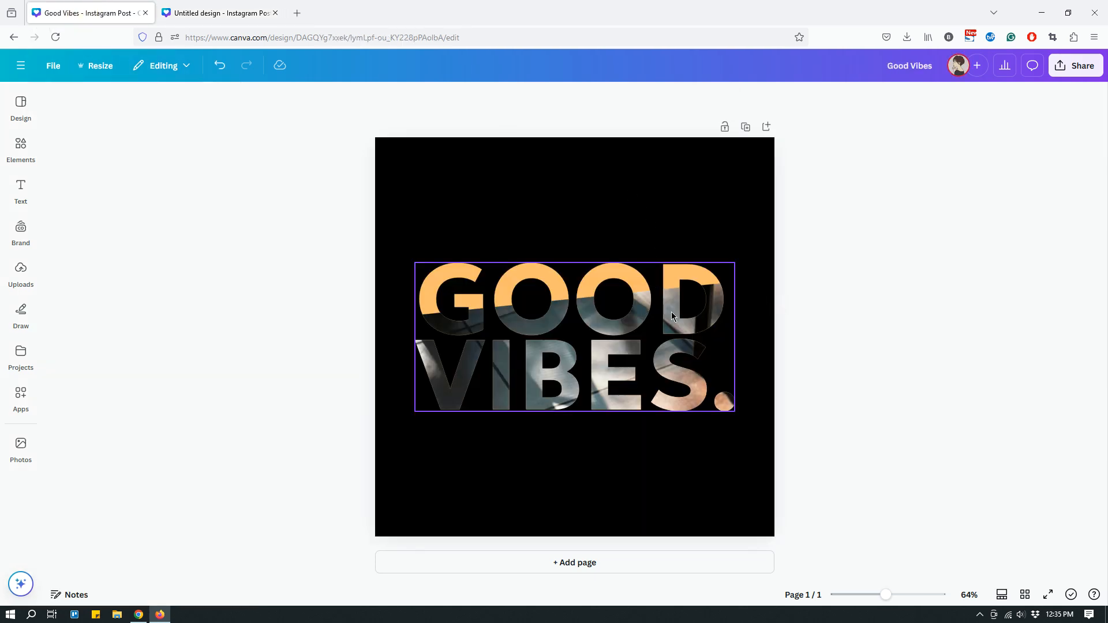
Make the Good Vibes page background white and pull the orange lettering above the photo letters.
{"action": "left_click", "coordinate": [672, 316]}
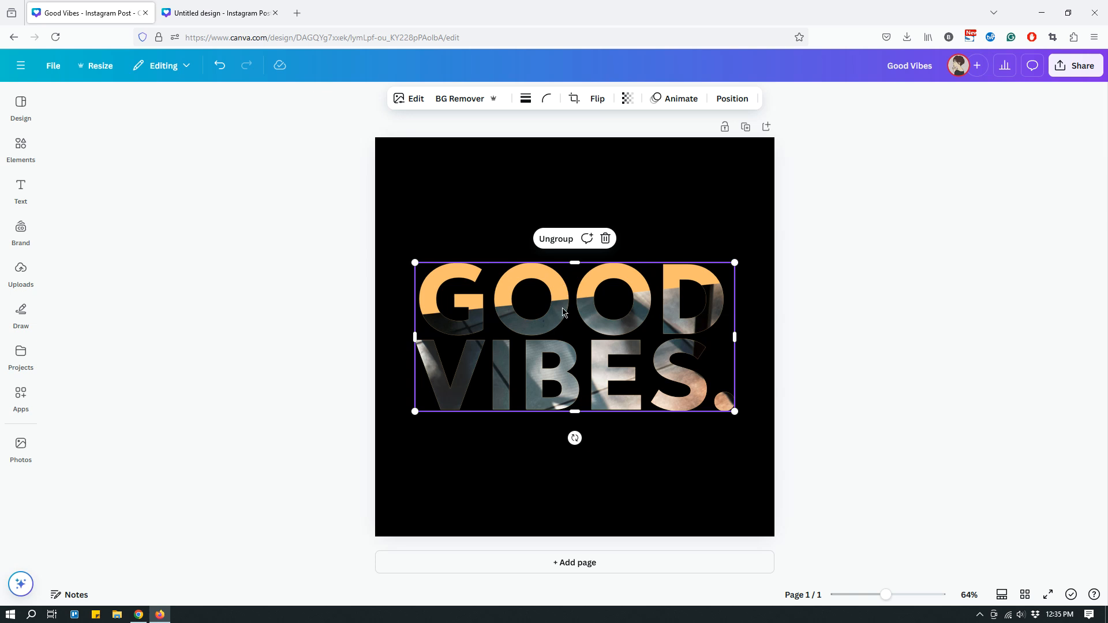
{"action": "mouse_move", "coordinate": [558, 239]}
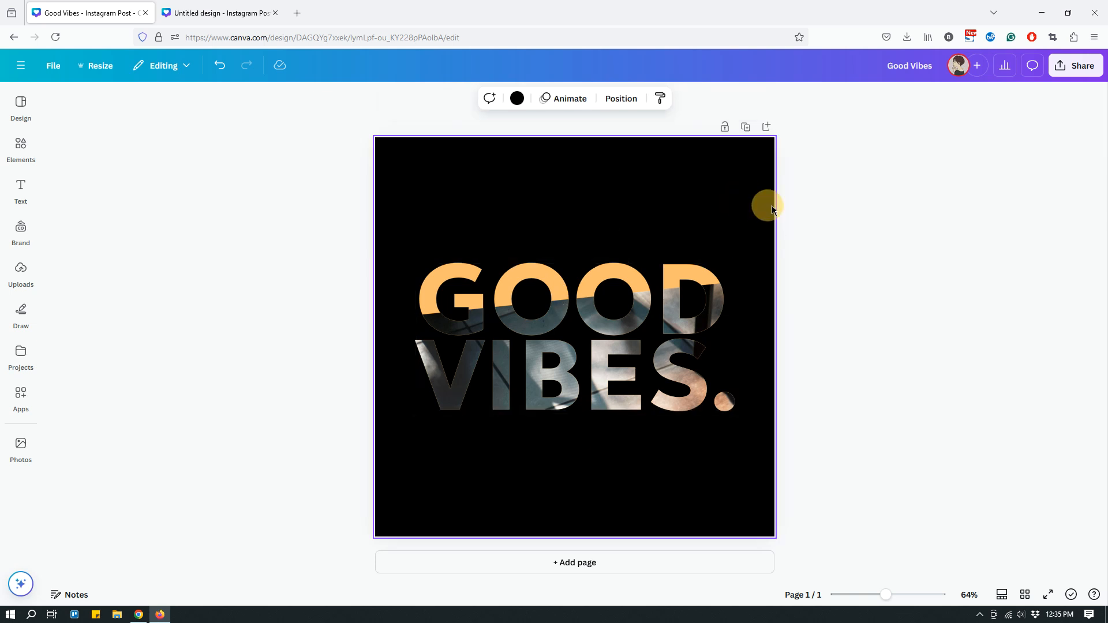
{"action": "left_click", "coordinate": [517, 98]}
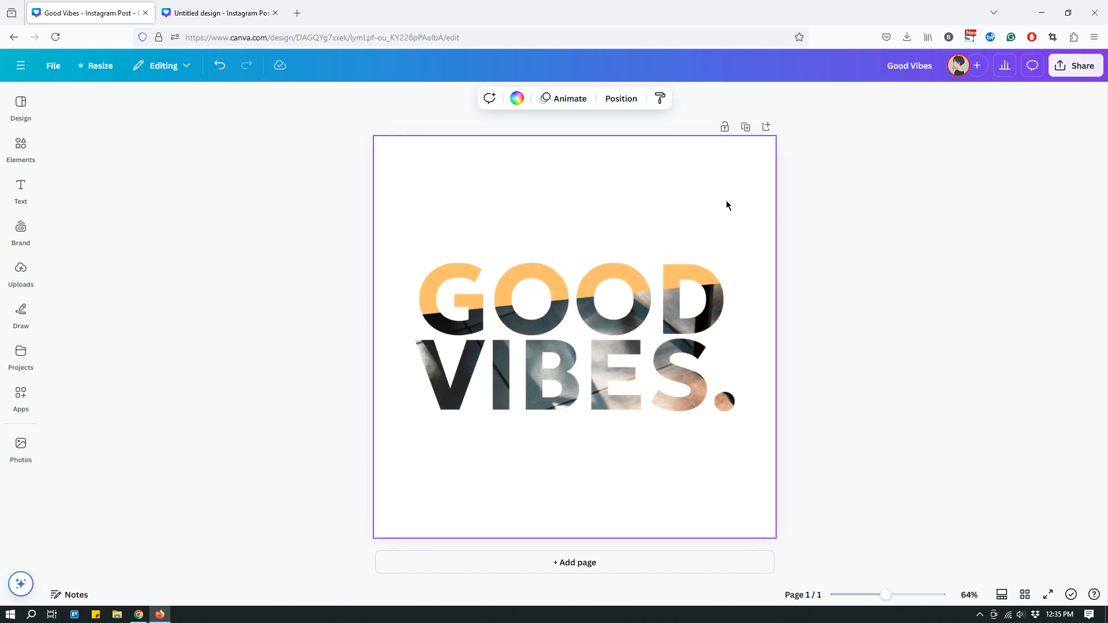
{"action": "mouse_move", "coordinate": [857, 189]}
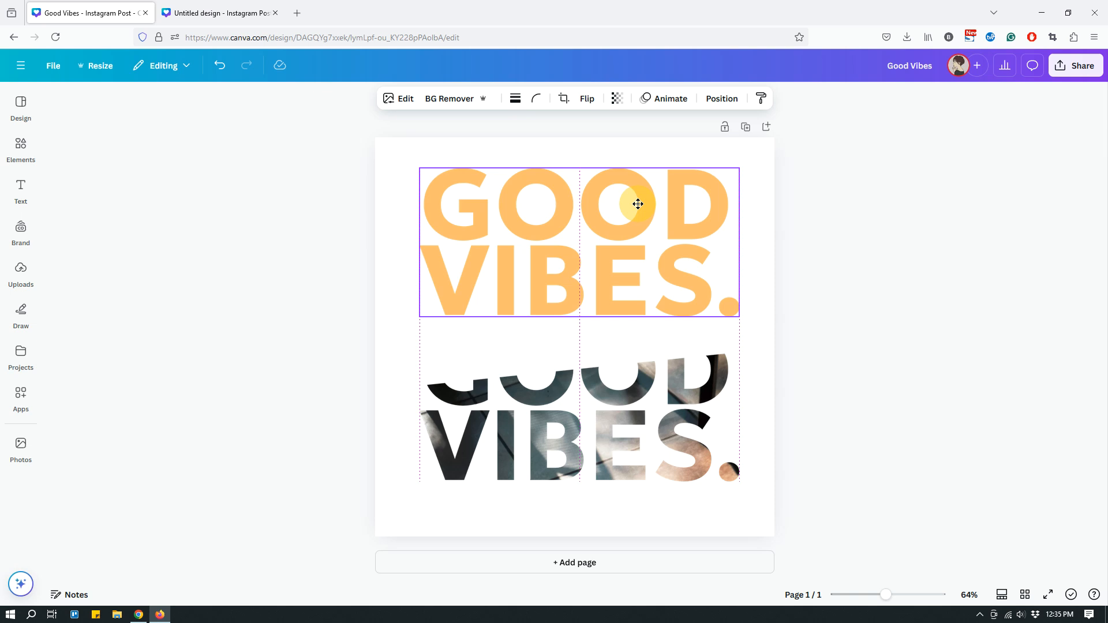
{"action": "left_click_drag", "start_coordinate": [637, 204], "coordinate": [635, 216]}
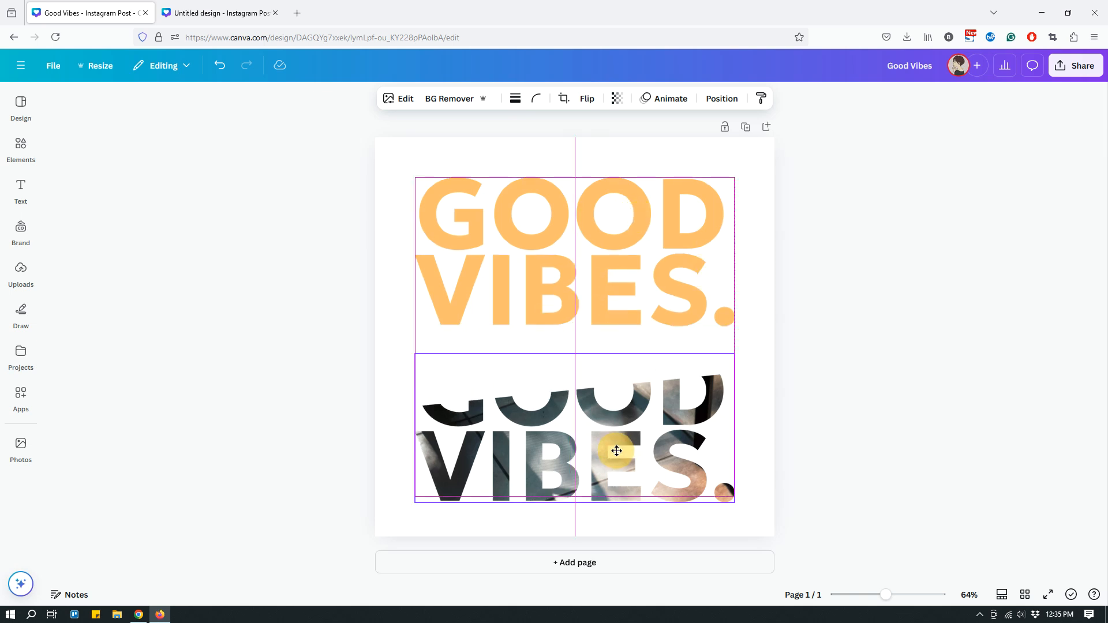
{"action": "left_click", "coordinate": [616, 451]}
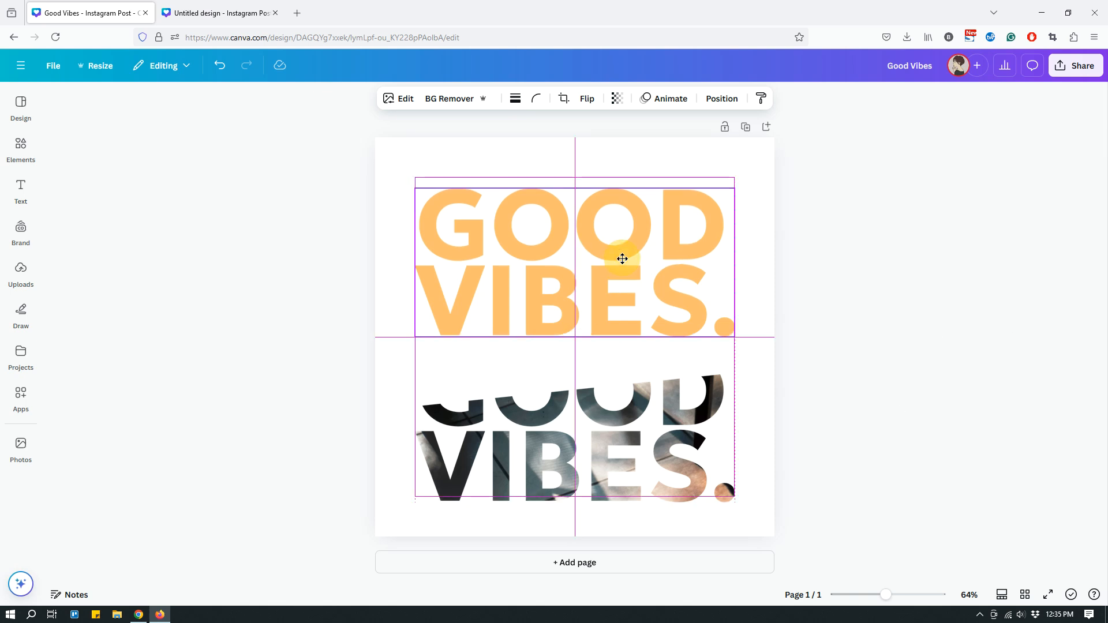
Restack the photo-textured letters exactly over the orange text and reselect the group.
{"action": "left_click_drag", "start_coordinate": [622, 259], "coordinate": [633, 353]}
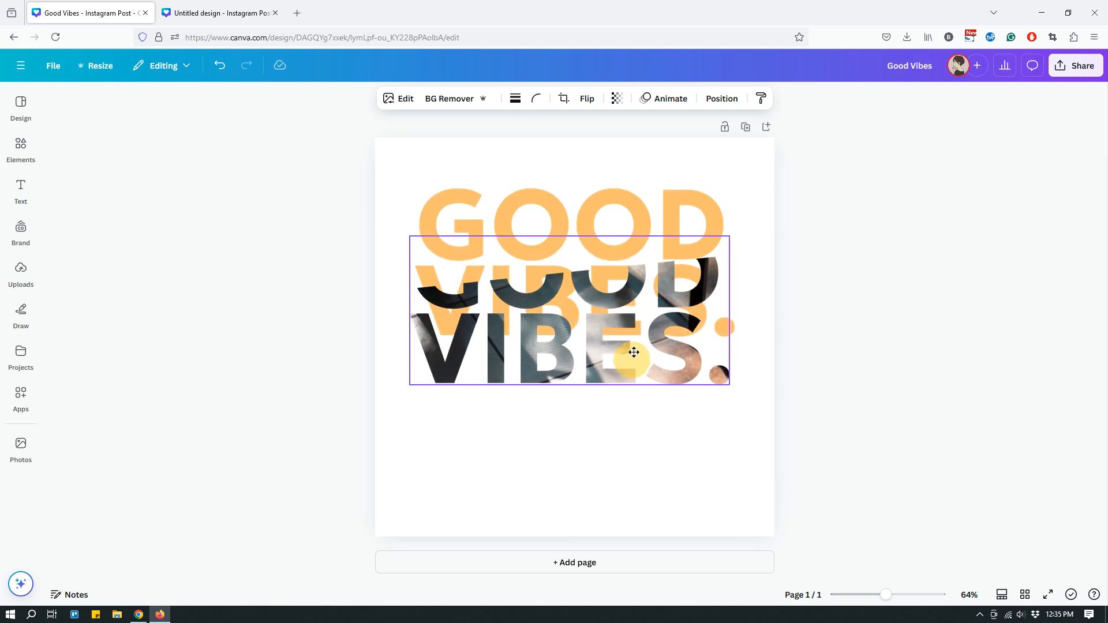
{"action": "left_click_drag", "start_coordinate": [634, 352], "coordinate": [638, 309]}
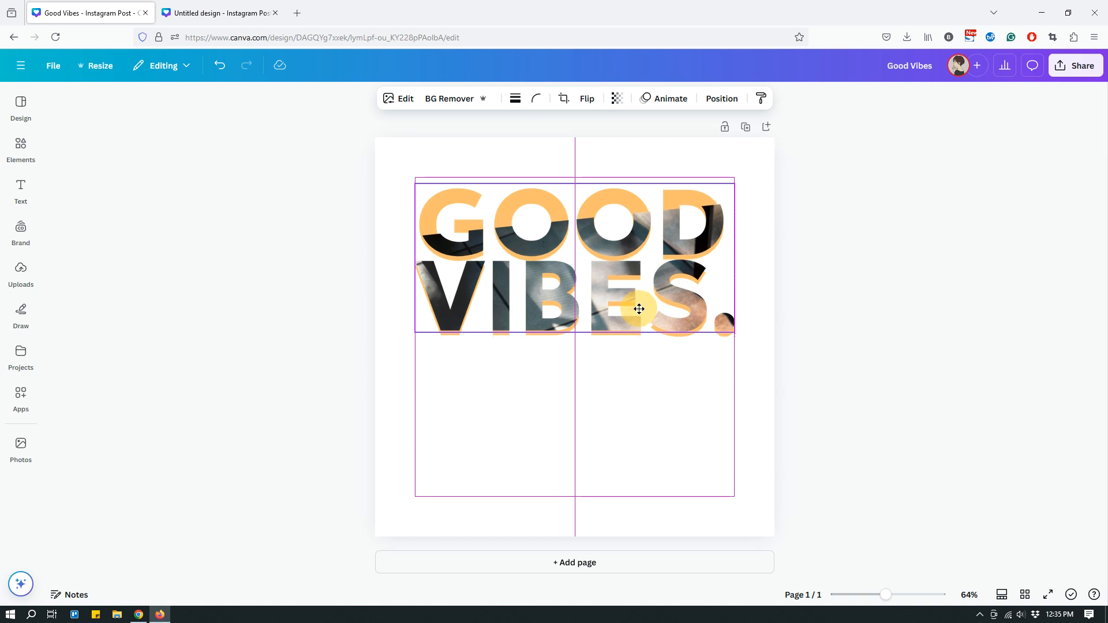
{"action": "left_click", "coordinate": [913, 422]}
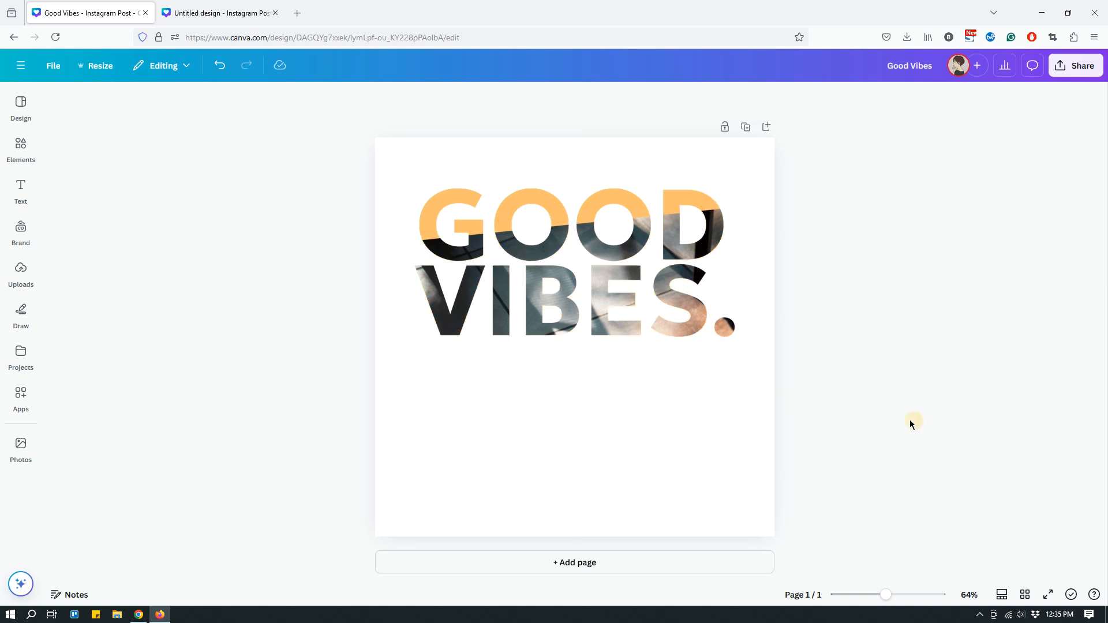
{"action": "left_click", "coordinate": [575, 261]}
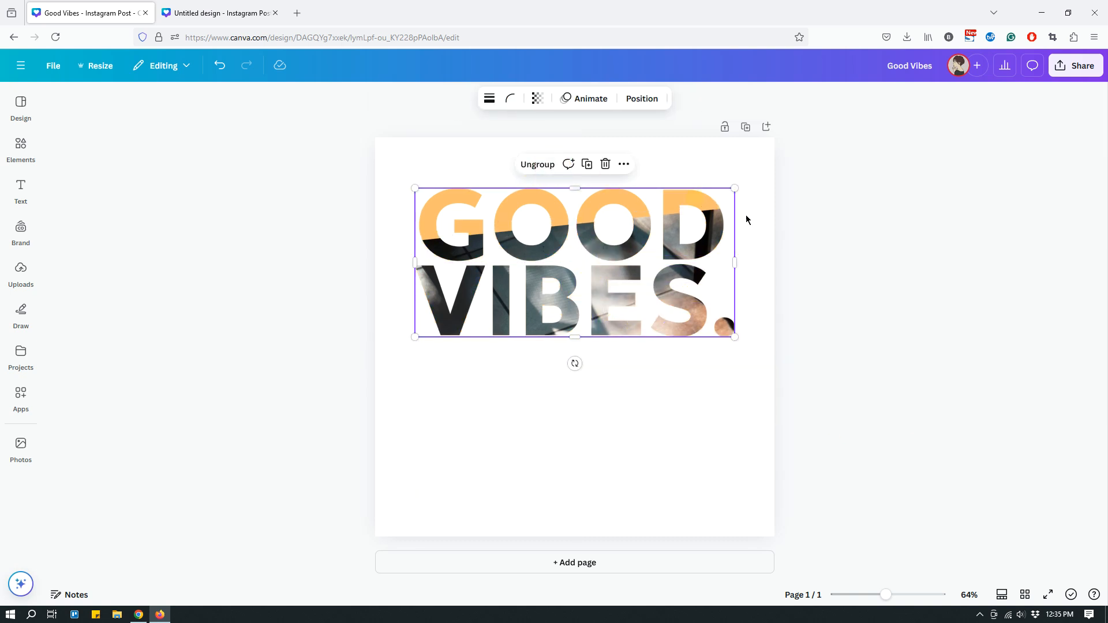
{"action": "left_click", "coordinate": [585, 268]}
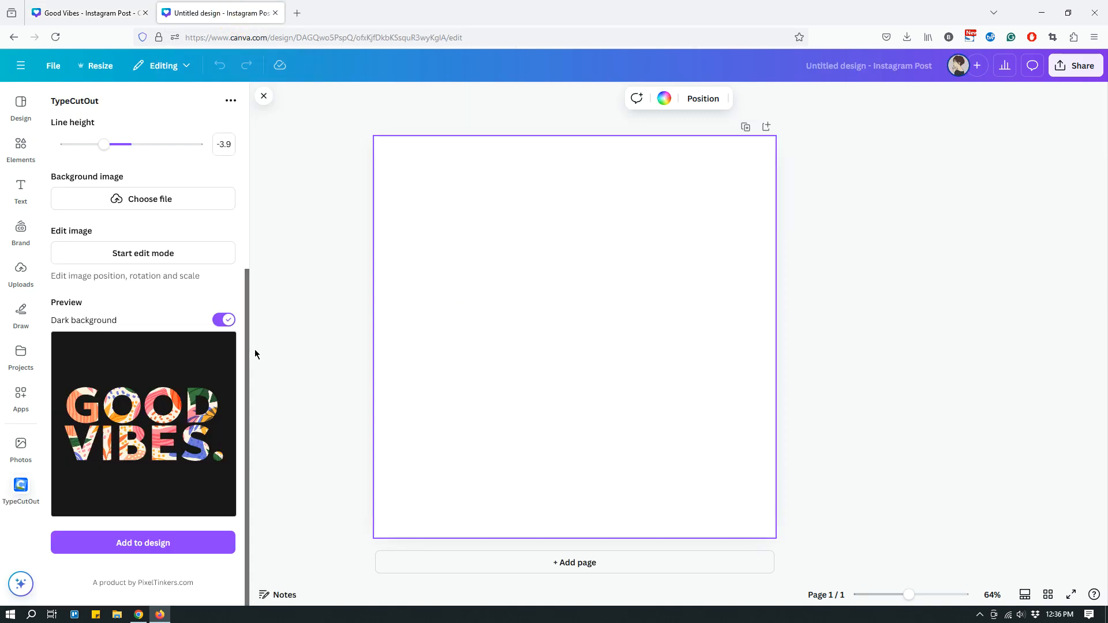
{"action": "mouse_move", "coordinate": [202, 300]}
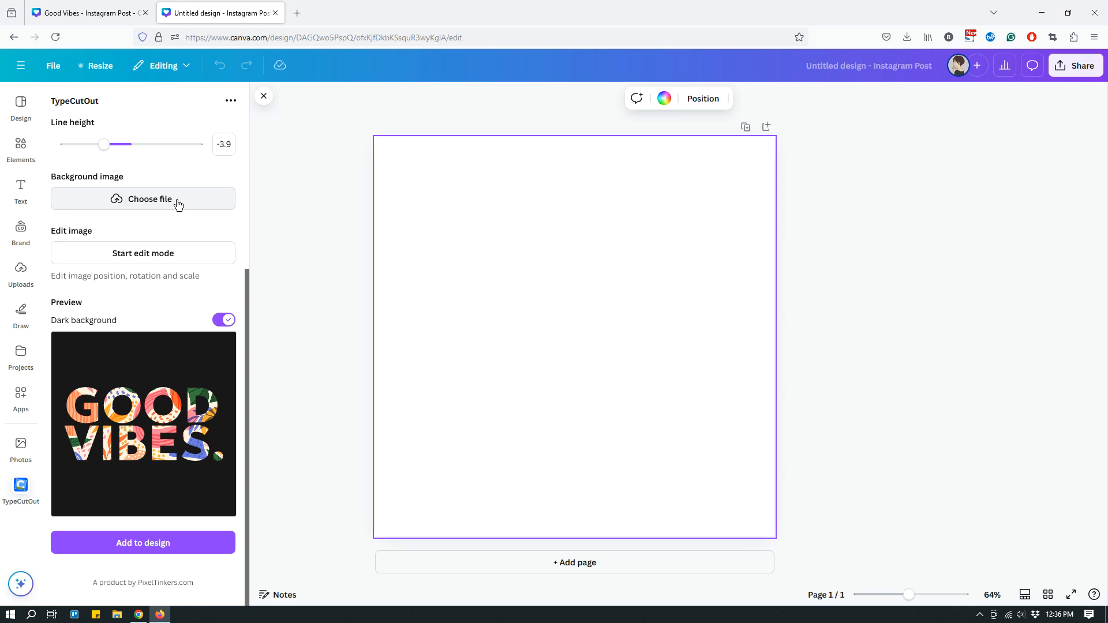
Upload normal-day-may31-2024-4.jpg from Temp Photos as the TypeCutOut fill and turn off the dark preview background.
{"action": "left_click", "coordinate": [143, 198]}
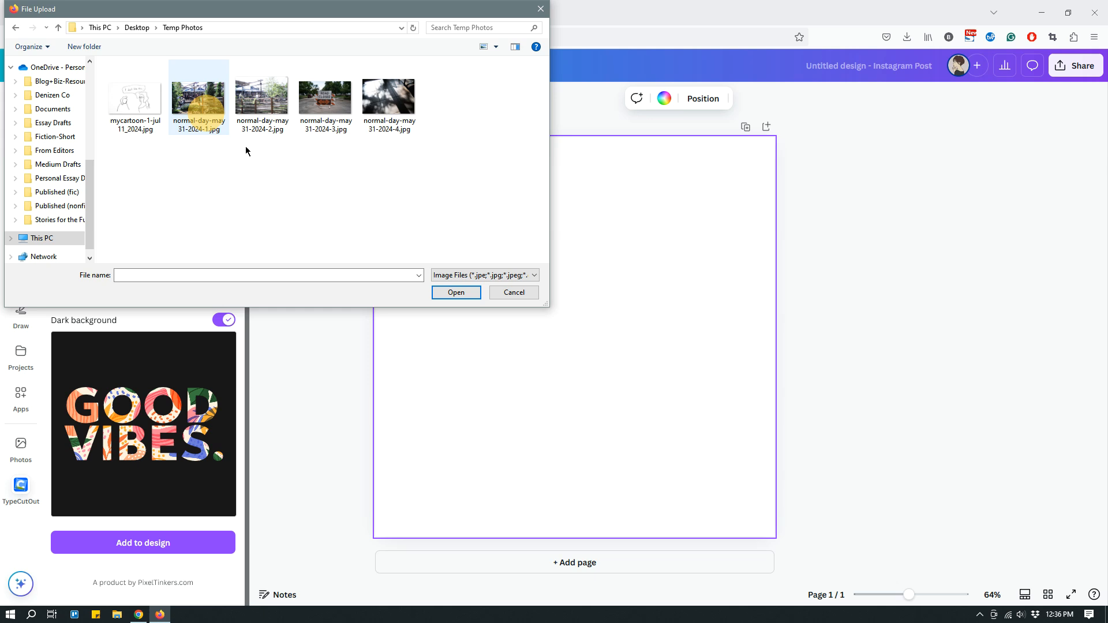
{"action": "left_click", "coordinate": [389, 97]}
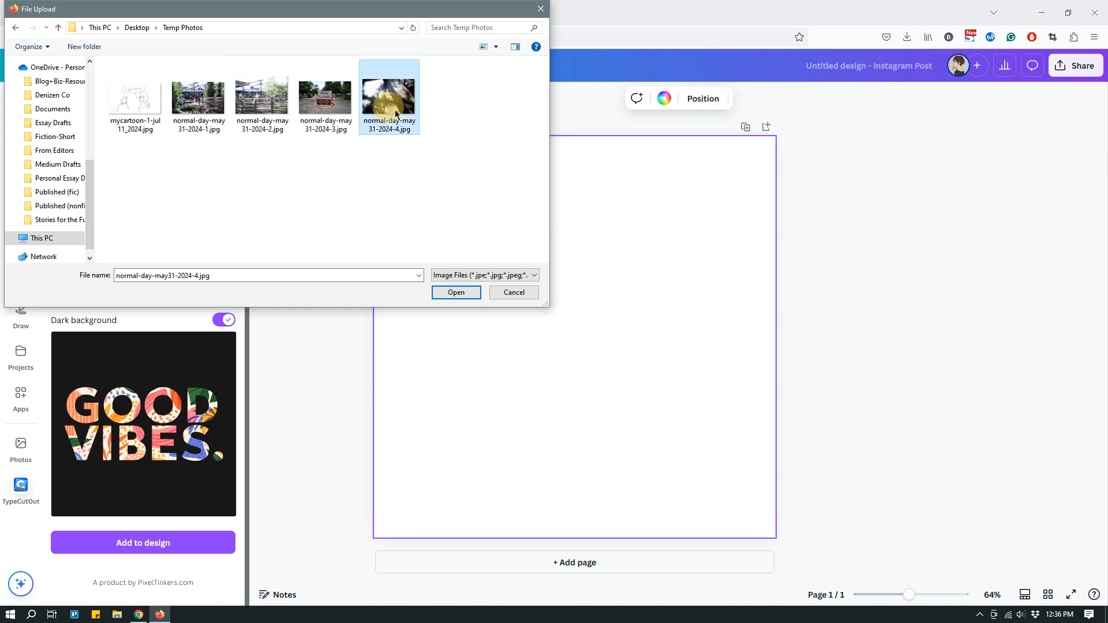
{"action": "left_click", "coordinate": [456, 293]}
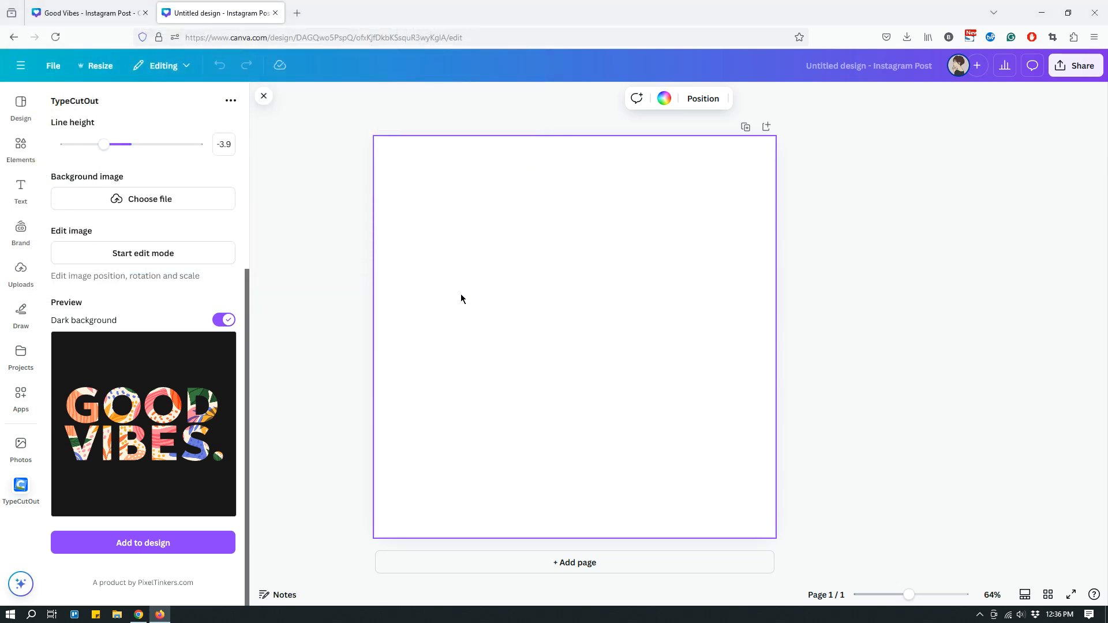
{"action": "left_click", "coordinate": [143, 199]}
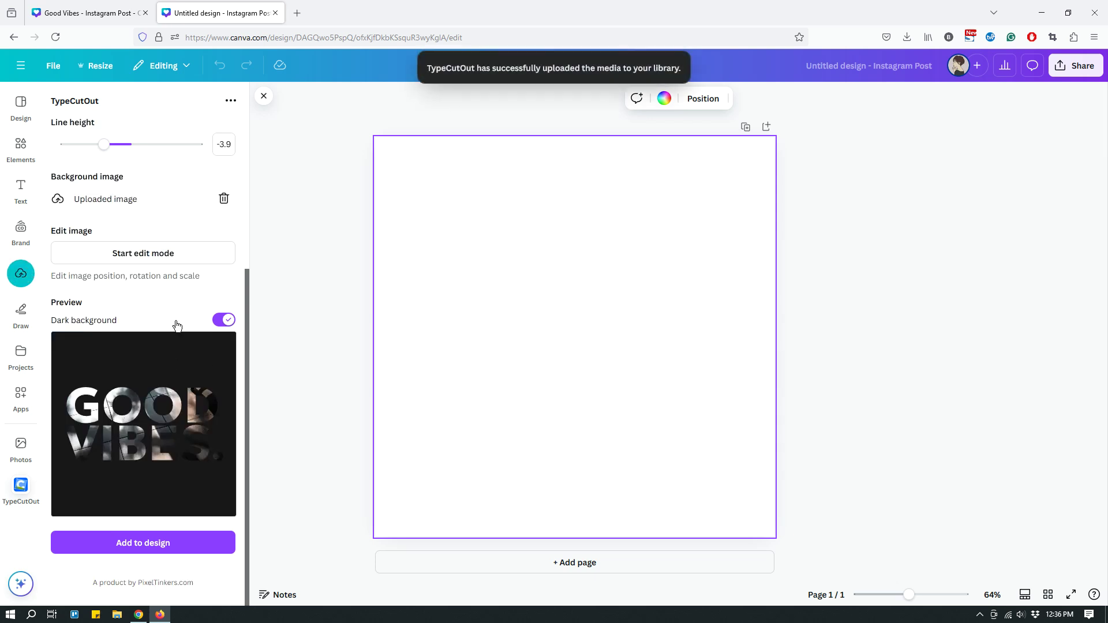
{"action": "left_click", "coordinate": [224, 320]}
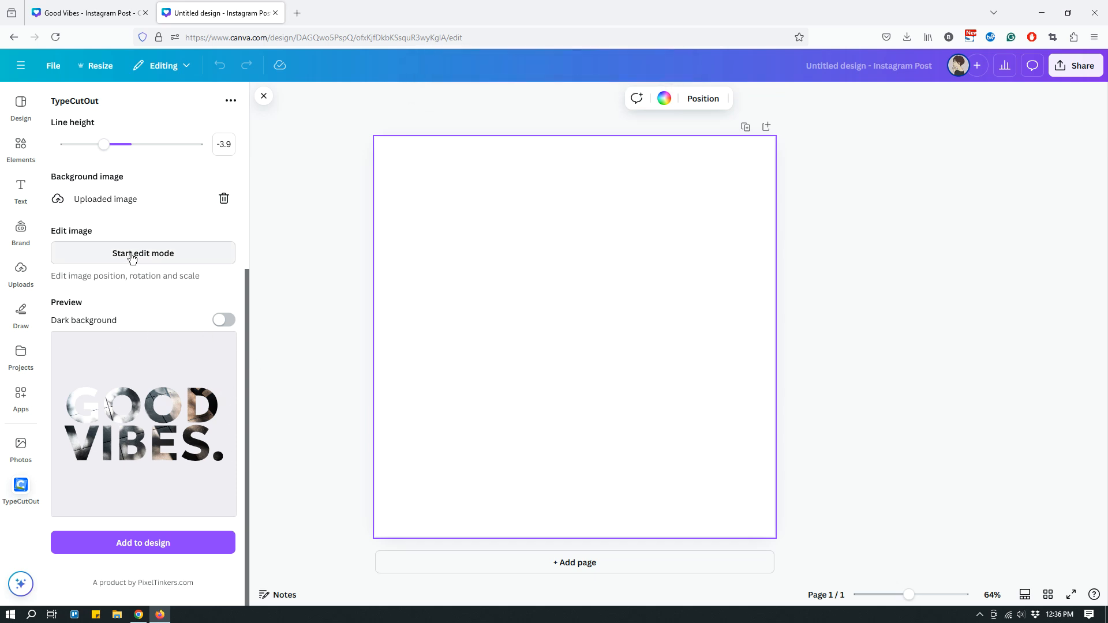
{"action": "mouse_move", "coordinate": [132, 268]}
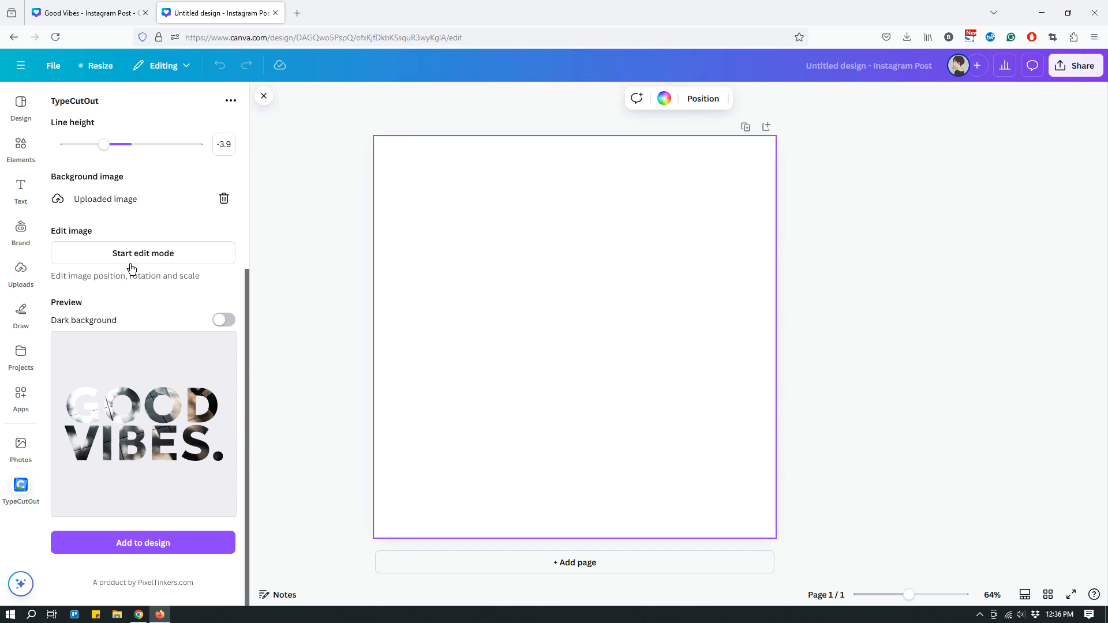
In TypeCutOut's edit mode, settle the photo rotation at -5 degrees.
{"action": "left_click", "coordinate": [143, 253]}
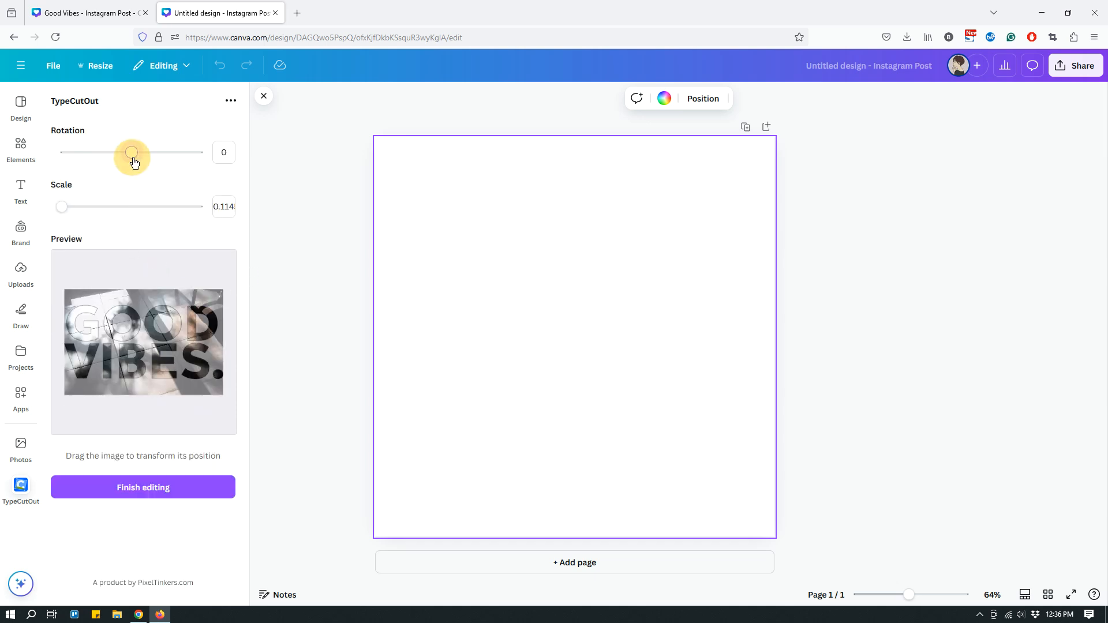
{"action": "left_click_drag", "start_coordinate": [132, 152], "coordinate": [129, 153]}
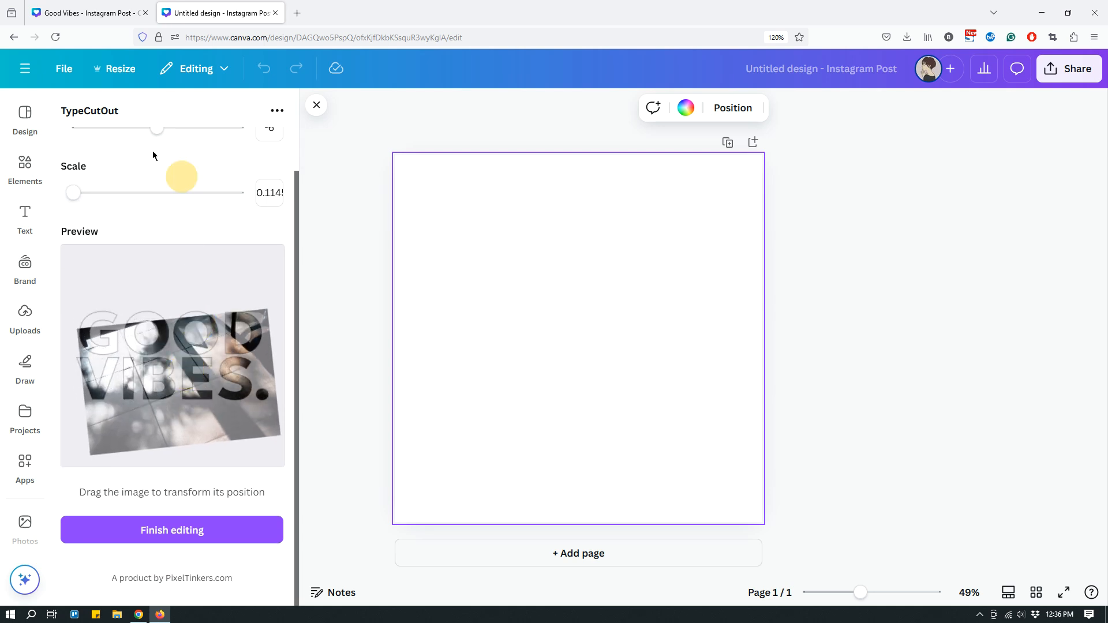
{"action": "left_click_drag", "start_coordinate": [157, 130], "coordinate": [163, 130]}
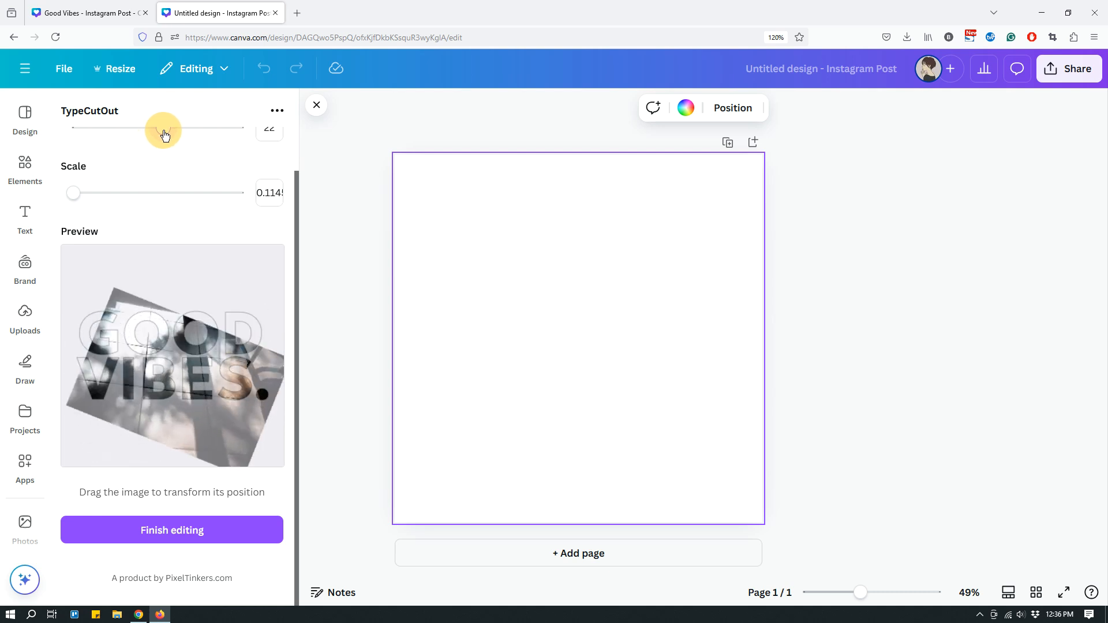
{"action": "left_click_drag", "start_coordinate": [163, 129], "coordinate": [150, 172]}
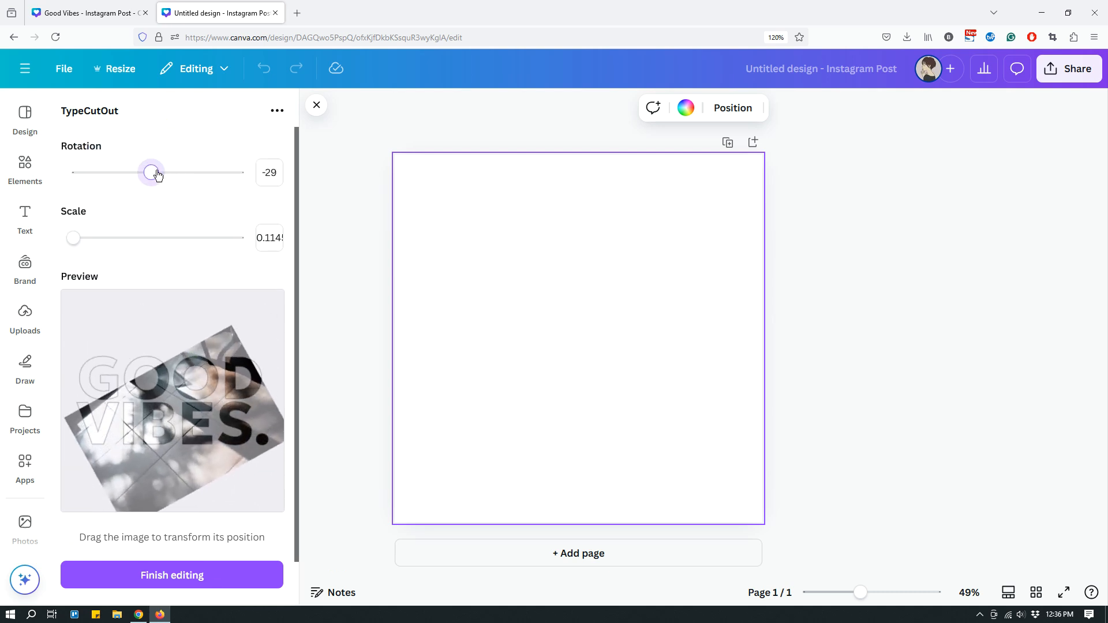
{"action": "left_click_drag", "start_coordinate": [150, 172], "coordinate": [162, 172]}
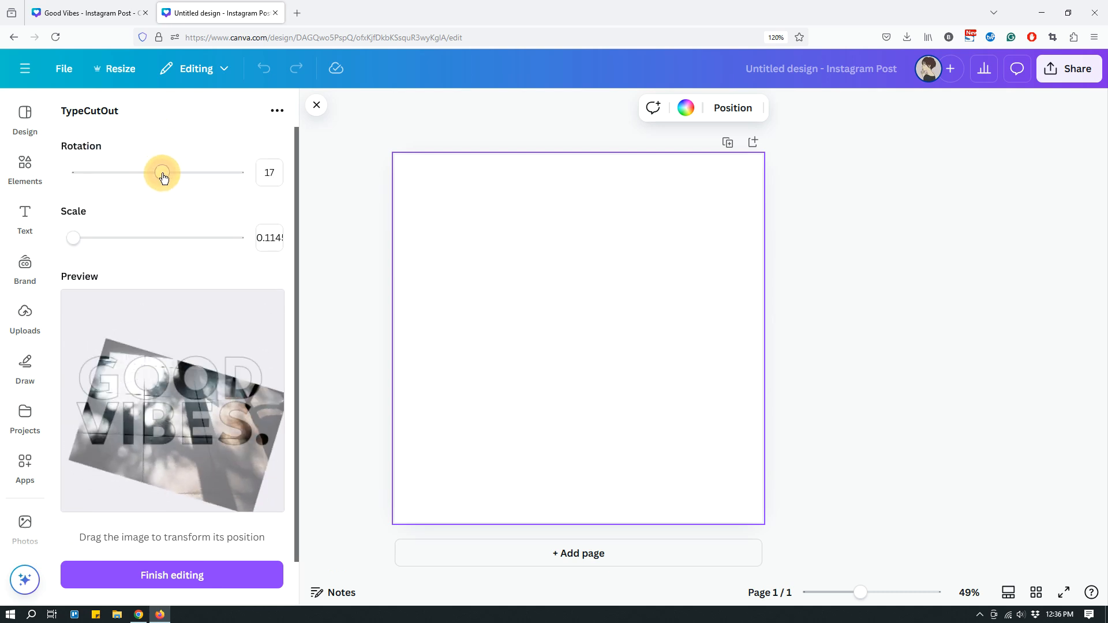
{"action": "left_click_drag", "start_coordinate": [161, 172], "coordinate": [155, 172]}
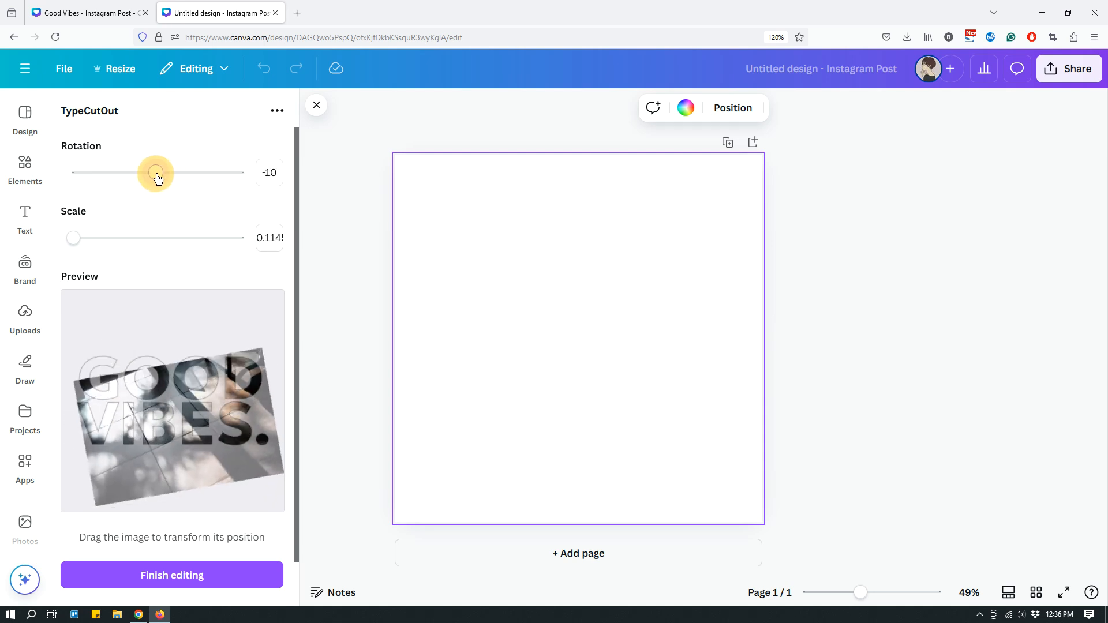
{"action": "left_click_drag", "start_coordinate": [156, 172], "coordinate": [156, 172]}
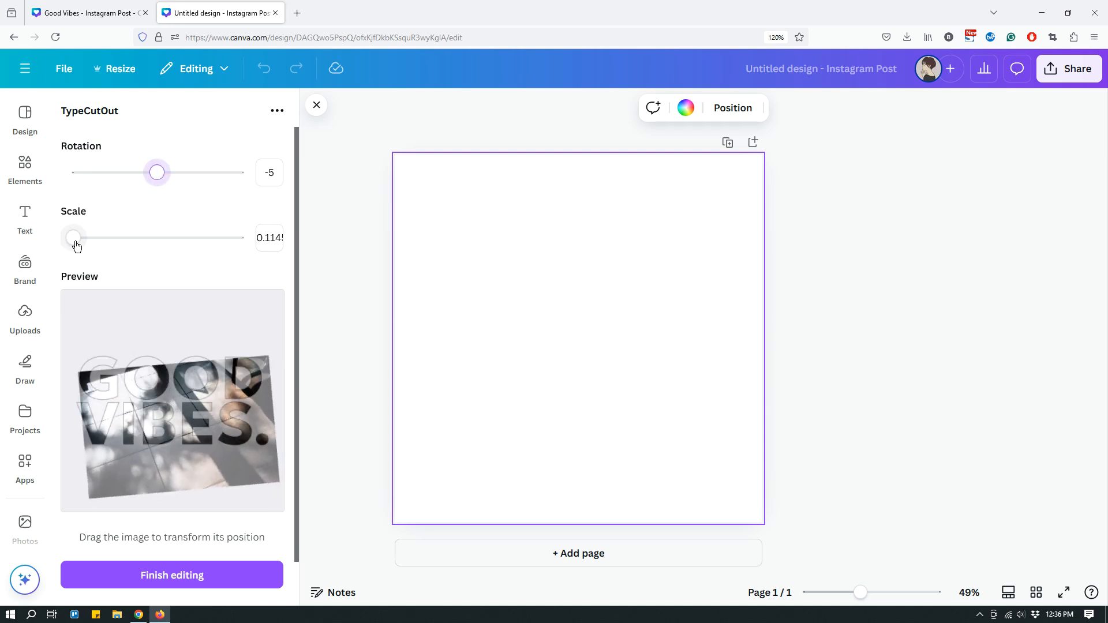
Lower the photo scale to about 0.075.
{"action": "left_click_drag", "start_coordinate": [73, 238], "coordinate": [75, 238]}
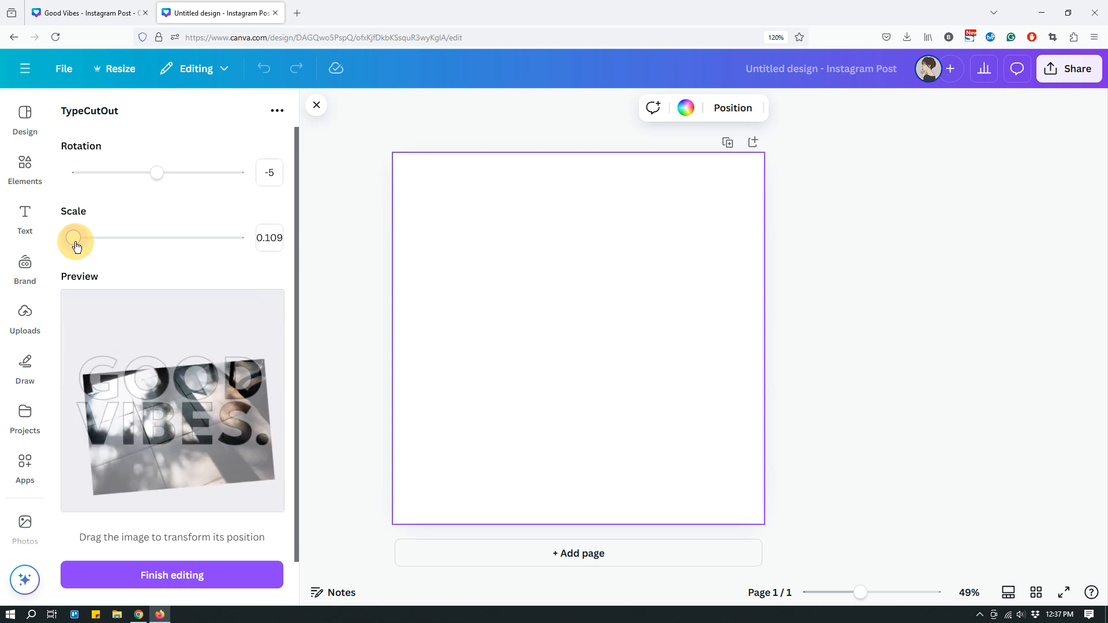
{"action": "left_click_drag", "start_coordinate": [74, 237], "coordinate": [74, 238]}
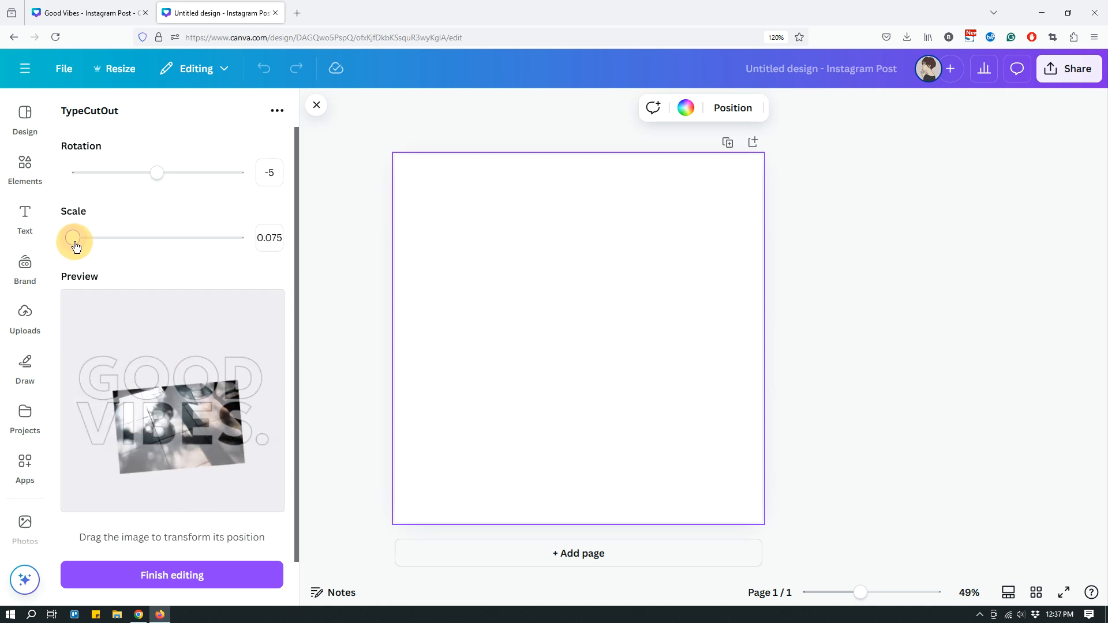
{"action": "left_click_drag", "start_coordinate": [74, 238], "coordinate": [96, 238]}
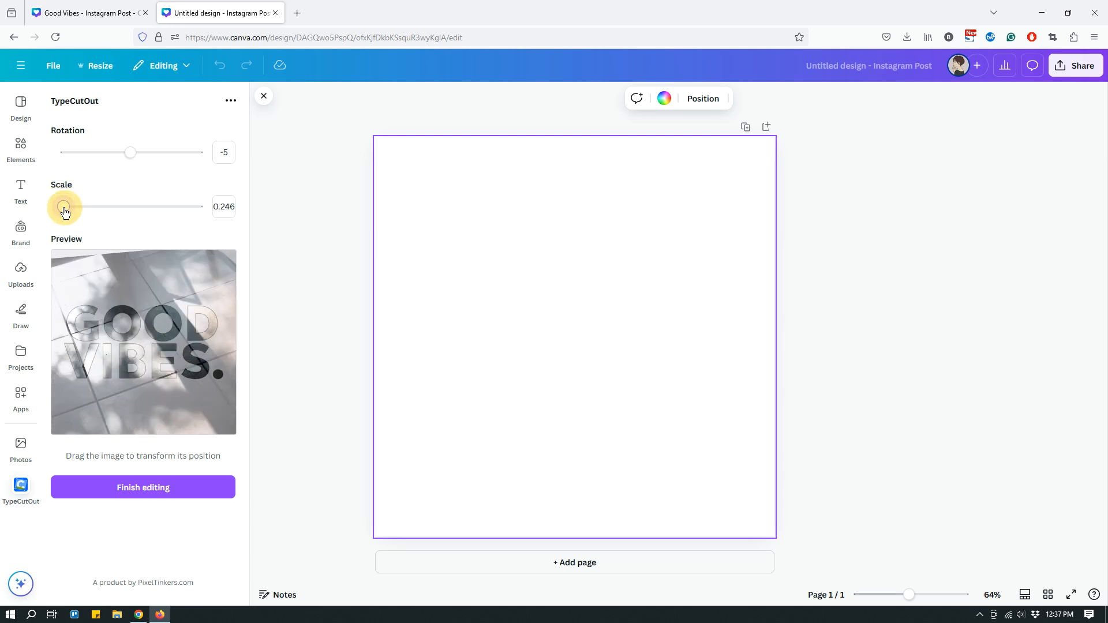
Enlarge the photo to scale 0.164 and shift it down to fill the lower GOOD VIBES letters.
{"action": "left_click_drag", "start_coordinate": [65, 207], "coordinate": [63, 207]}
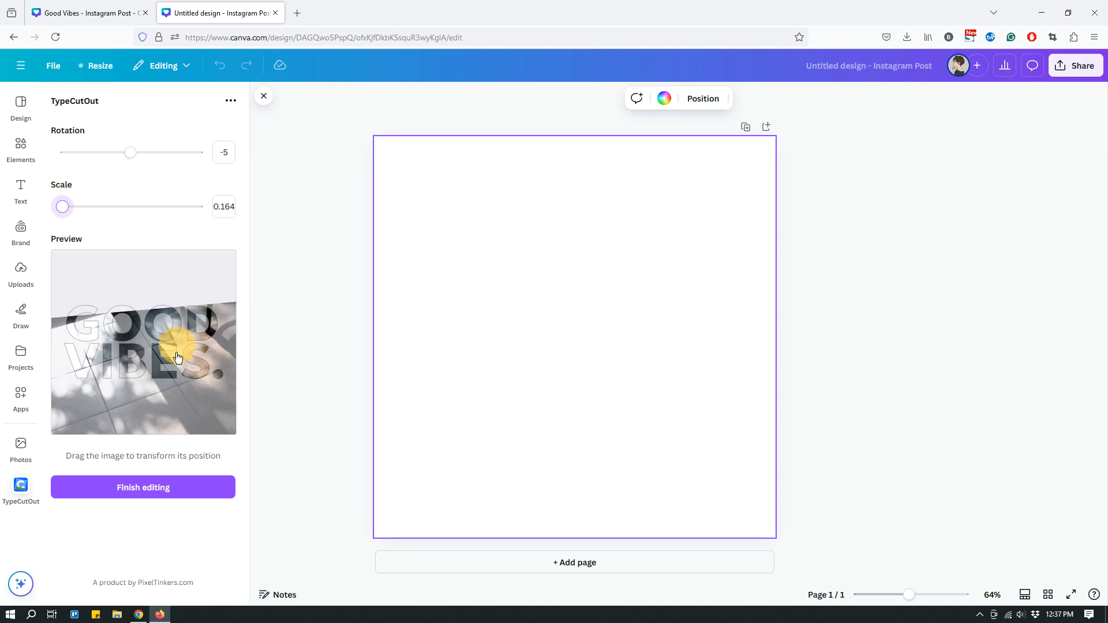
{"action": "left_click_drag", "start_coordinate": [177, 357], "coordinate": [167, 368]}
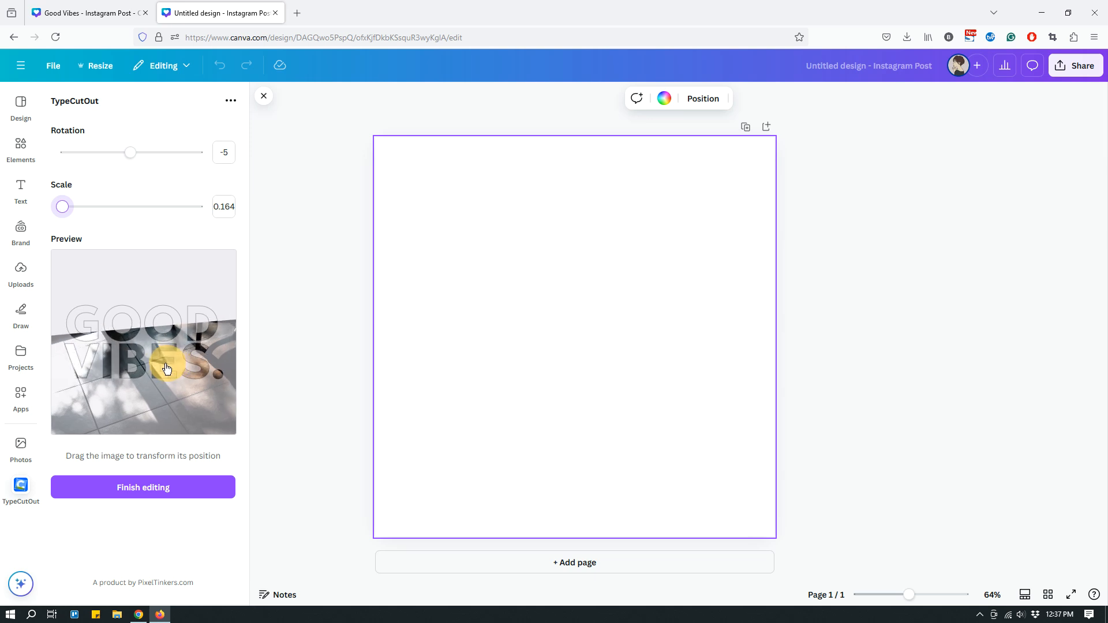
{"action": "left_click_drag", "start_coordinate": [167, 369], "coordinate": [150, 373]}
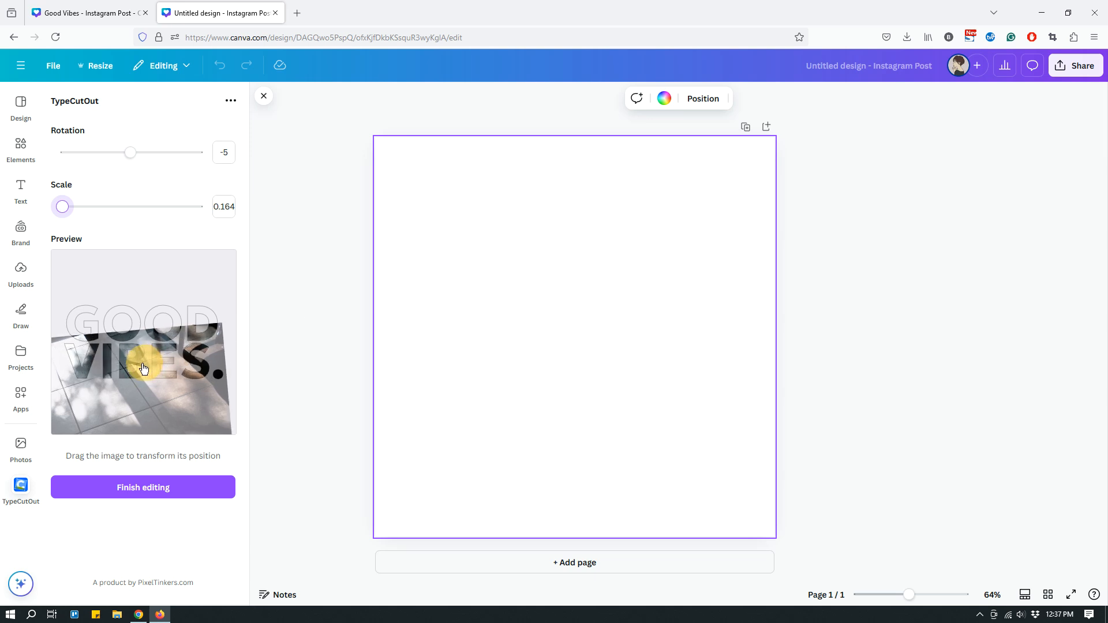
{"action": "left_click_drag", "start_coordinate": [143, 368], "coordinate": [153, 358]}
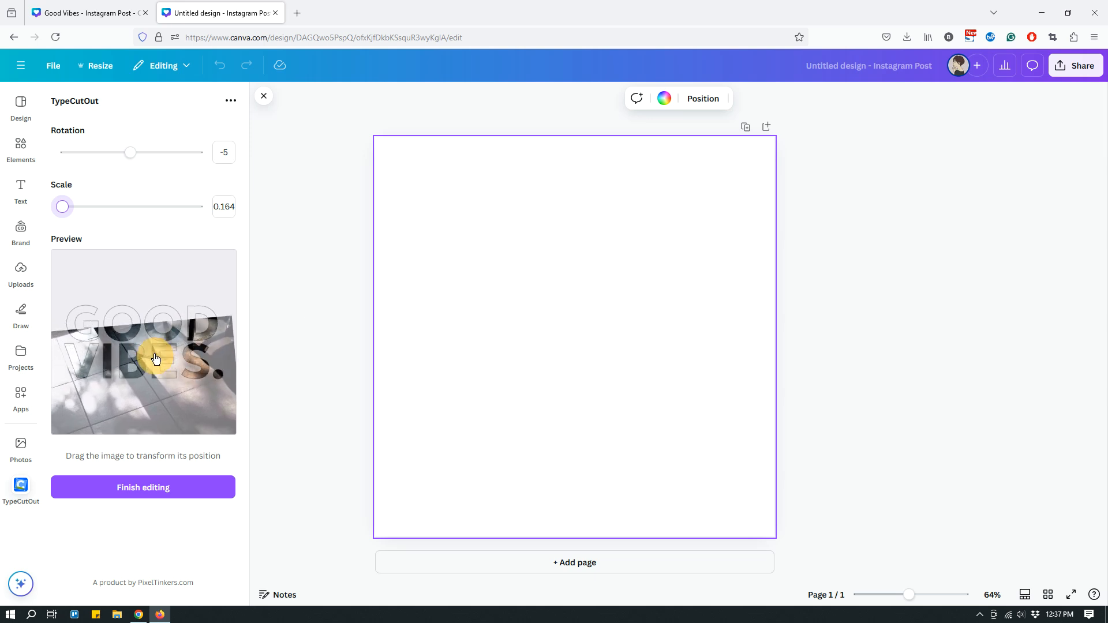
{"action": "left_click_drag", "start_coordinate": [156, 358], "coordinate": [153, 364]}
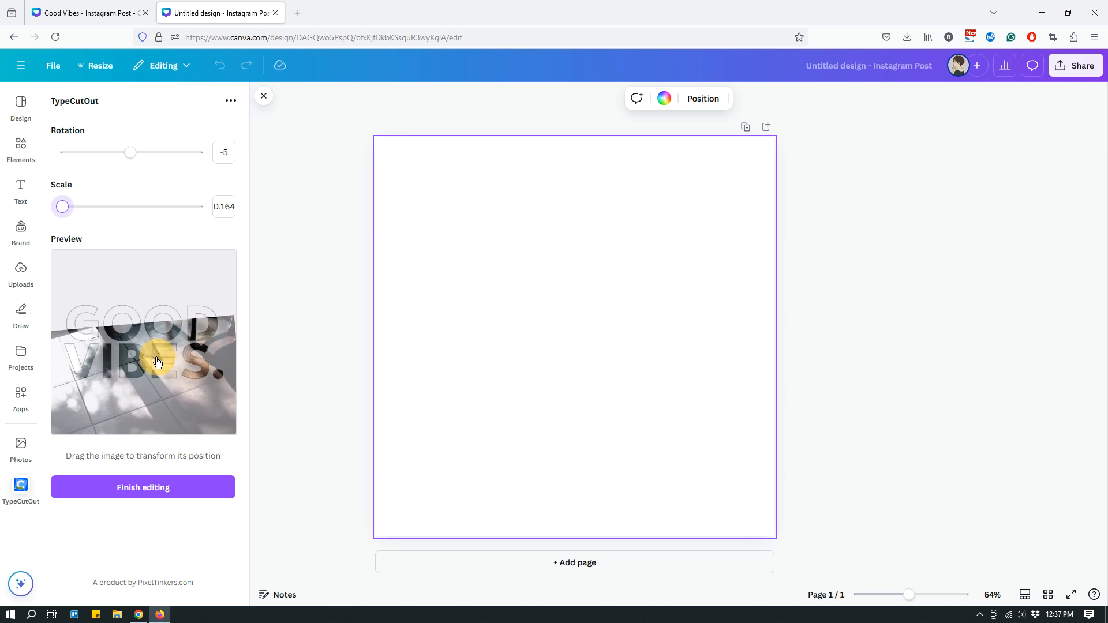
{"action": "left_click_drag", "start_coordinate": [158, 360], "coordinate": [147, 369]}
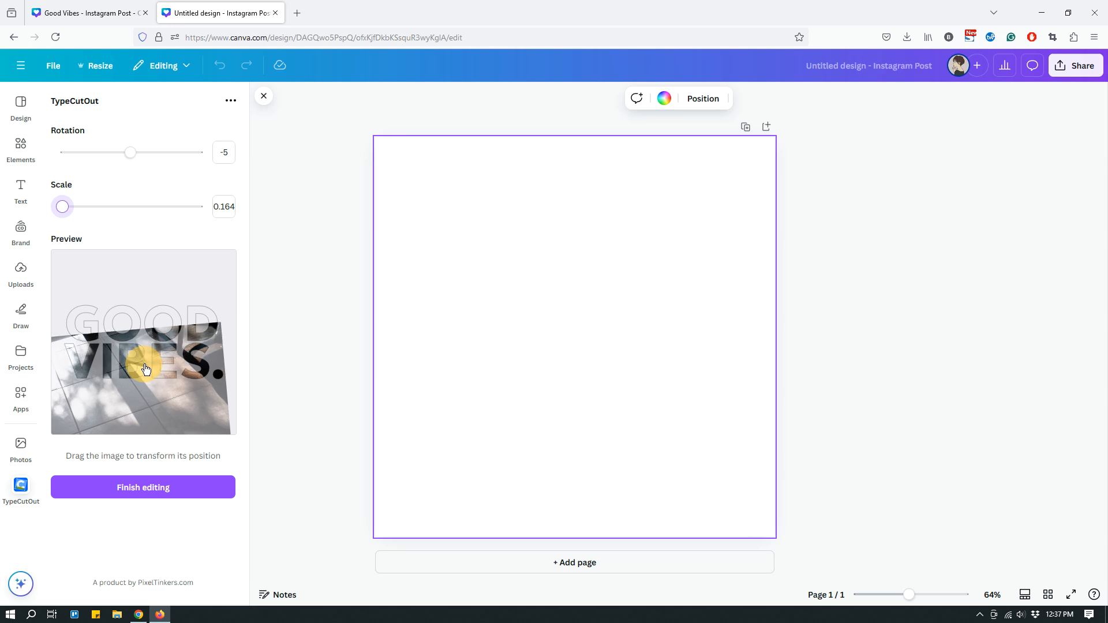
{"action": "left_click_drag", "start_coordinate": [146, 369], "coordinate": [149, 367]}
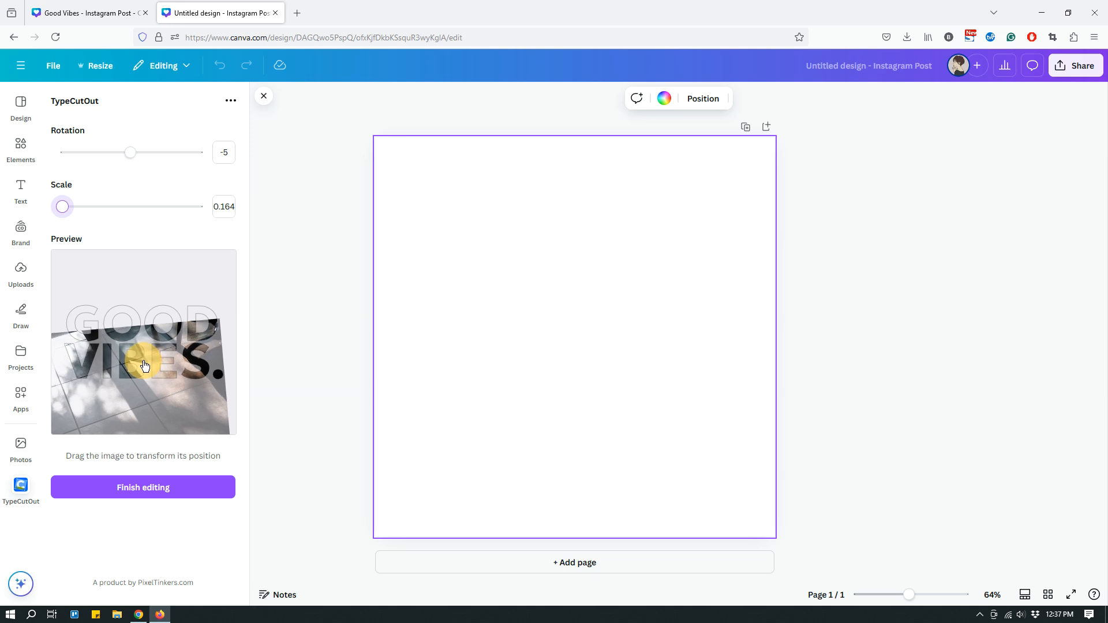
{"action": "mouse_move", "coordinate": [221, 287]}
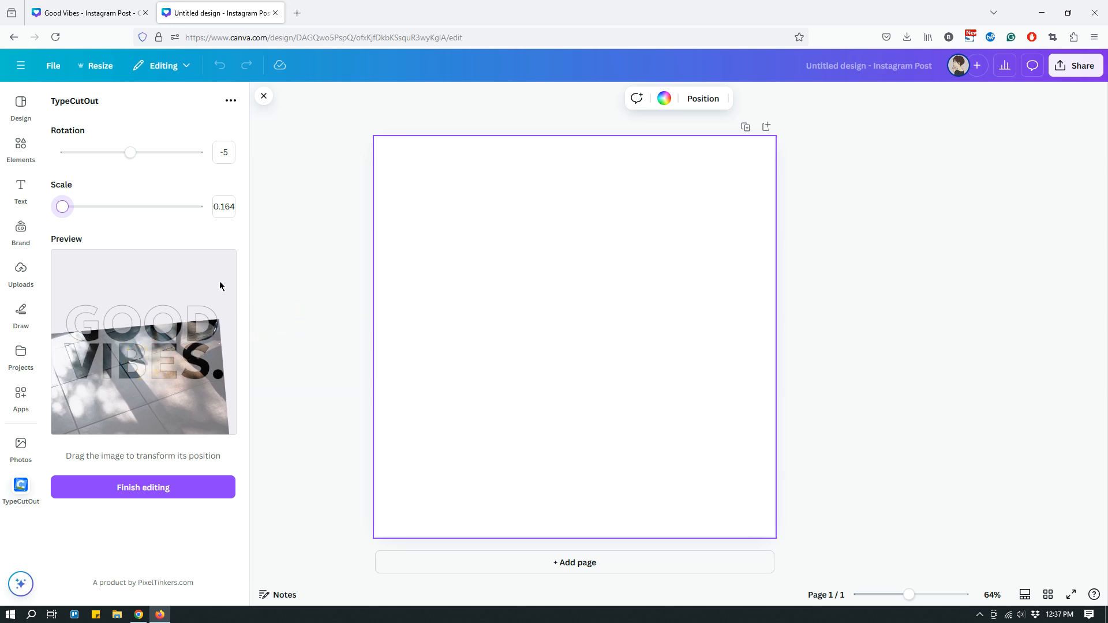
{"action": "mouse_move", "coordinate": [280, 484]}
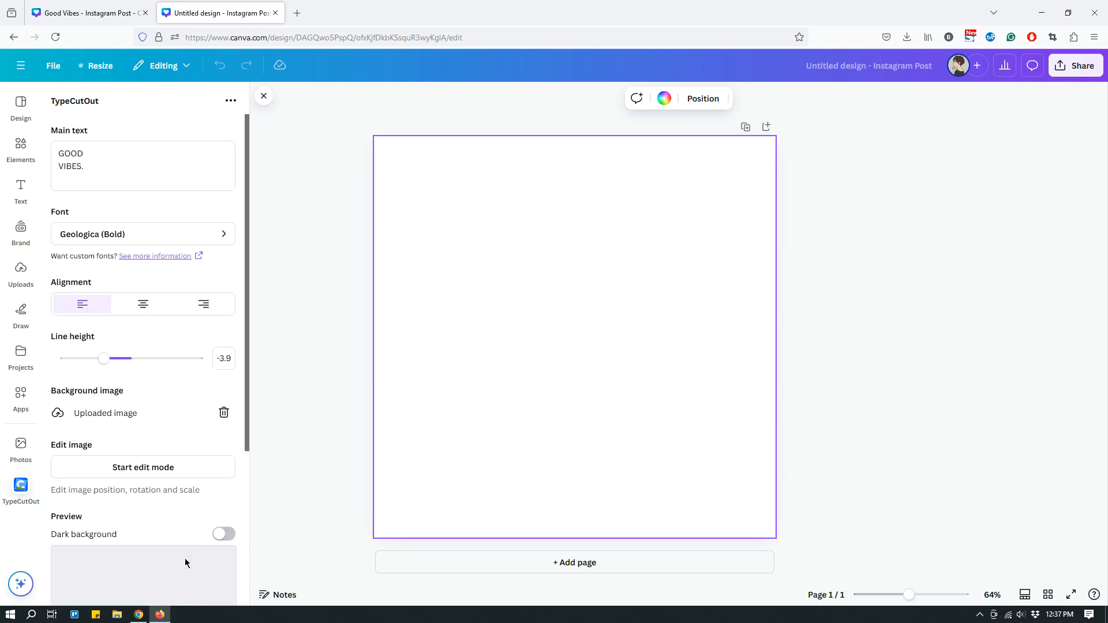
{"action": "scroll", "scroll_direction": "down", "scroll_amount": 3}
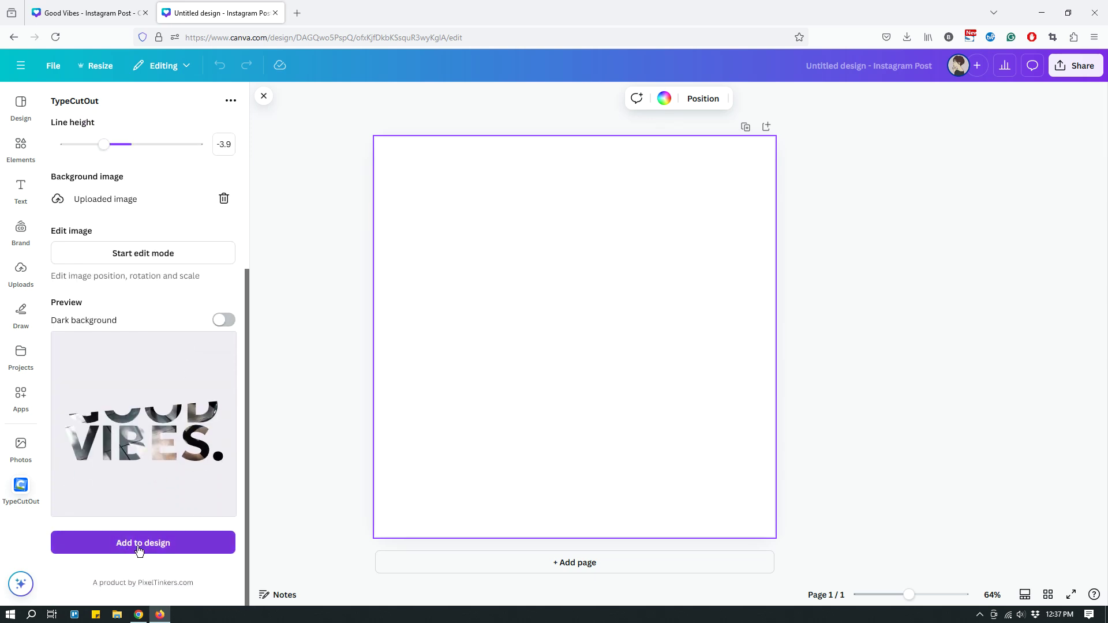
Add the photo-textured GOOD VIBES lettering to the page and drag it to a much wider size.
{"action": "left_click", "coordinate": [143, 543]}
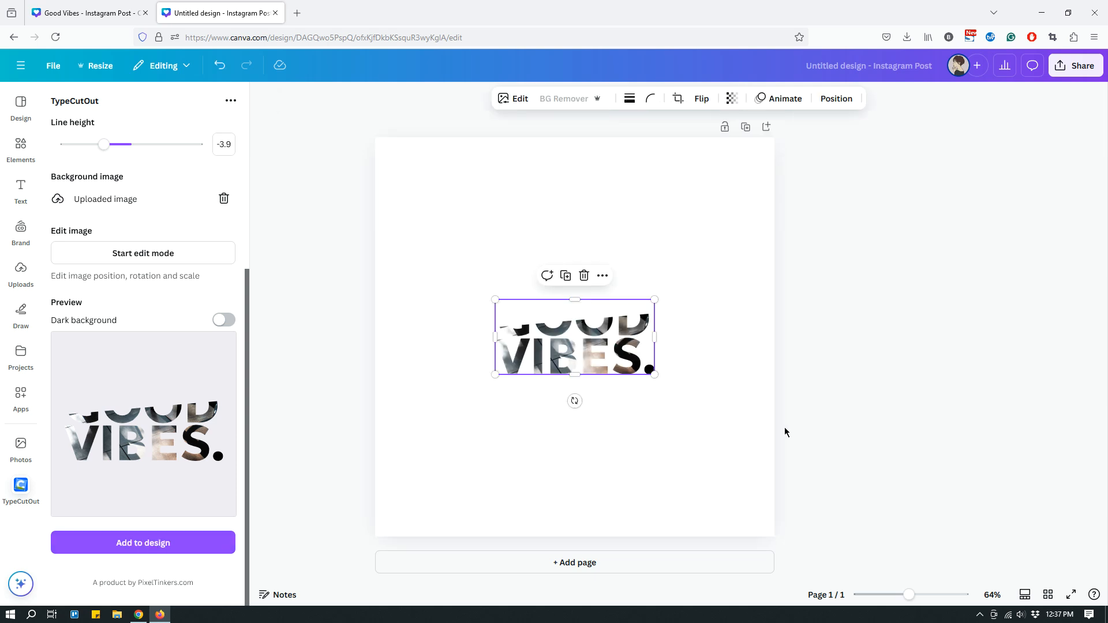
{"action": "left_click_drag", "start_coordinate": [495, 300], "coordinate": [418, 265]}
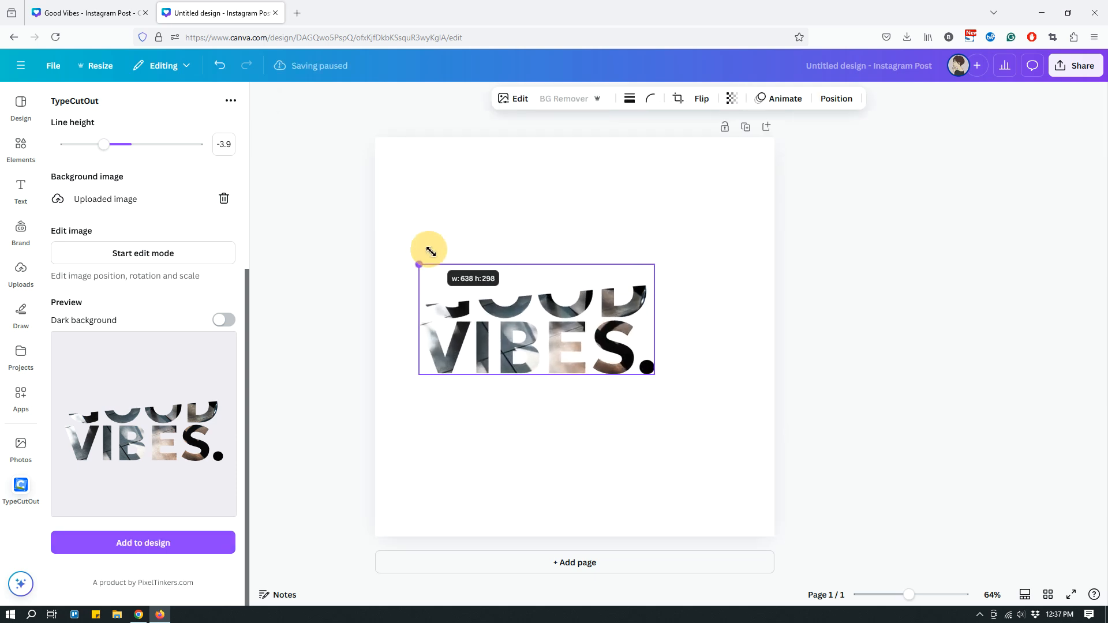
{"action": "left_click_drag", "start_coordinate": [418, 264], "coordinate": [742, 414]}
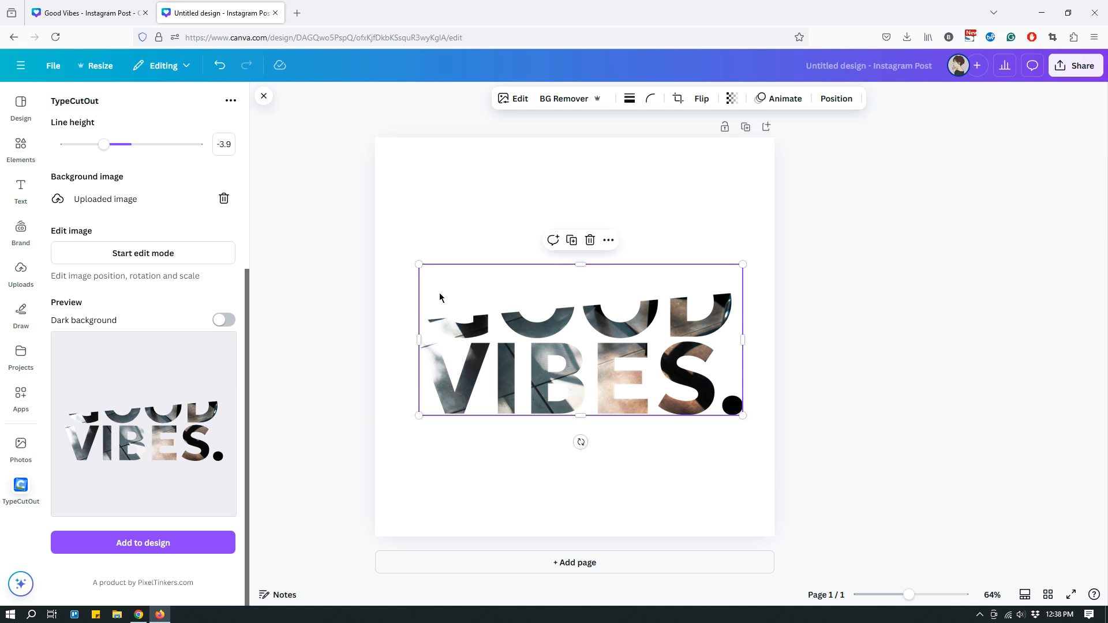
{"action": "mouse_move", "coordinate": [662, 277]}
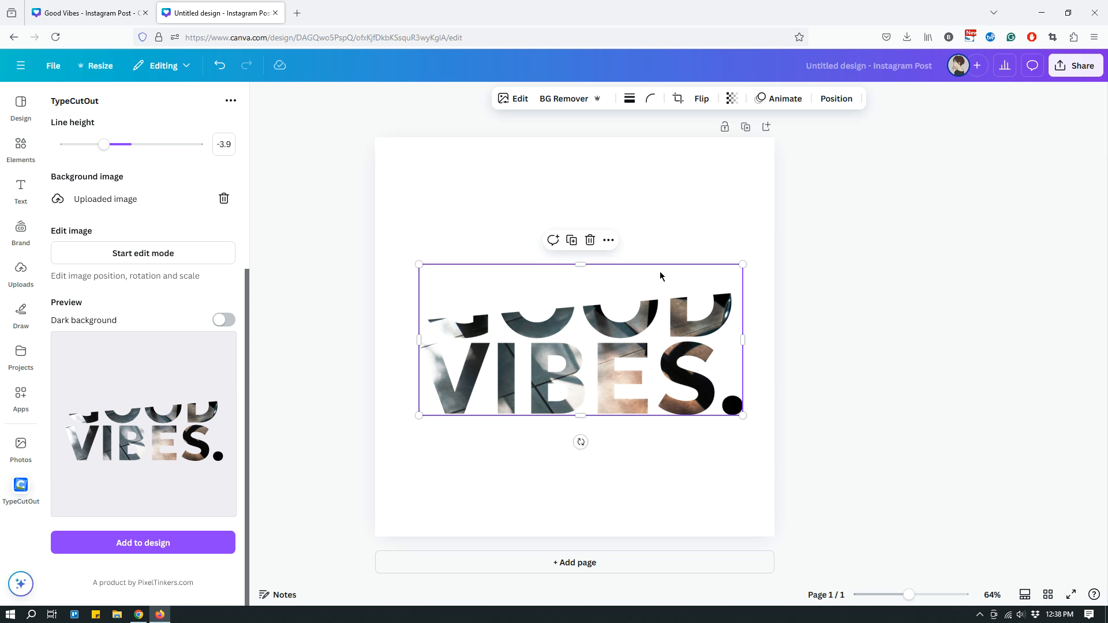
{"action": "mouse_move", "coordinate": [658, 275]}
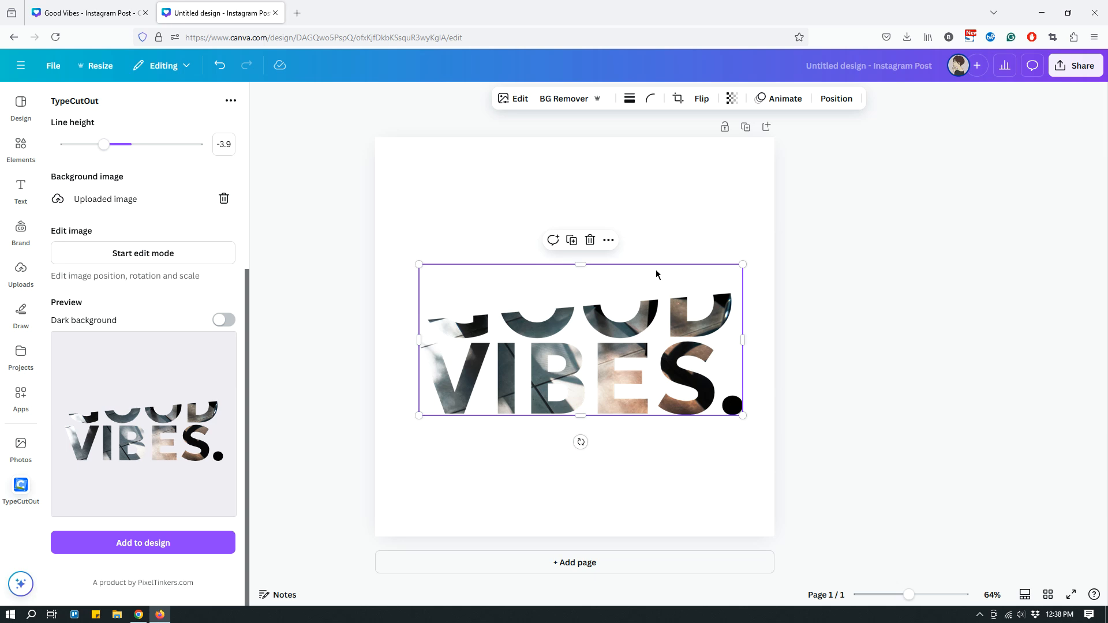
{"action": "mouse_move", "coordinate": [409, 264]}
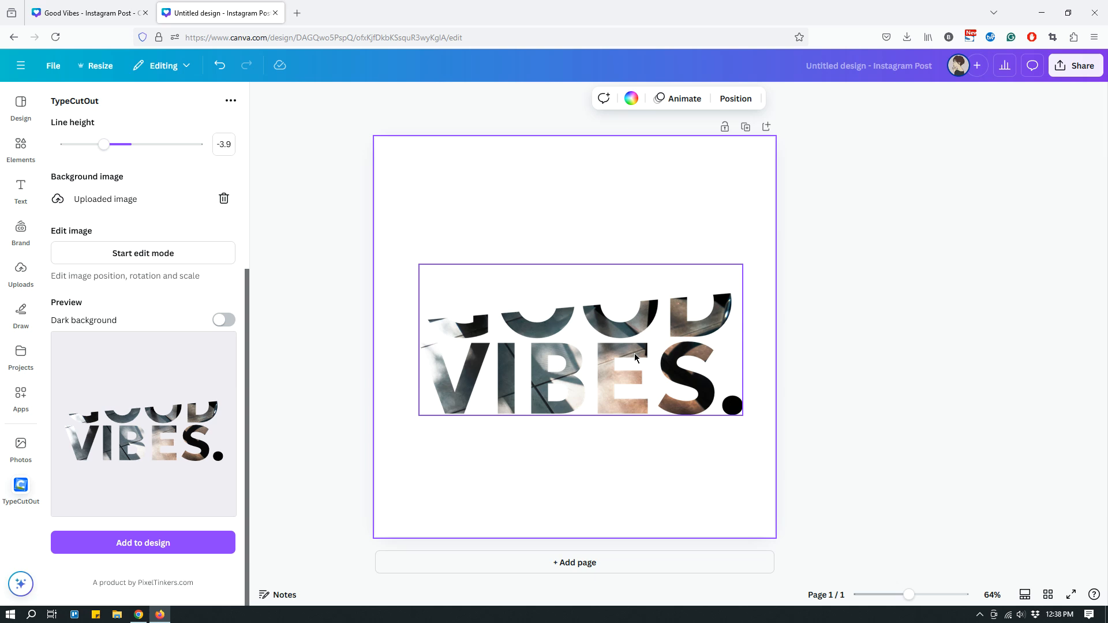
{"action": "mouse_move", "coordinate": [612, 371]}
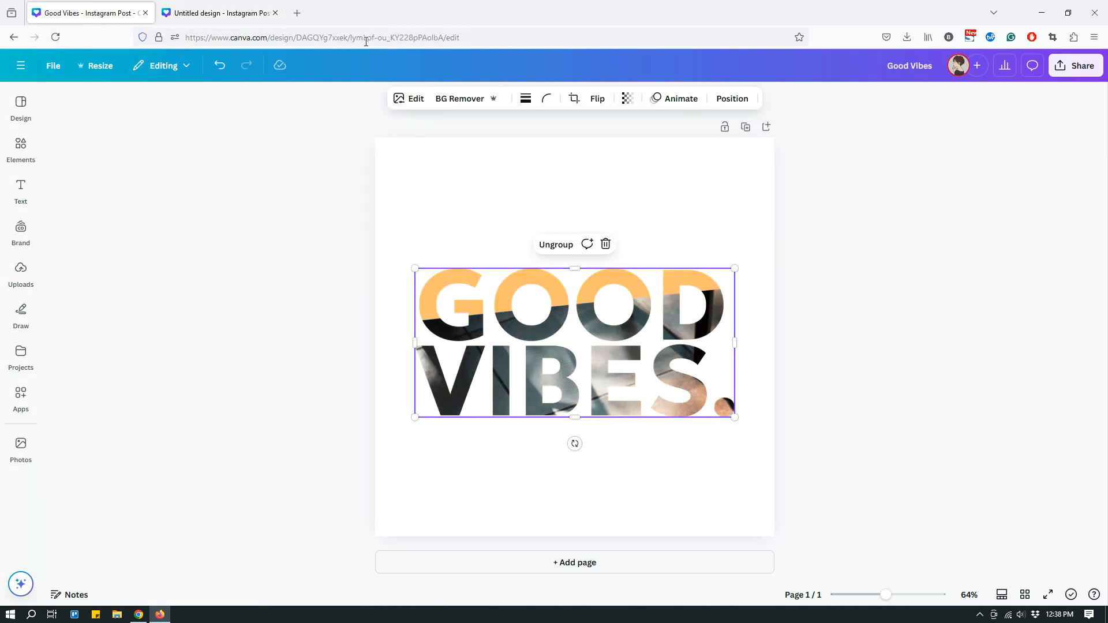
Back in the untitled design, add a blank second page below the lettering page.
{"action": "left_click", "coordinate": [220, 12]}
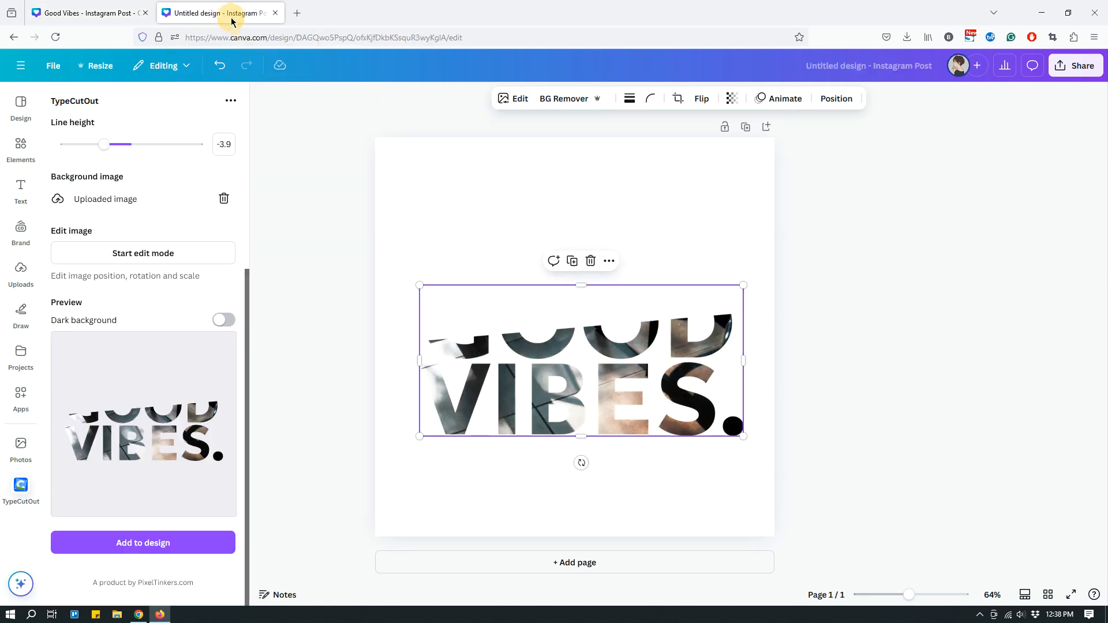
{"action": "mouse_move", "coordinate": [379, 268]}
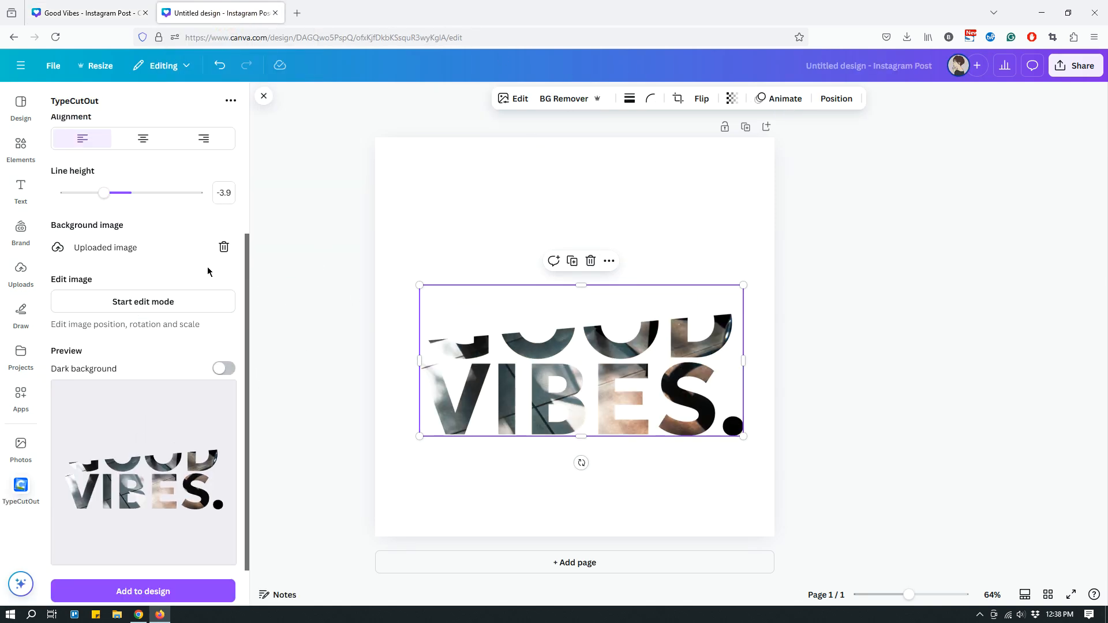
{"action": "mouse_move", "coordinate": [381, 358]}
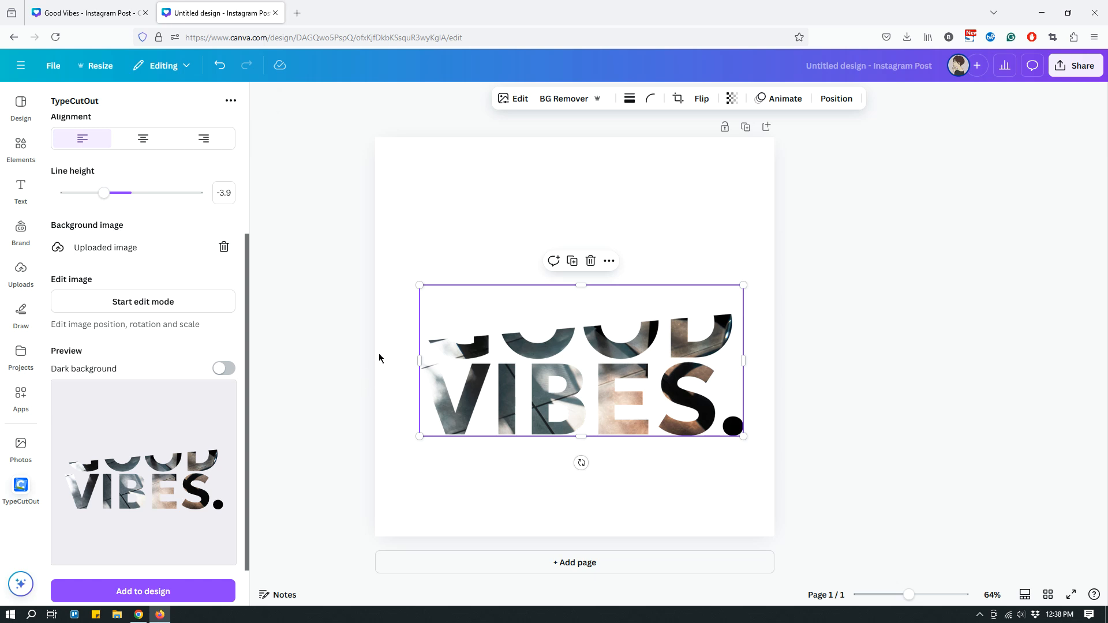
{"action": "mouse_move", "coordinate": [358, 353]}
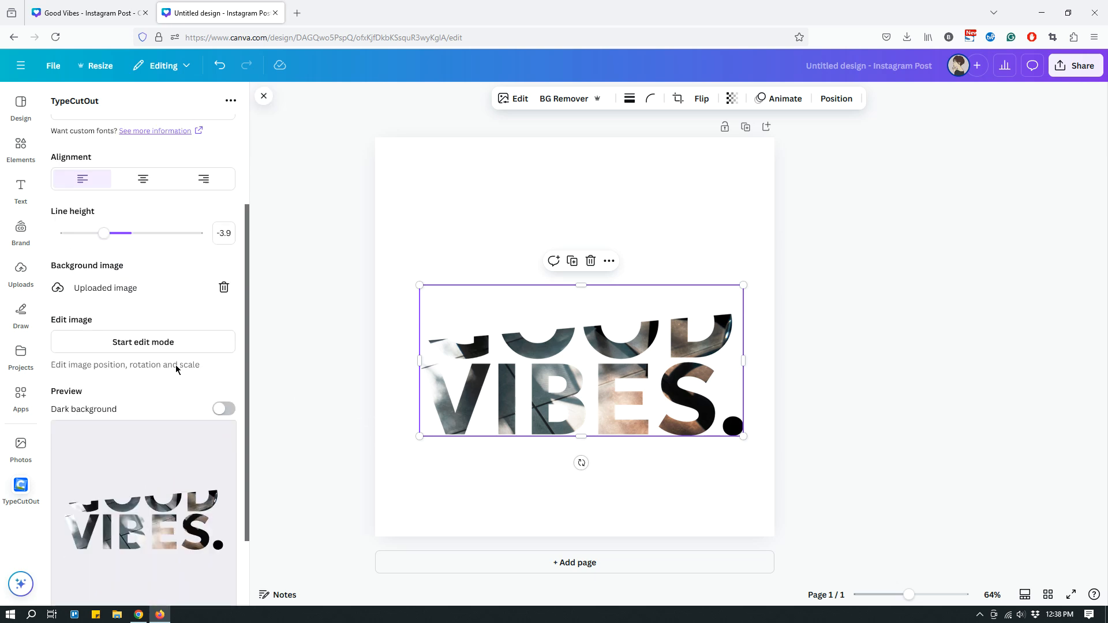
{"action": "scroll", "scroll_direction": "down", "scroll_amount": 3}
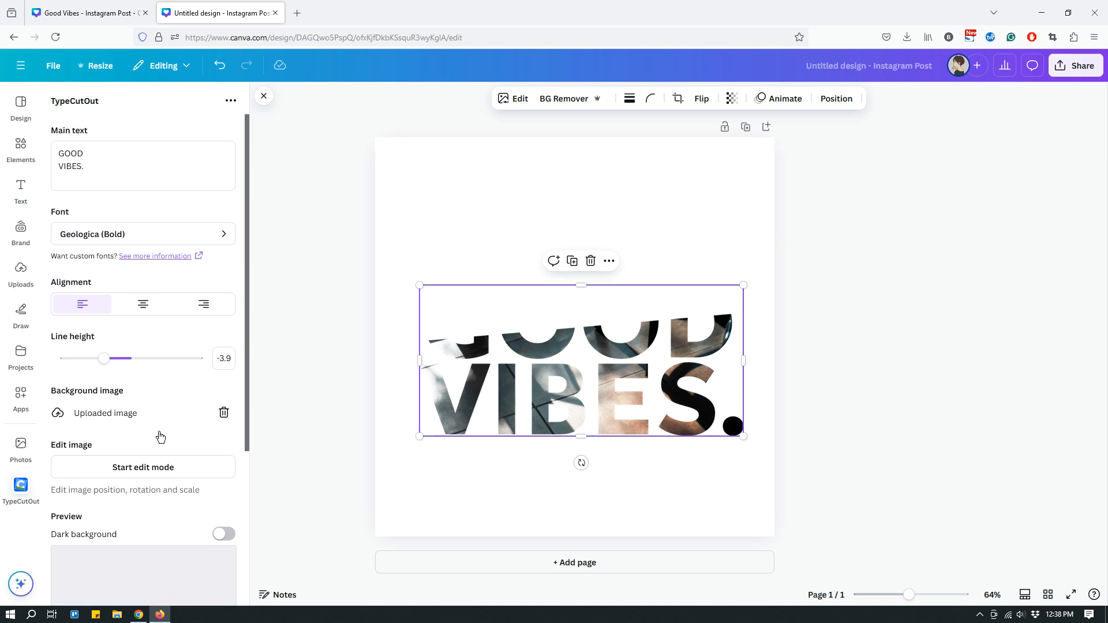
{"action": "scroll", "scroll_direction": "down", "scroll_amount": 3}
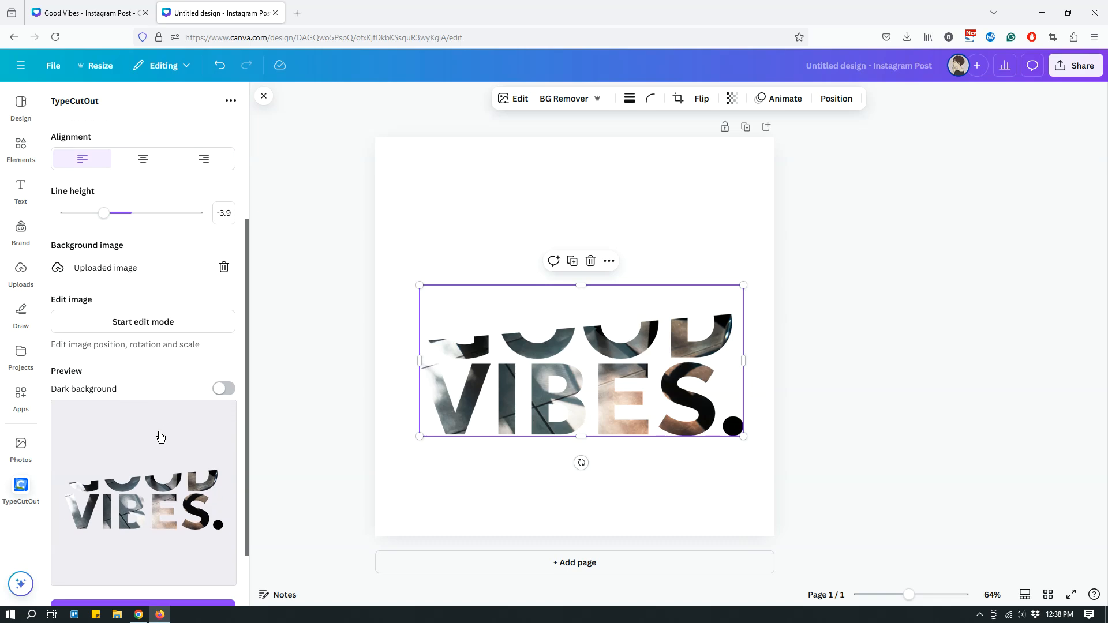
{"action": "mouse_move", "coordinate": [161, 432]}
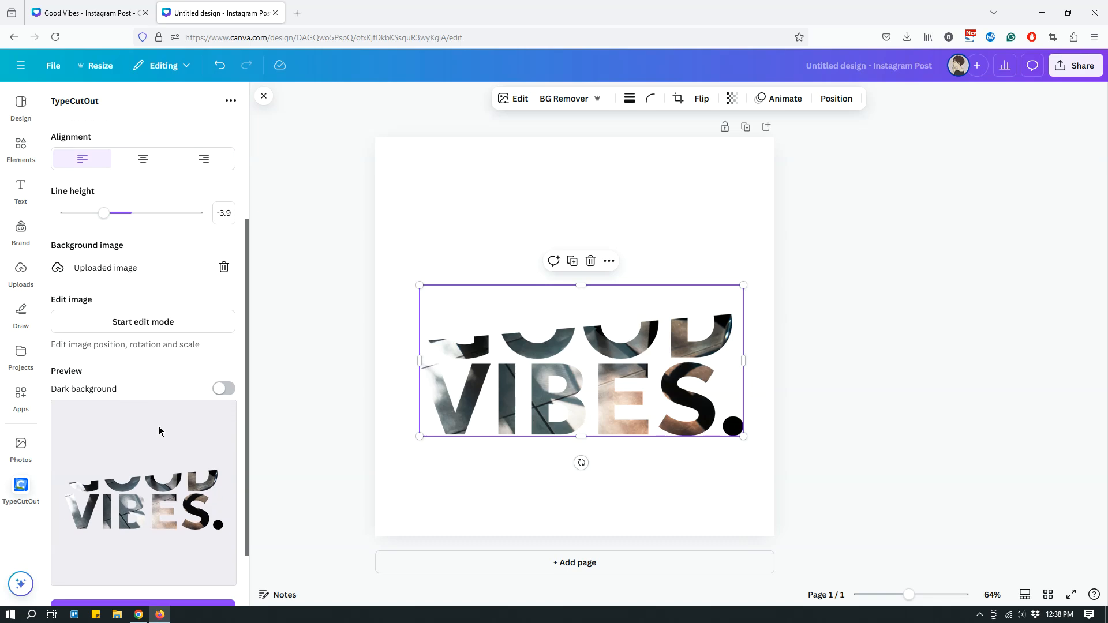
{"action": "mouse_move", "coordinate": [229, 367]}
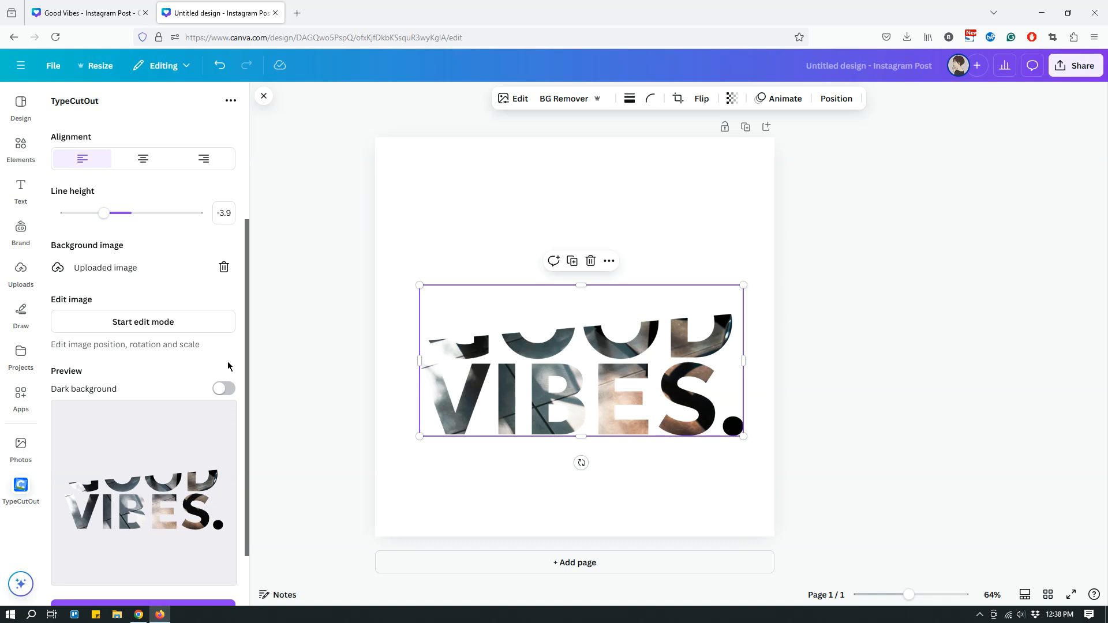
{"action": "scroll", "scroll_direction": "down", "scroll_amount": 3}
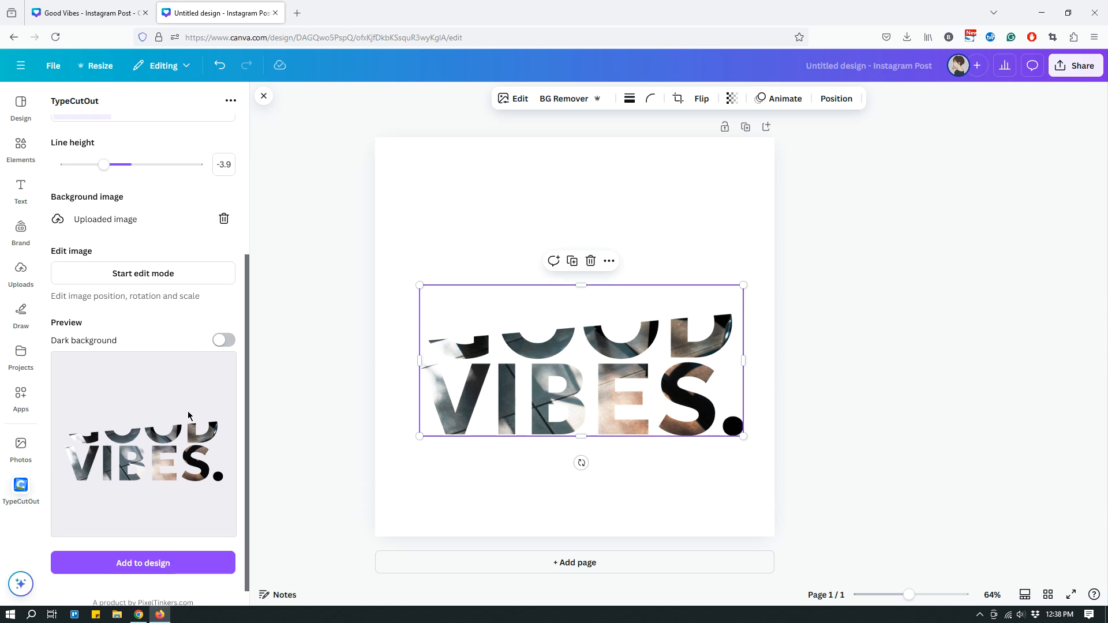
{"action": "mouse_move", "coordinate": [189, 410]}
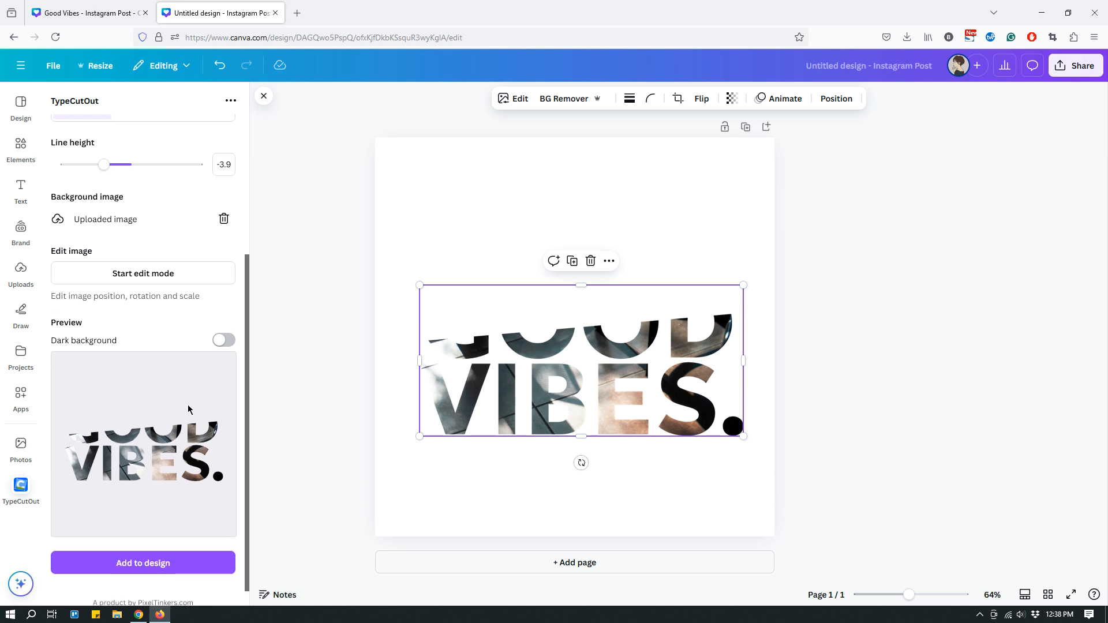
{"action": "mouse_move", "coordinate": [584, 571]}
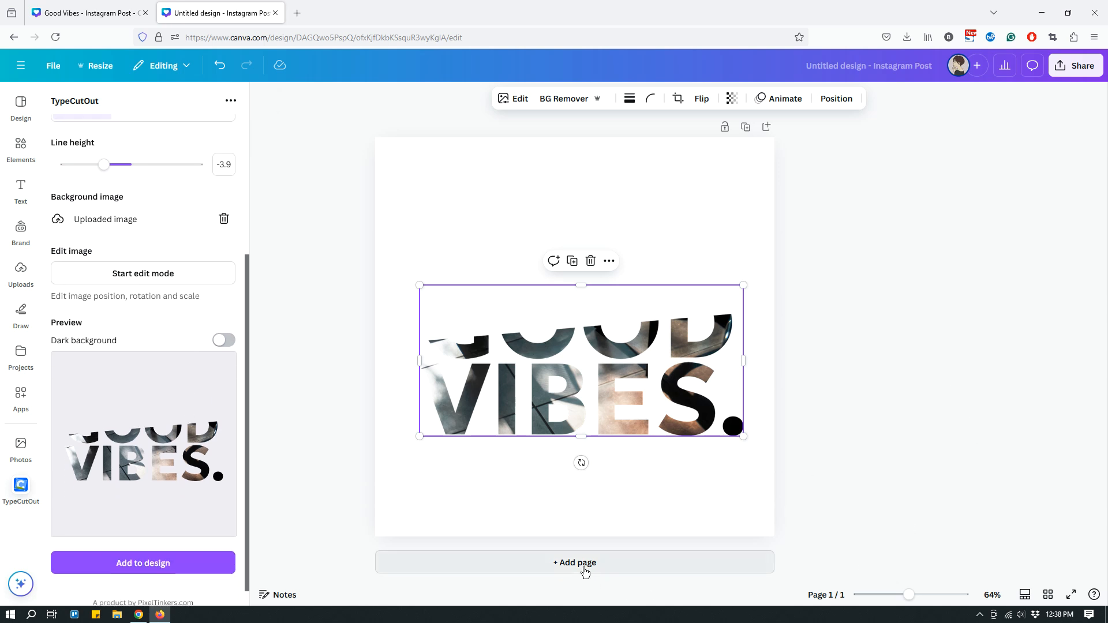
{"action": "left_click", "coordinate": [575, 563]}
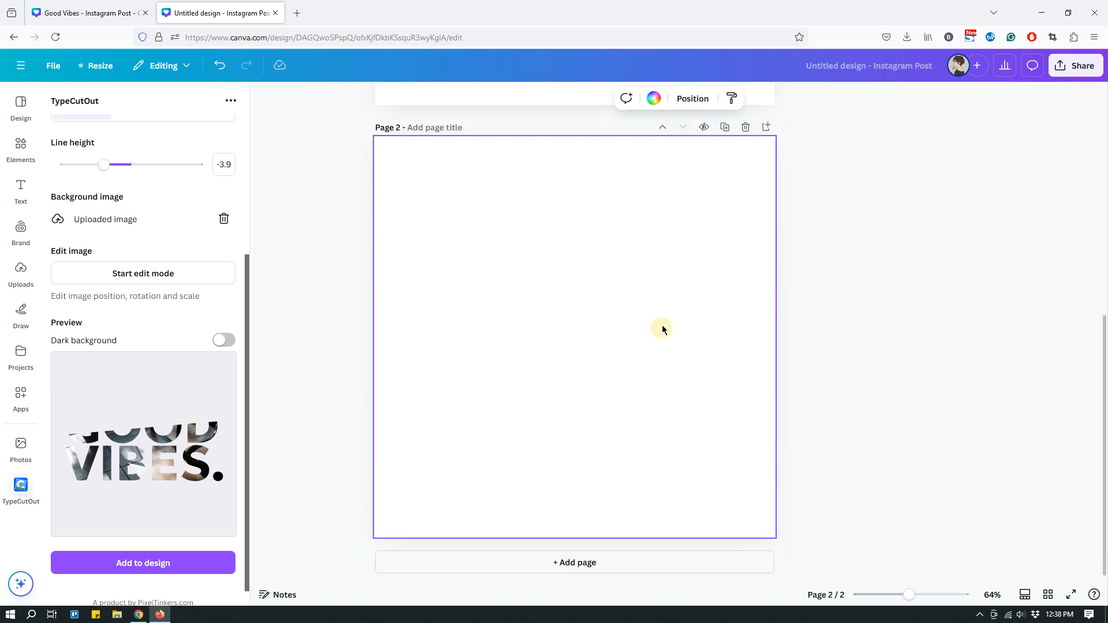
Set page two's background to custom pale orange #F4CF97 and bring up Share.
{"action": "left_click", "coordinate": [653, 98]}
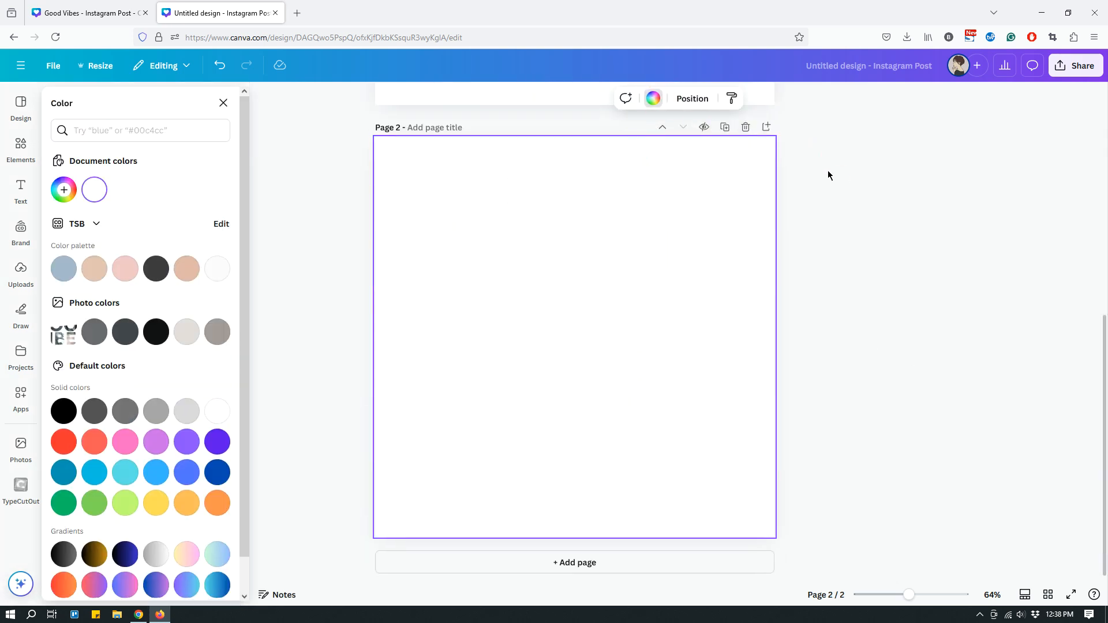
{"action": "left_click", "coordinate": [186, 503]}
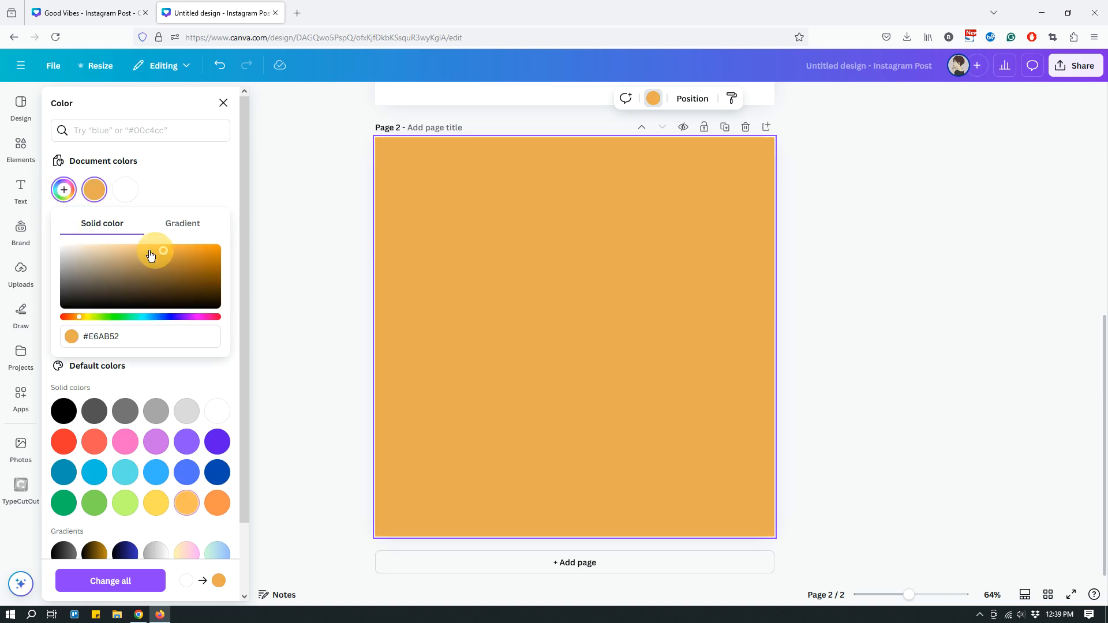
{"action": "left_click_drag", "start_coordinate": [154, 251], "coordinate": [121, 248]}
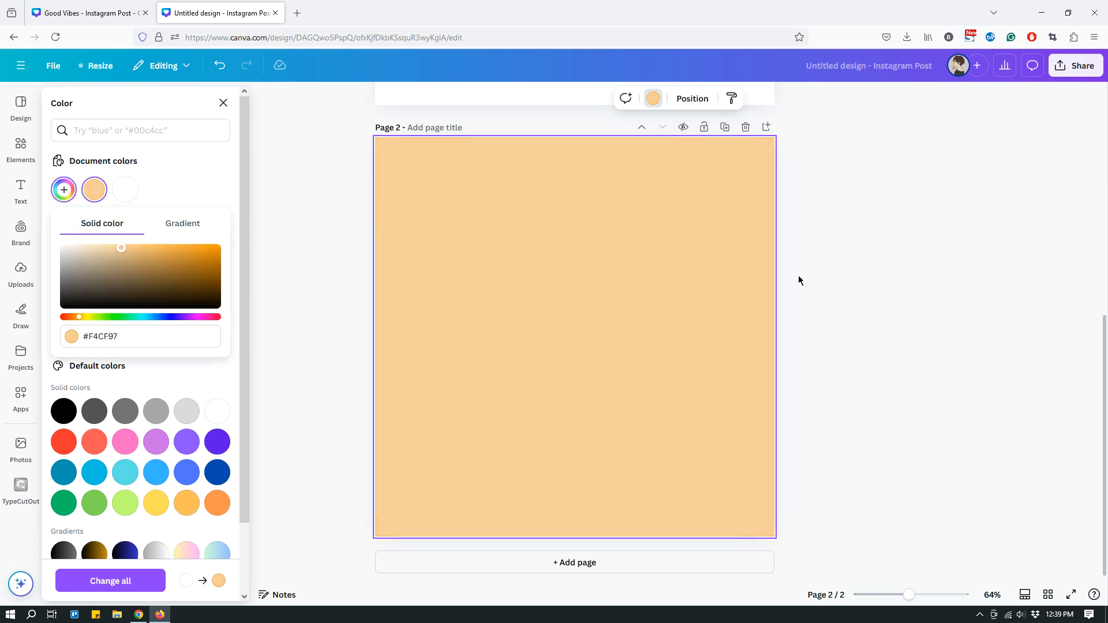
{"action": "left_click", "coordinate": [21, 485]}
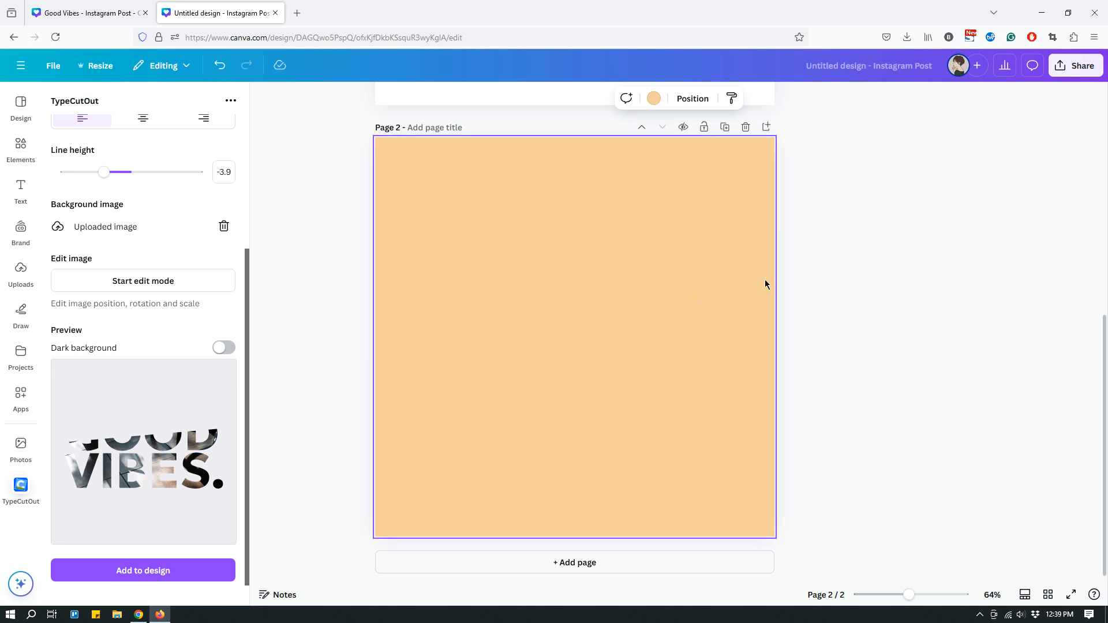
{"action": "left_click", "coordinate": [1076, 65]}
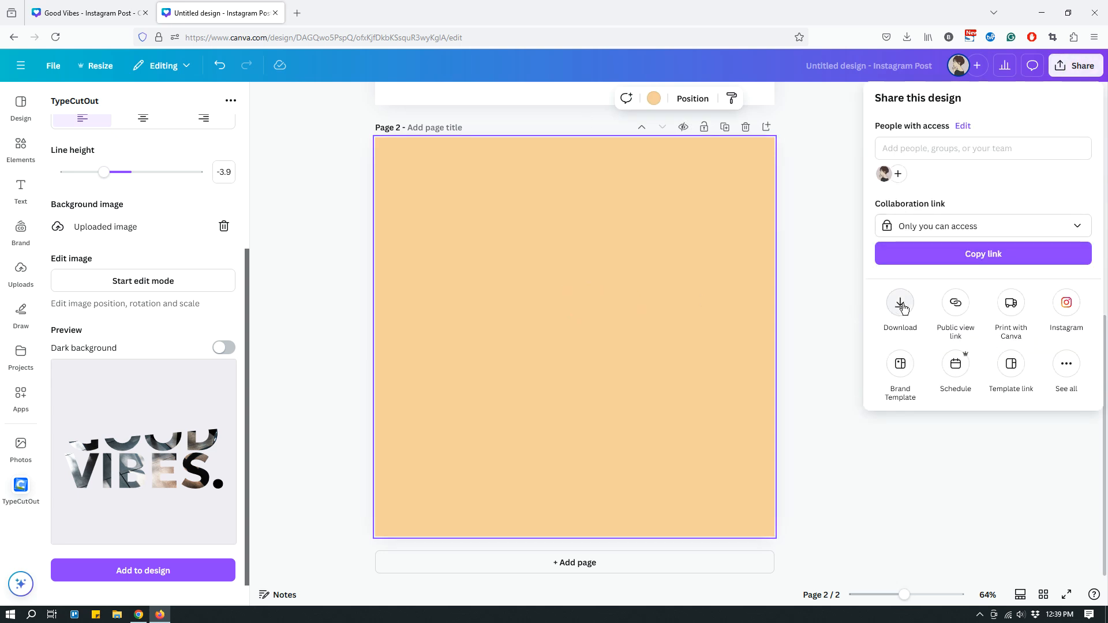
Download only Page 2 as a PNG, then delete that pale orange page.
{"action": "left_click", "coordinate": [901, 302]}
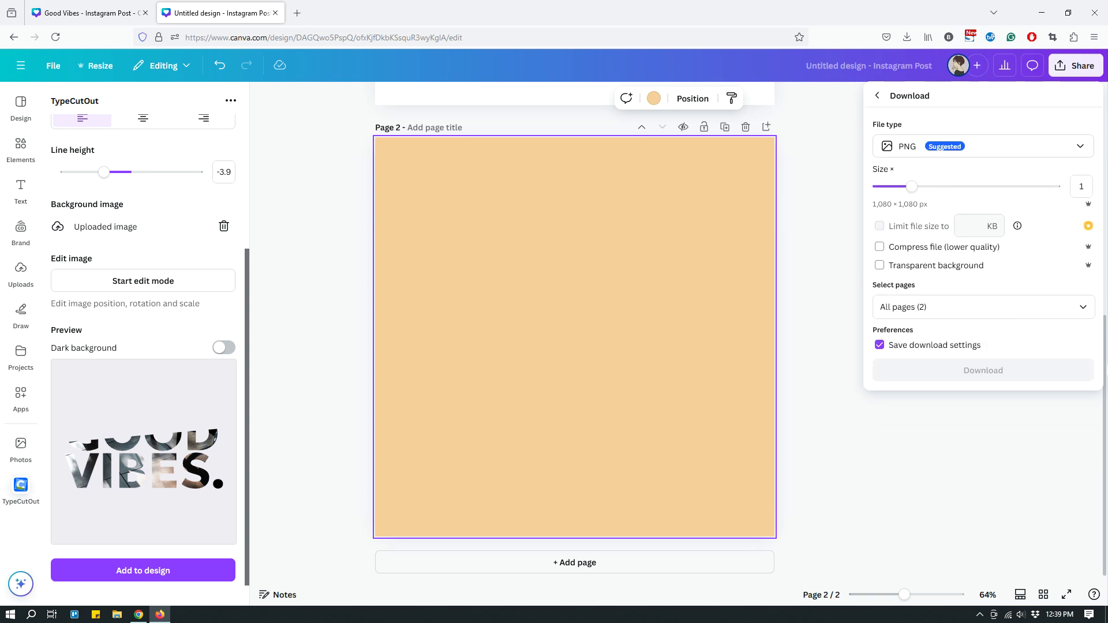
{"action": "left_click", "coordinate": [983, 307]}
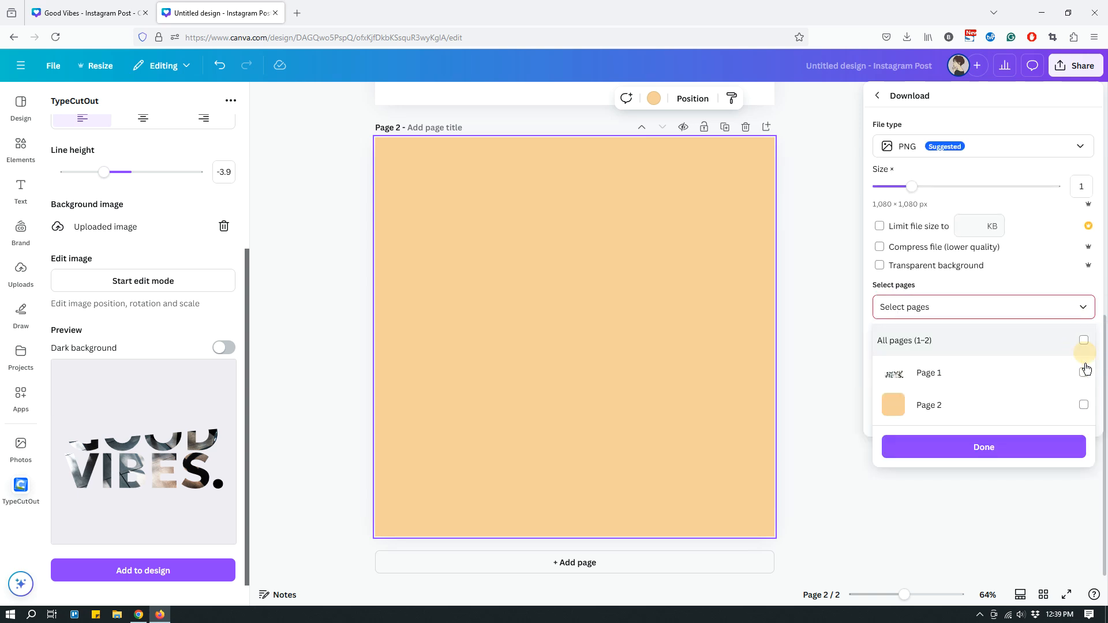
{"action": "left_click", "coordinate": [1082, 406]}
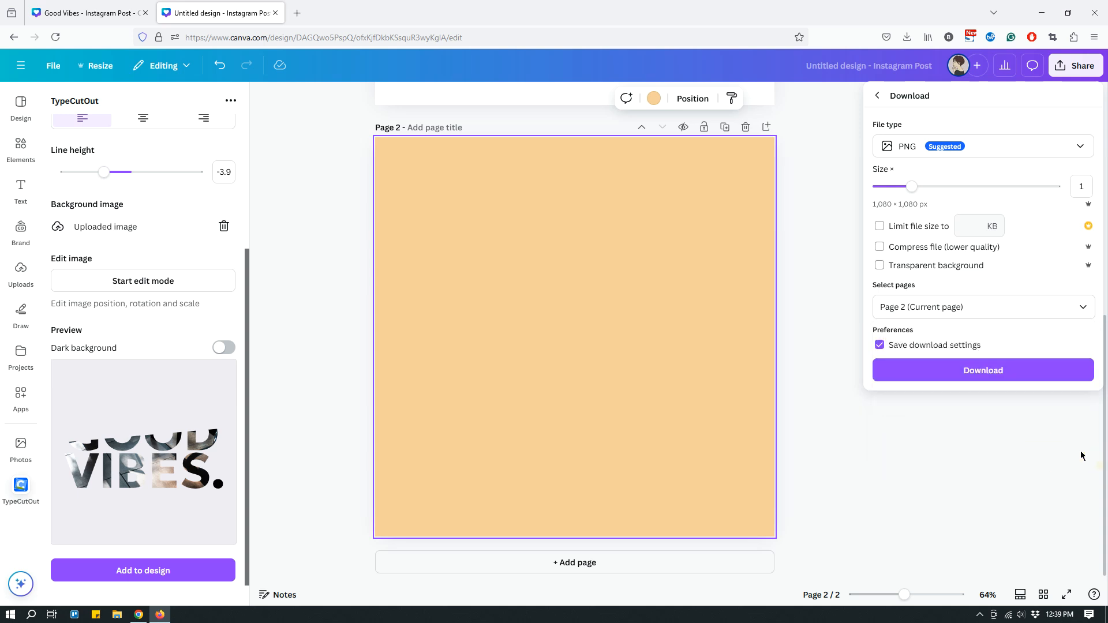
{"action": "left_click", "coordinate": [984, 369]}
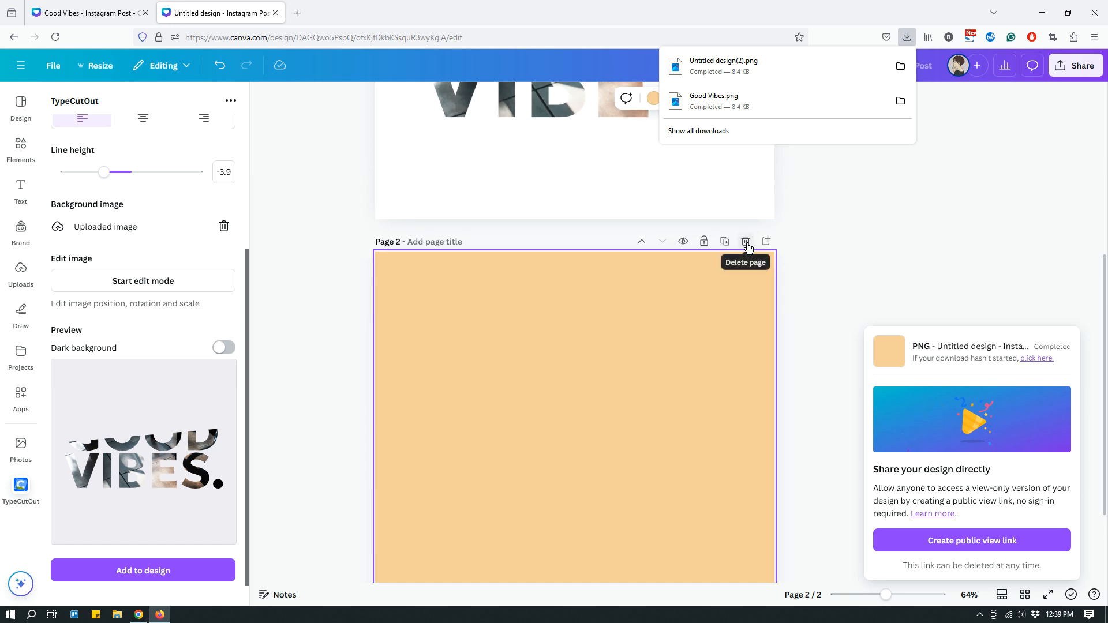
{"action": "left_click", "coordinate": [746, 241]}
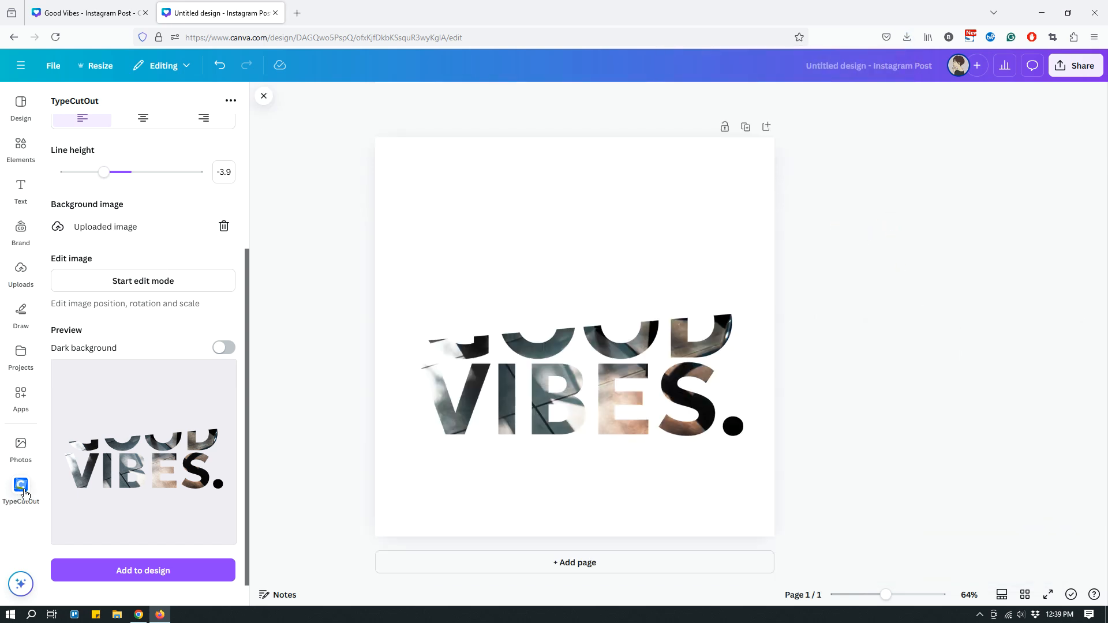
Reopen TypeCutOut, delete its uploaded photo fill and choose a replacement image file.
{"action": "left_click", "coordinate": [263, 96]}
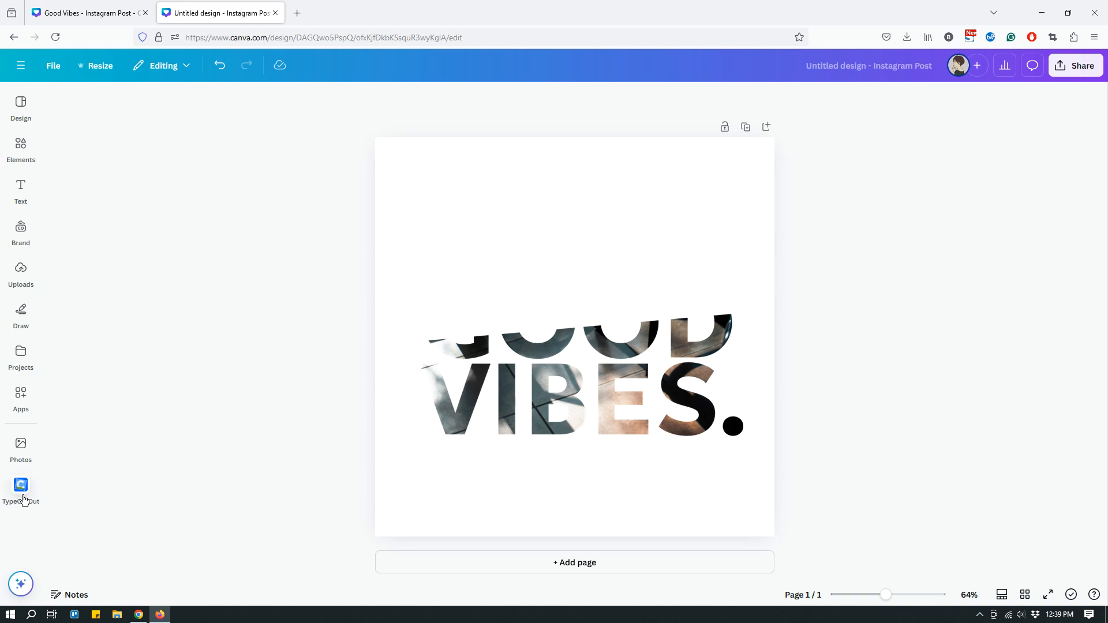
{"action": "left_click", "coordinate": [21, 485]}
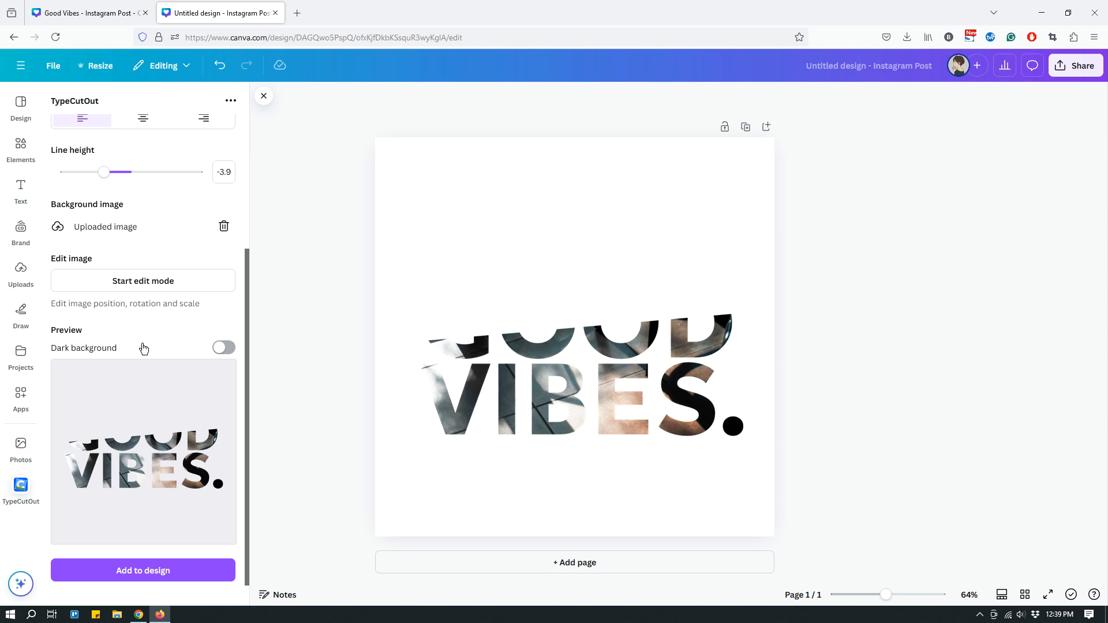
{"action": "mouse_move", "coordinate": [118, 461]}
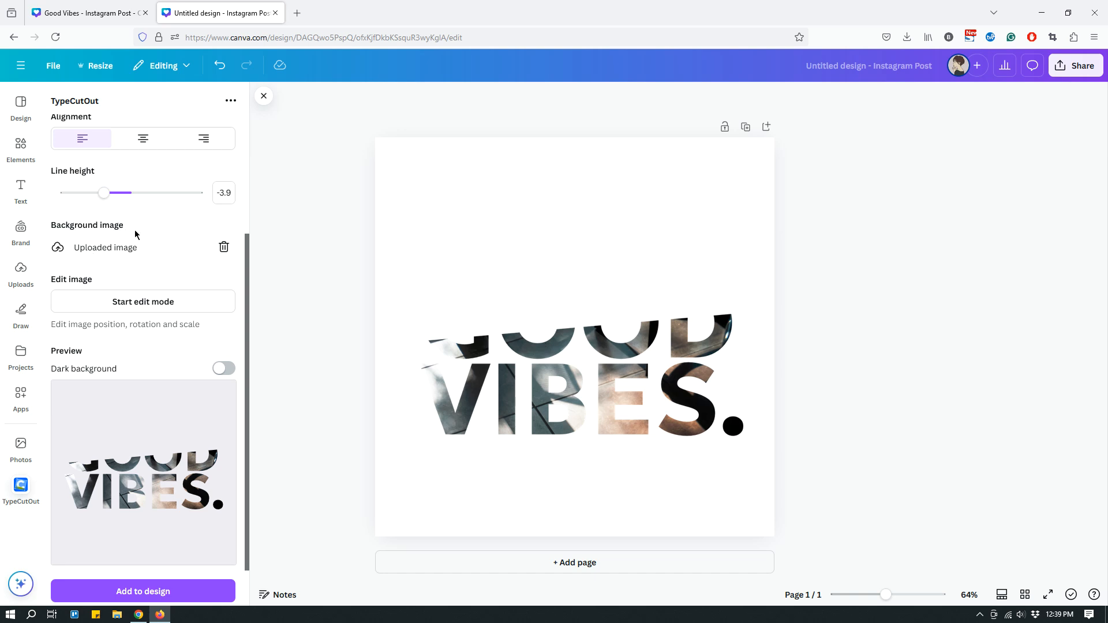
{"action": "mouse_move", "coordinate": [224, 247]}
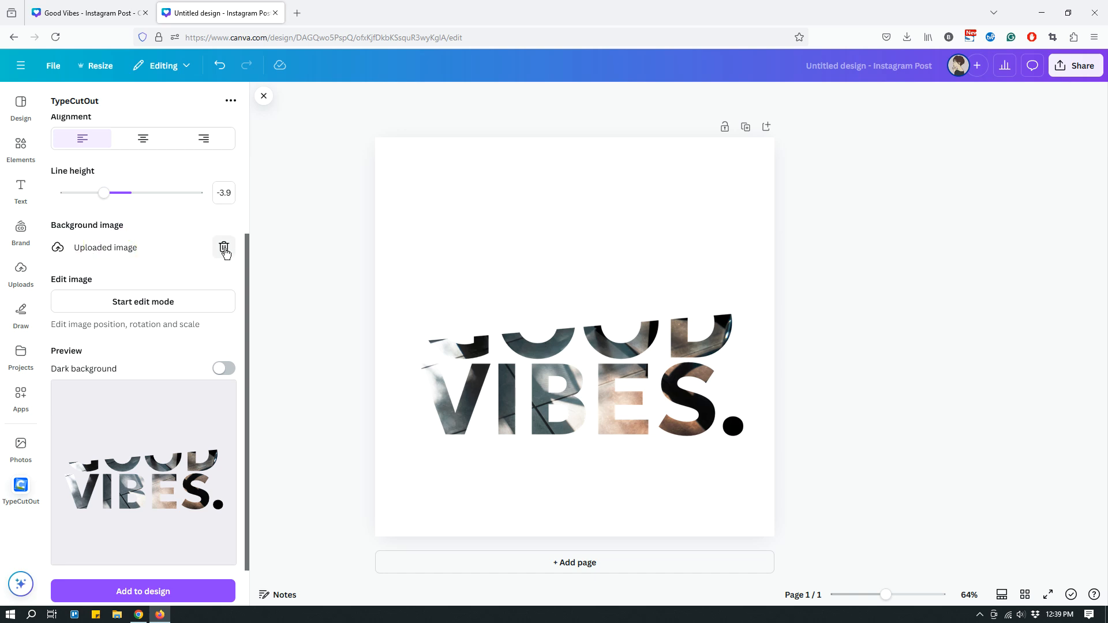
{"action": "mouse_move", "coordinate": [219, 255]}
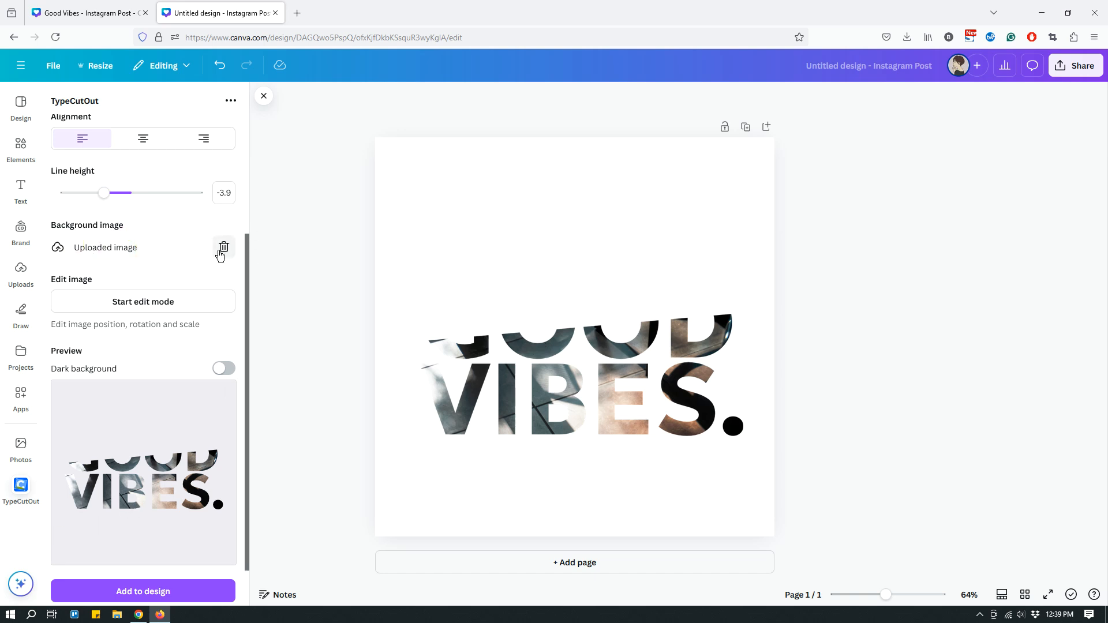
{"action": "left_click", "coordinate": [224, 249]}
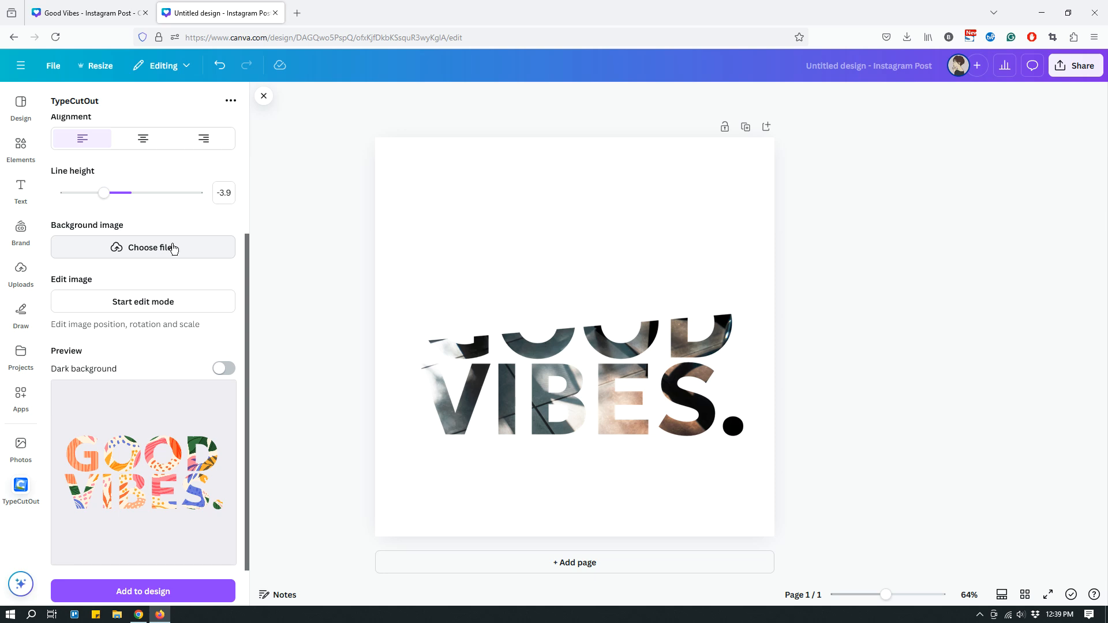
{"action": "mouse_move", "coordinate": [151, 254]}
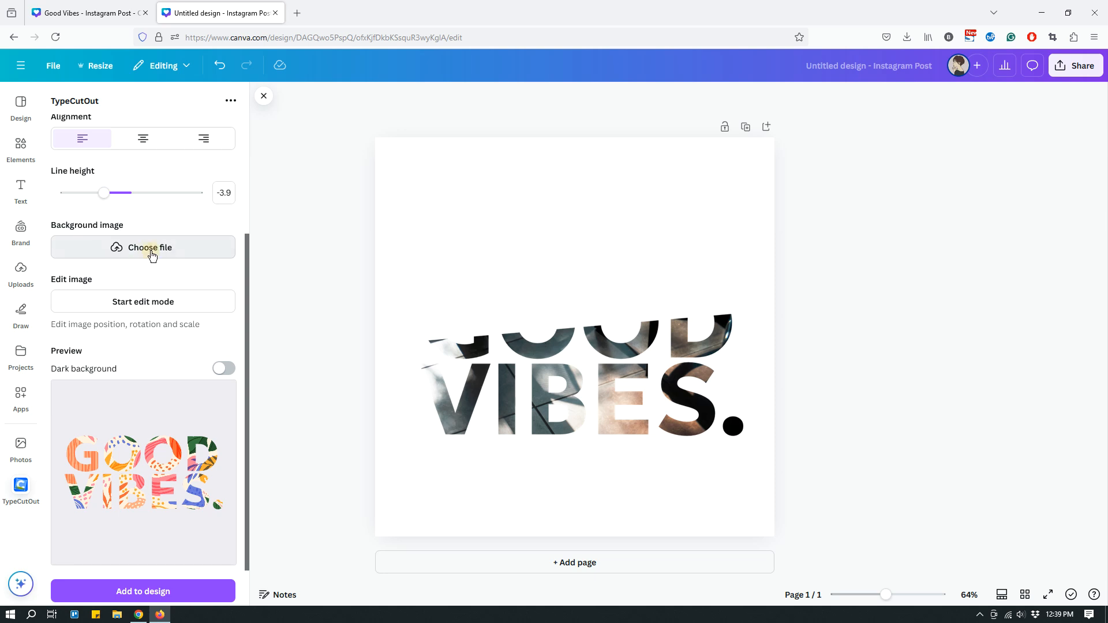
{"action": "left_click", "coordinate": [150, 247]}
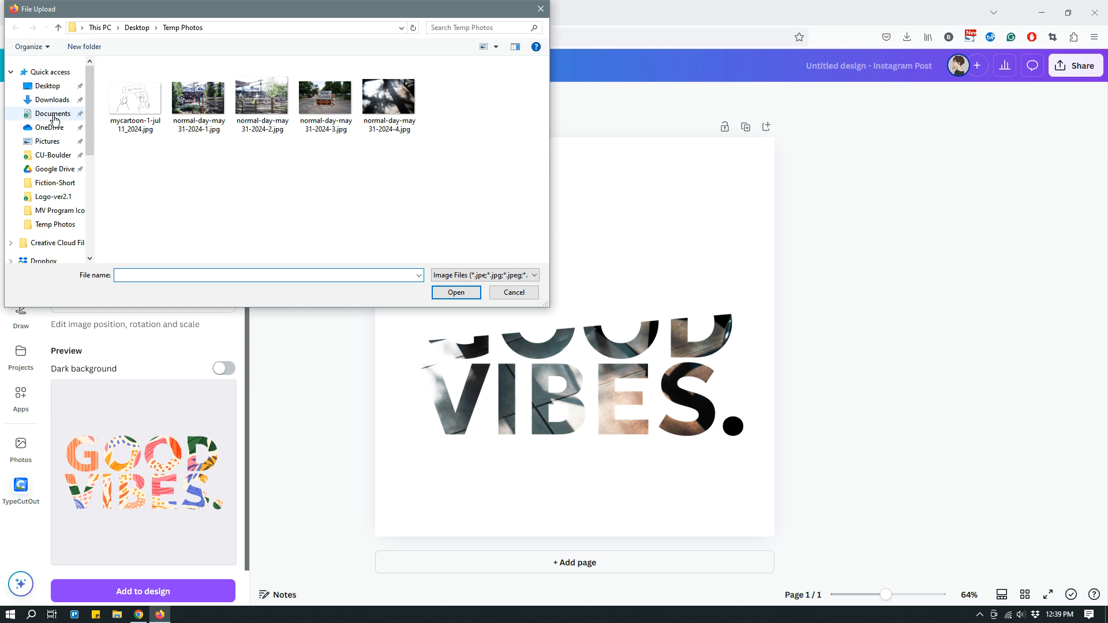
{"action": "left_click", "coordinate": [52, 99]}
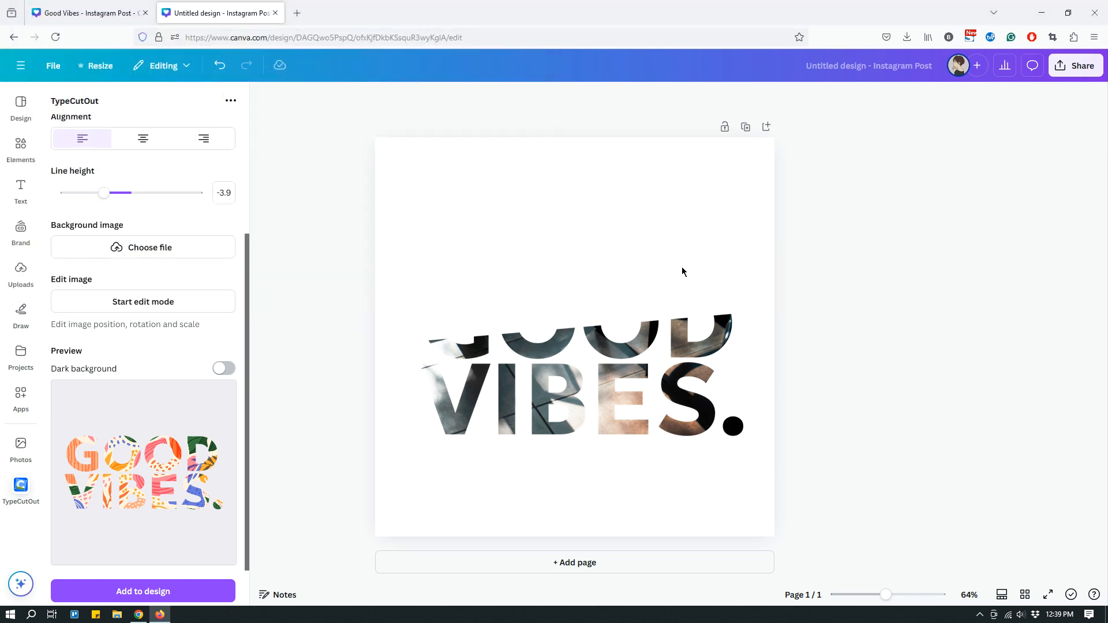
{"action": "left_click", "coordinate": [143, 247]}
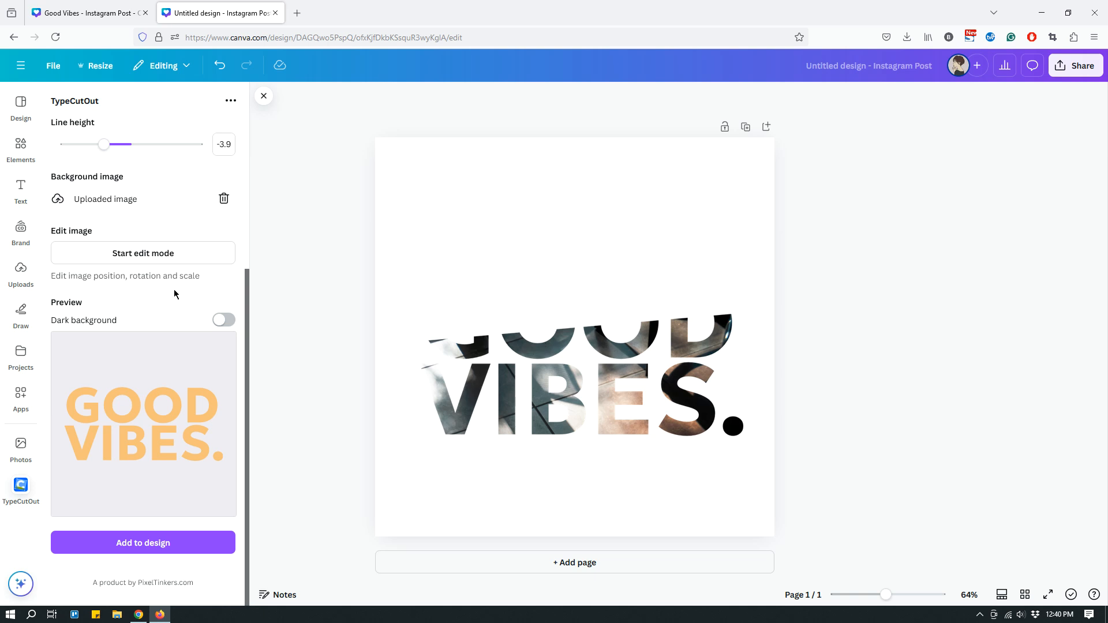
{"action": "mouse_move", "coordinate": [186, 419]}
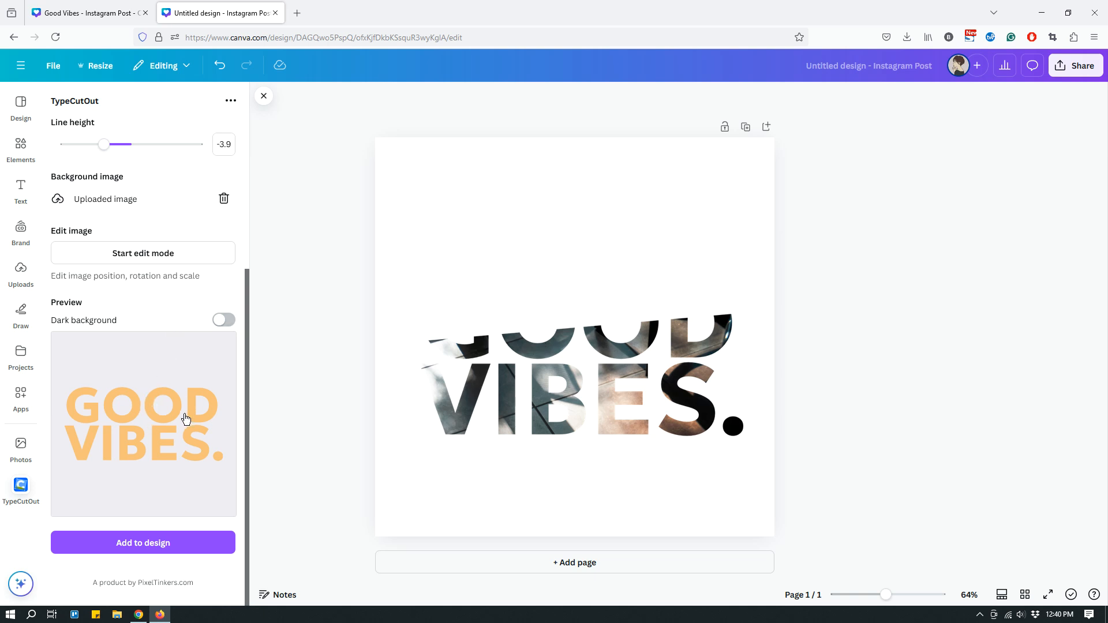
{"action": "mouse_move", "coordinate": [175, 344]}
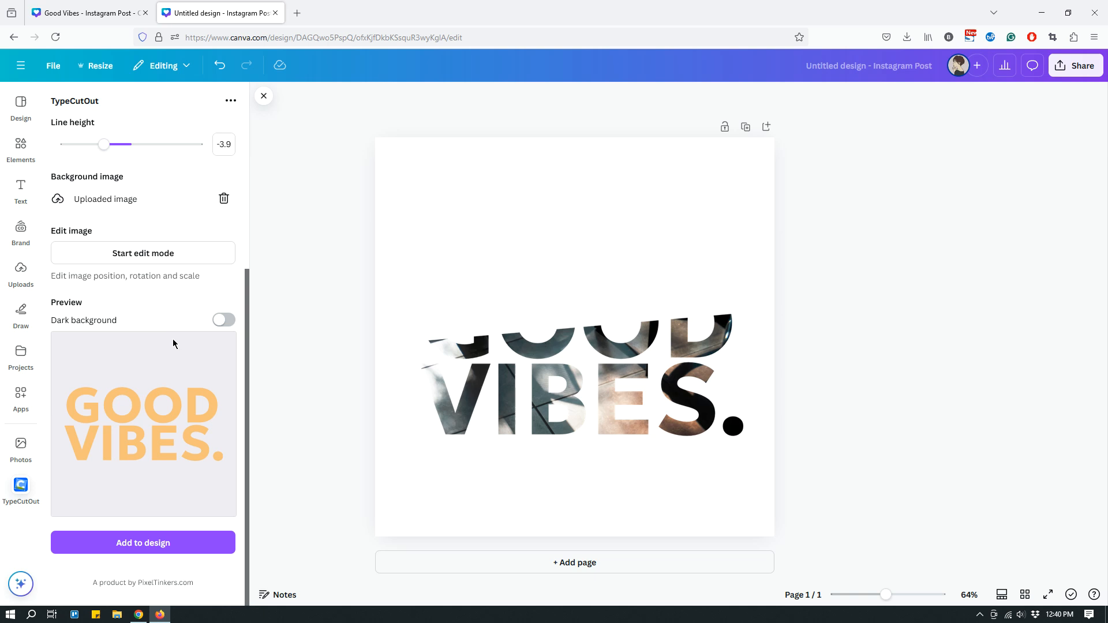
Add the solid orange GOOD VIBES text and position it over the photo-textured letters.
{"action": "left_click", "coordinate": [143, 542]}
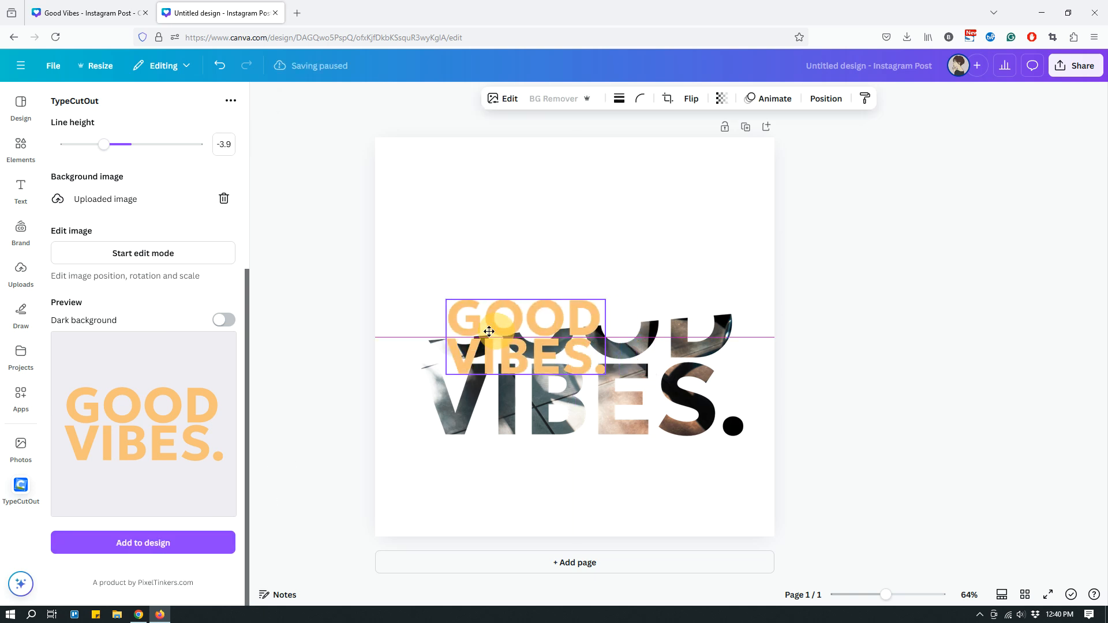
{"action": "left_click_drag", "start_coordinate": [489, 331], "coordinate": [542, 234]}
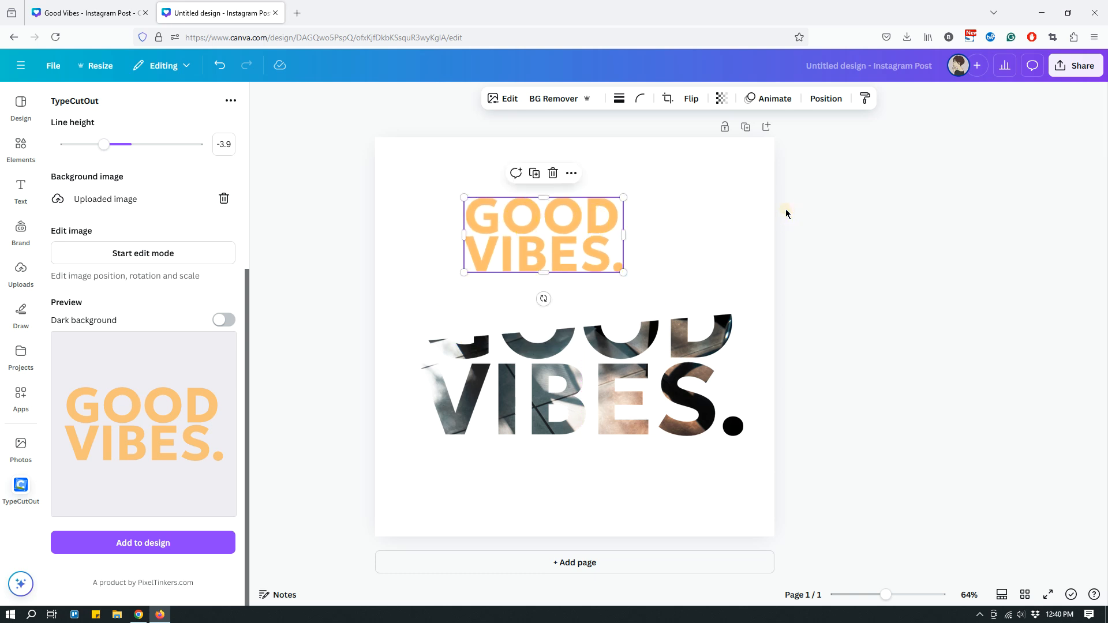
{"action": "left_click_drag", "start_coordinate": [542, 236], "coordinate": [487, 403]}
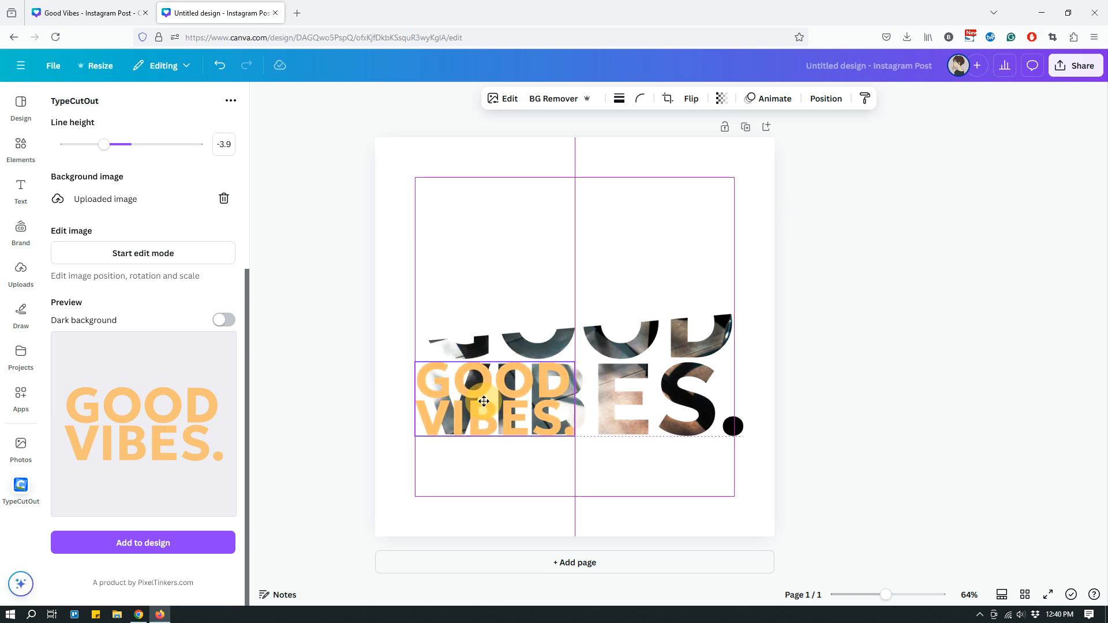
{"action": "left_click", "coordinate": [485, 402]}
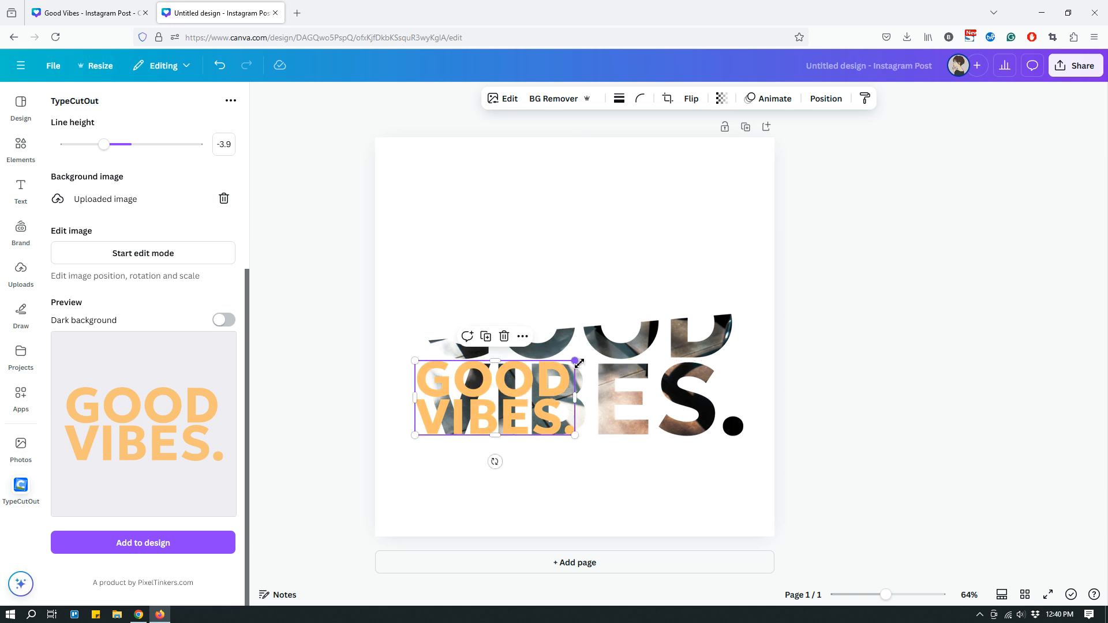
Enlarge the orange copy until it exactly matches the photo lettering's size.
{"action": "left_click_drag", "start_coordinate": [575, 360], "coordinate": [712, 295]}
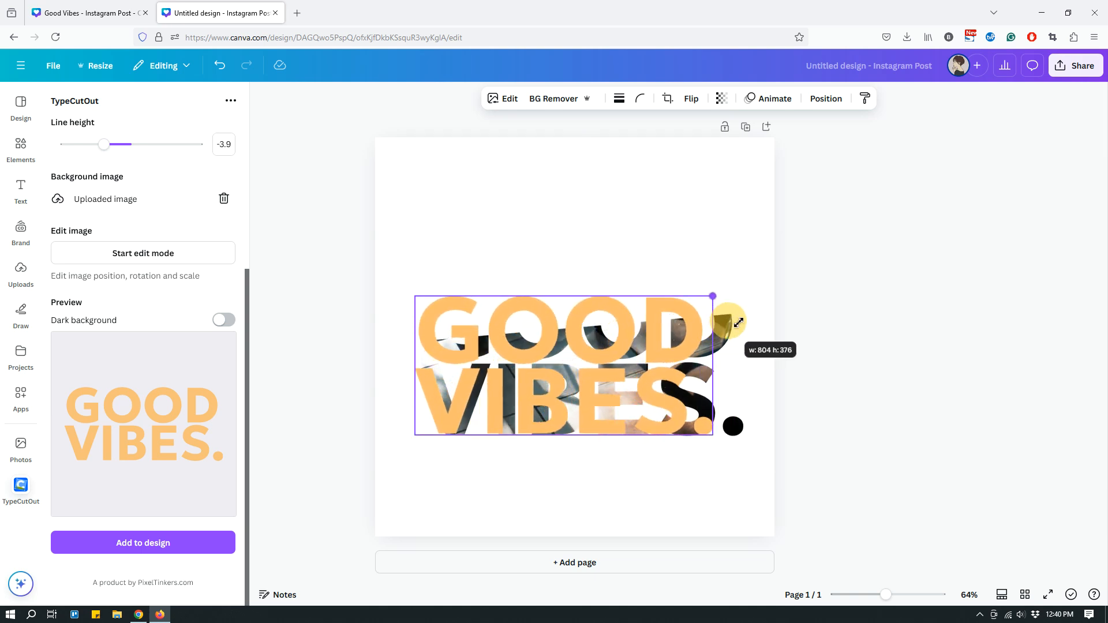
{"action": "left_click_drag", "start_coordinate": [713, 297], "coordinate": [742, 282]}
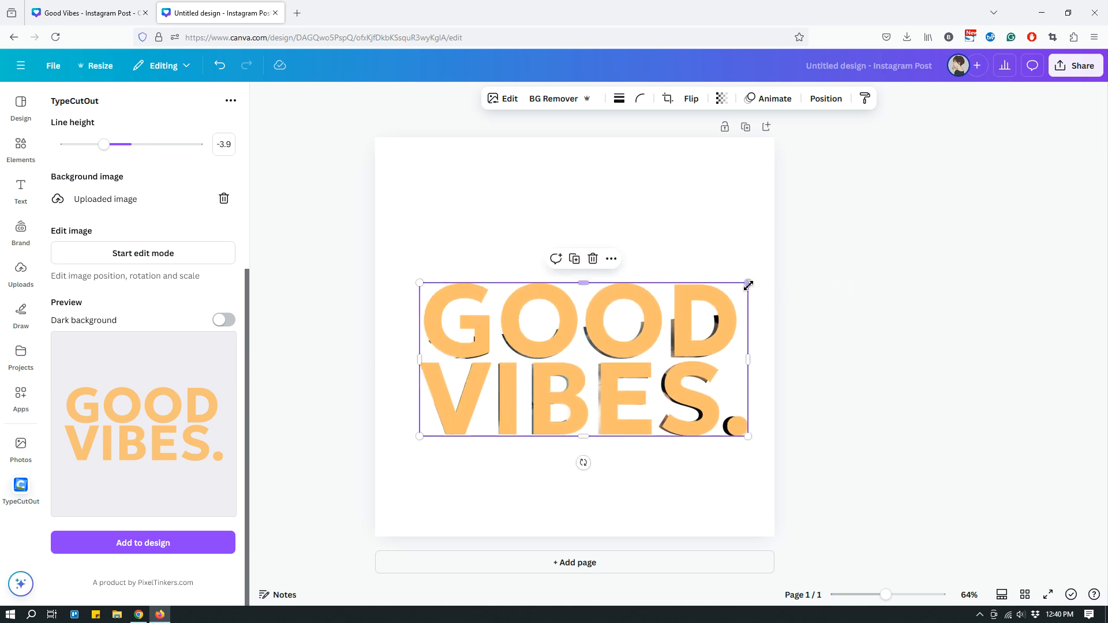
{"action": "left_click_drag", "start_coordinate": [748, 284], "coordinate": [743, 287]}
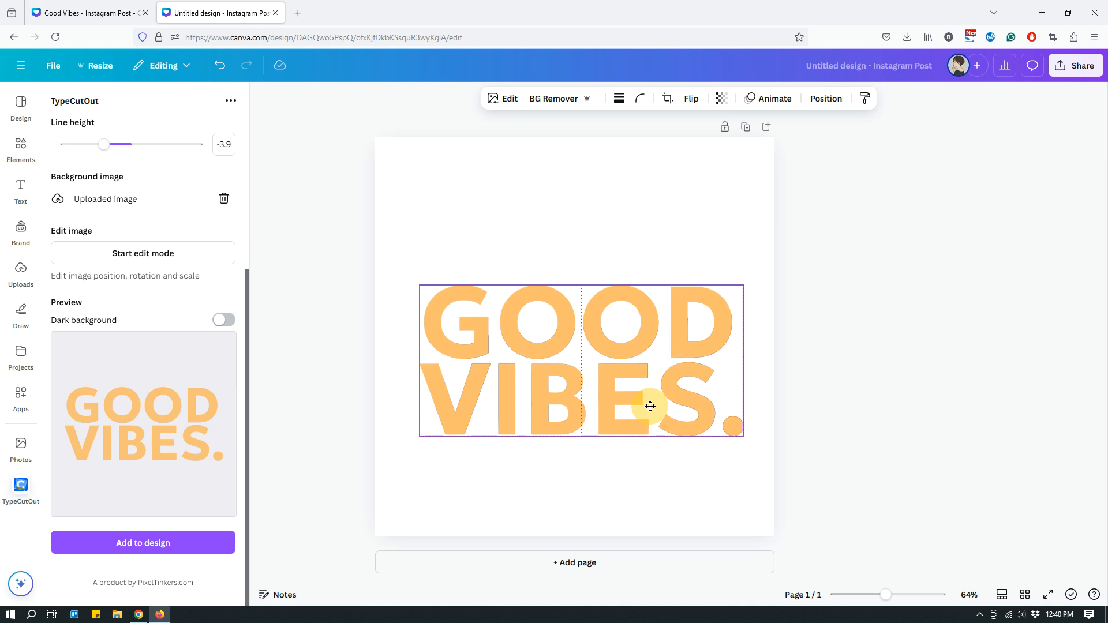
{"action": "left_click", "coordinate": [652, 407]}
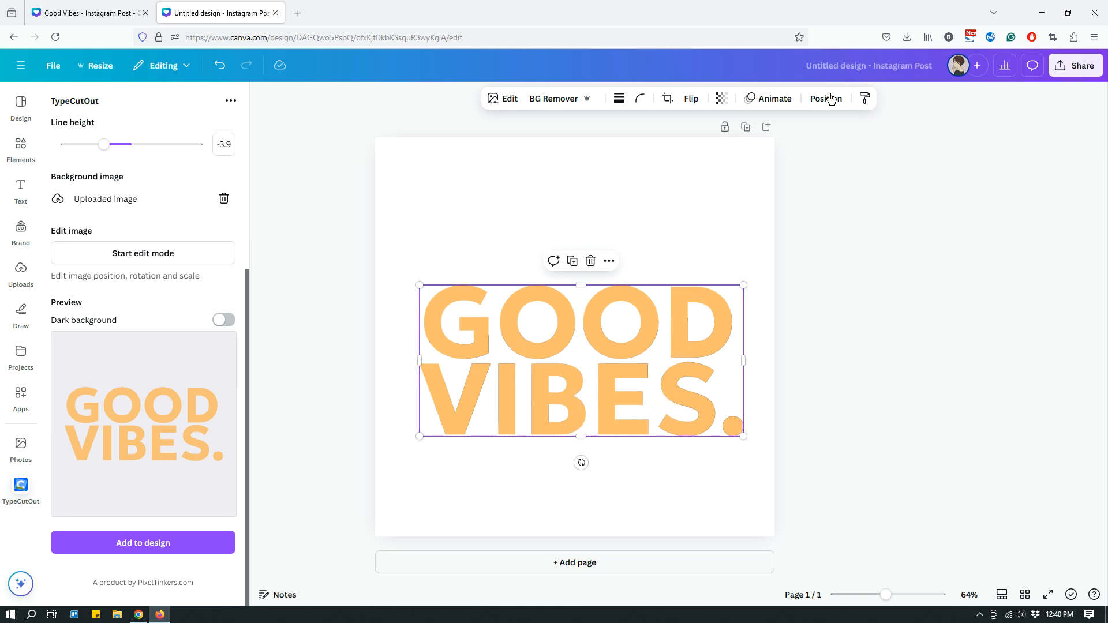
Send the orange text backward behind the photo letters and centre the pair horizontally.
{"action": "left_click", "coordinate": [825, 98]}
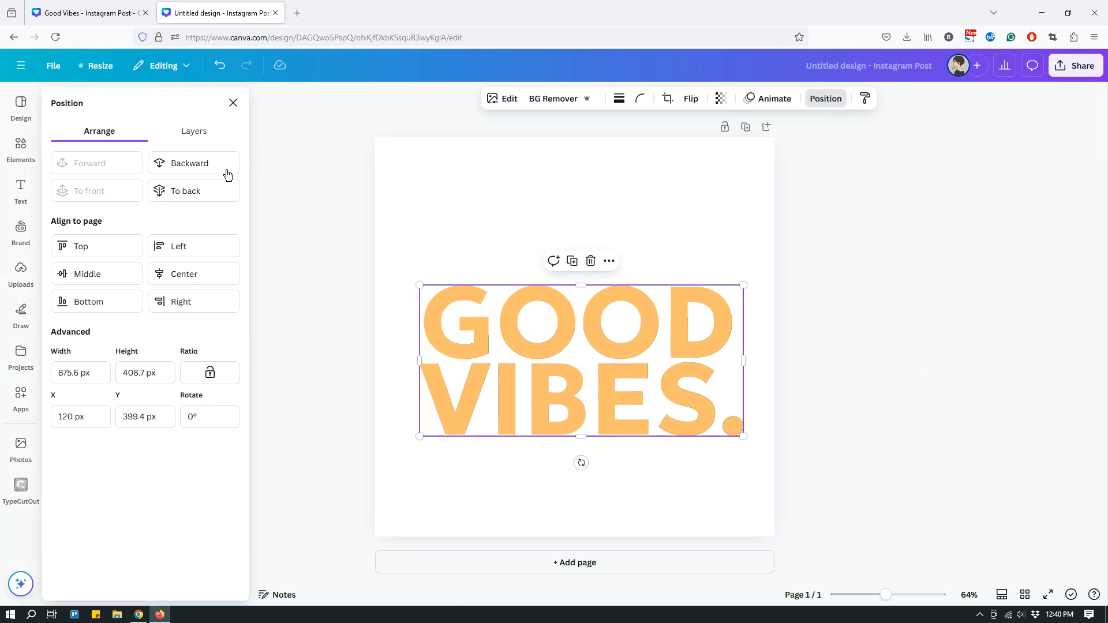
{"action": "left_click", "coordinate": [194, 163]}
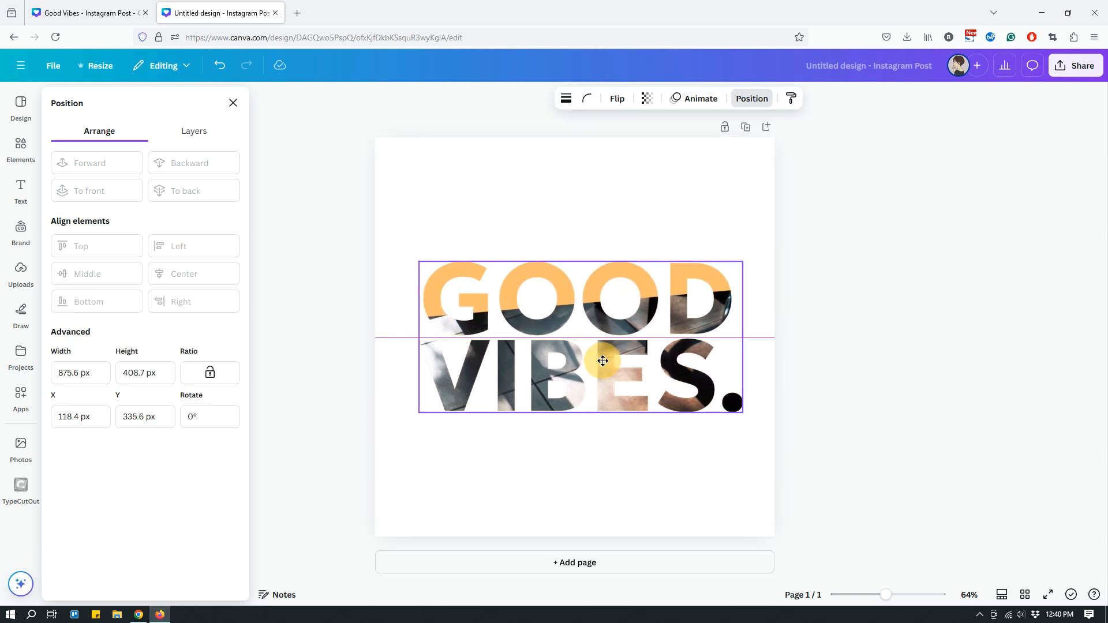
{"action": "left_click_drag", "start_coordinate": [602, 361], "coordinate": [596, 360]}
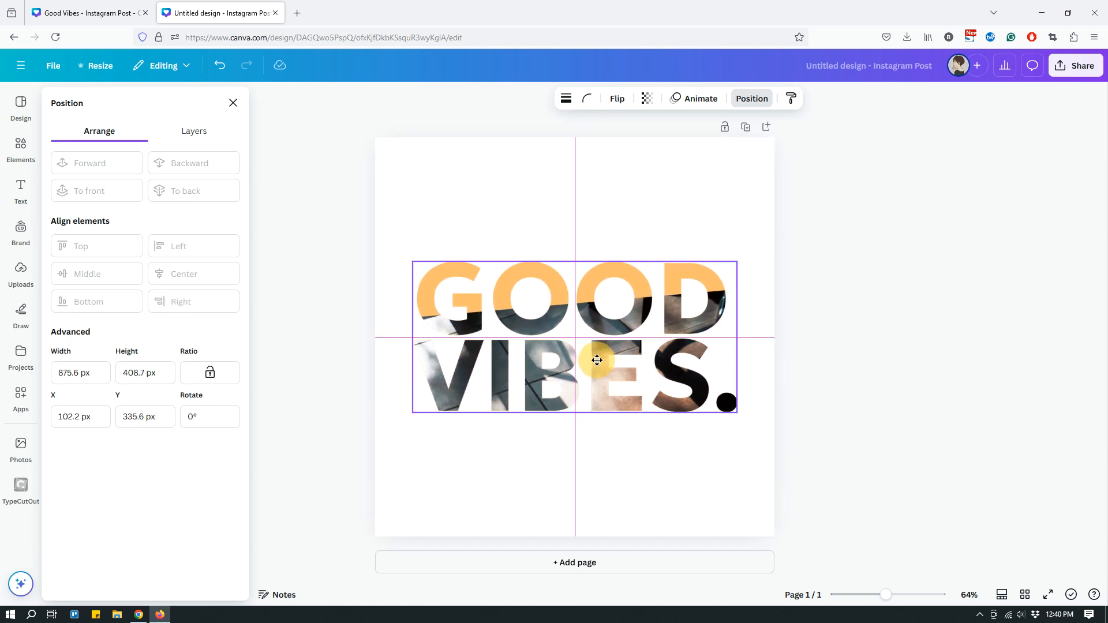
{"action": "left_click", "coordinate": [596, 361]}
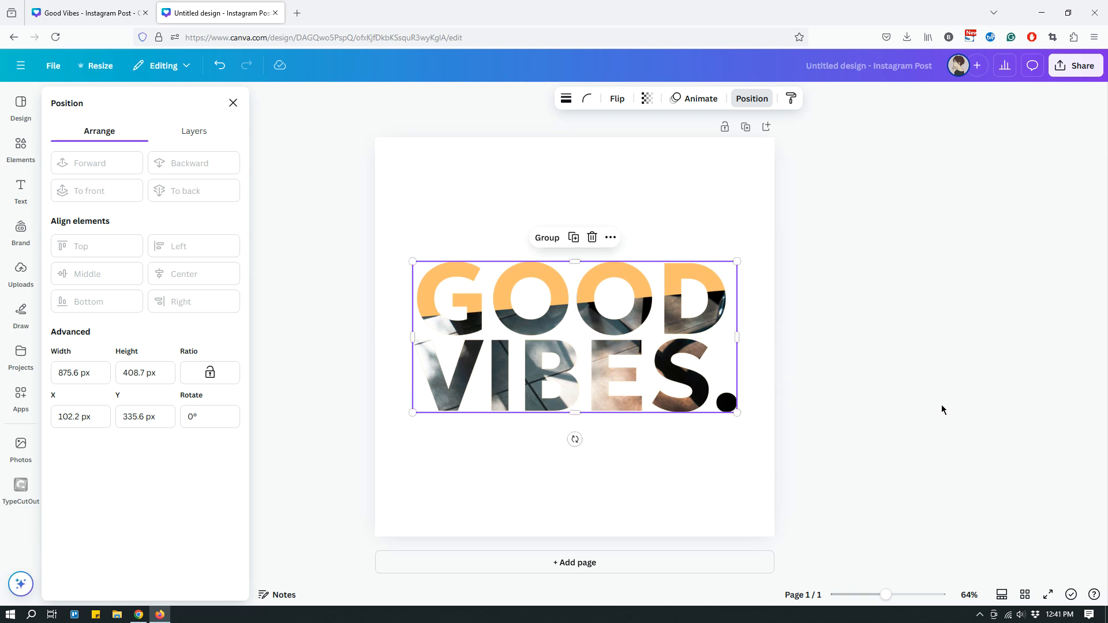
{"action": "mouse_move", "coordinate": [670, 501]}
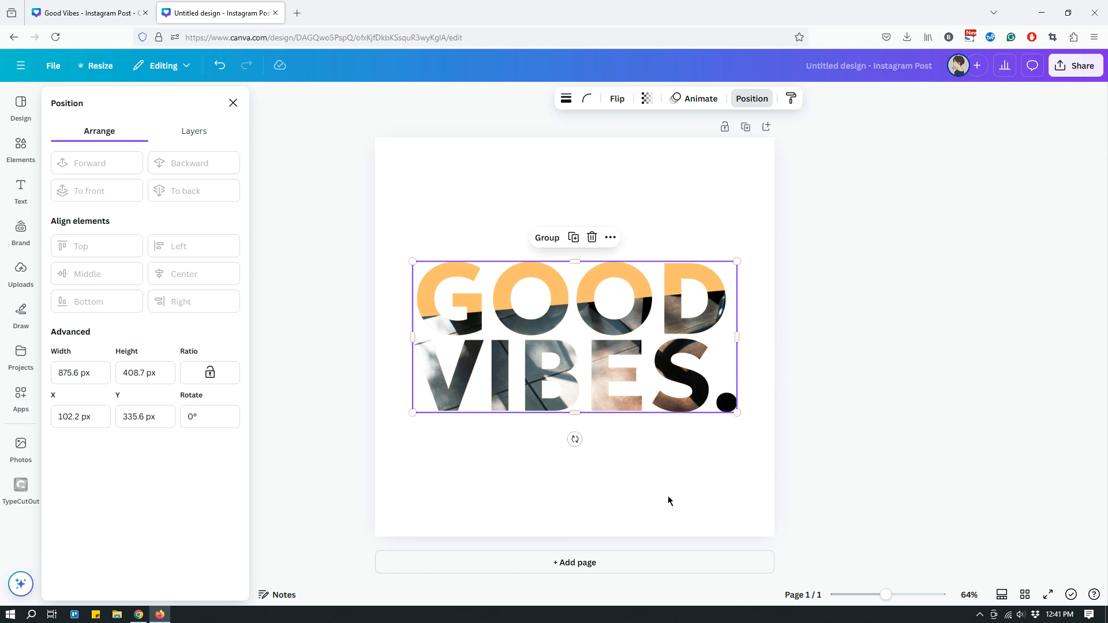
{"action": "mouse_move", "coordinate": [644, 492]}
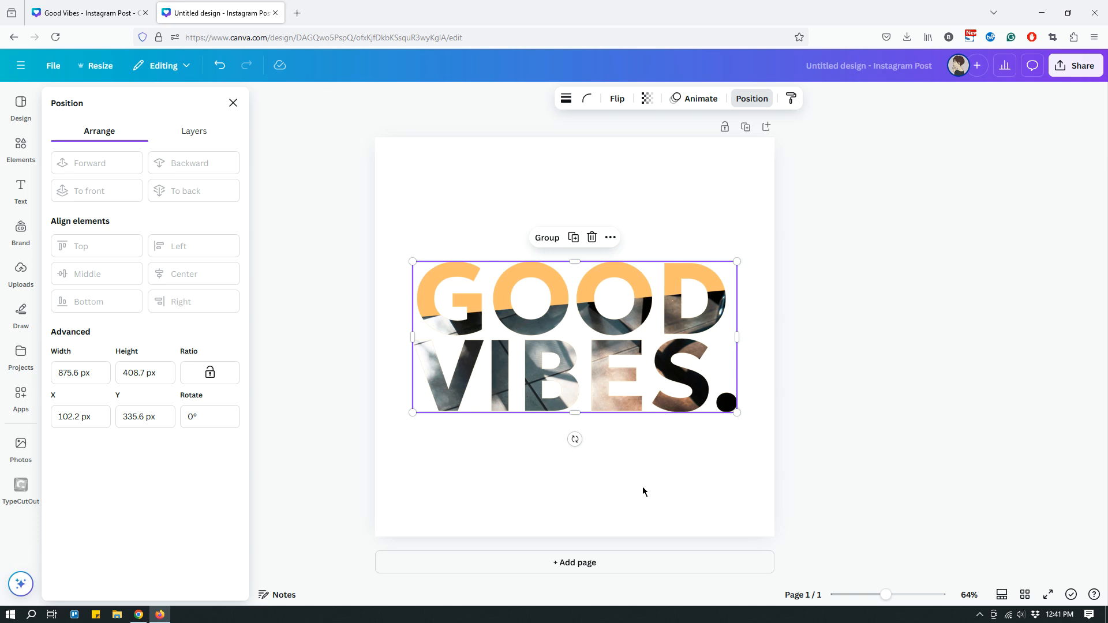
{"action": "mouse_move", "coordinate": [804, 383]}
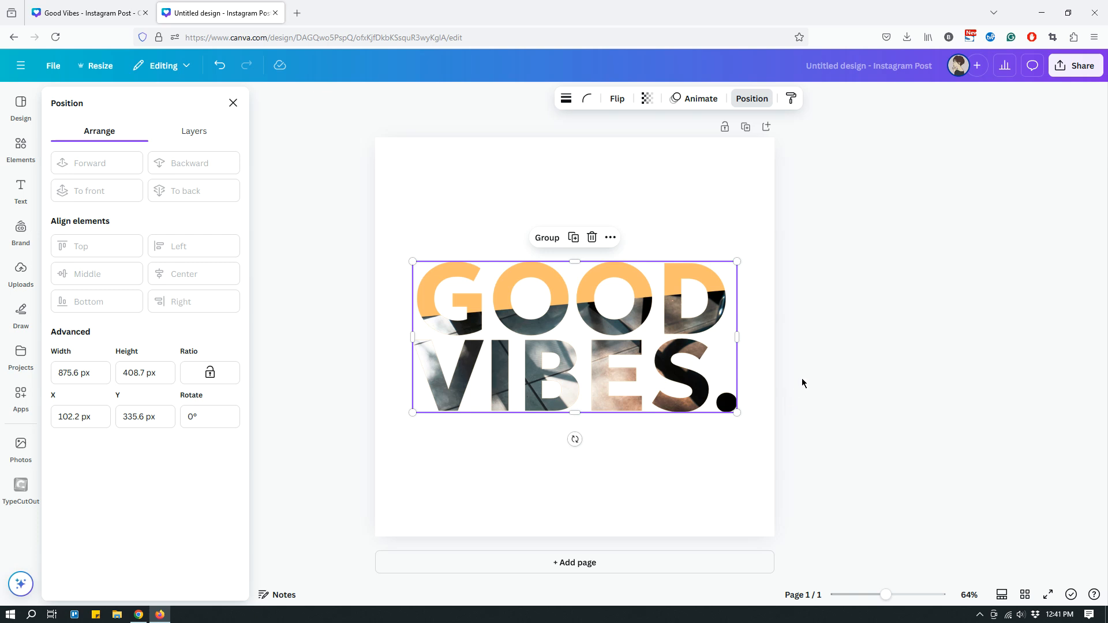
{"action": "mouse_move", "coordinate": [848, 300]}
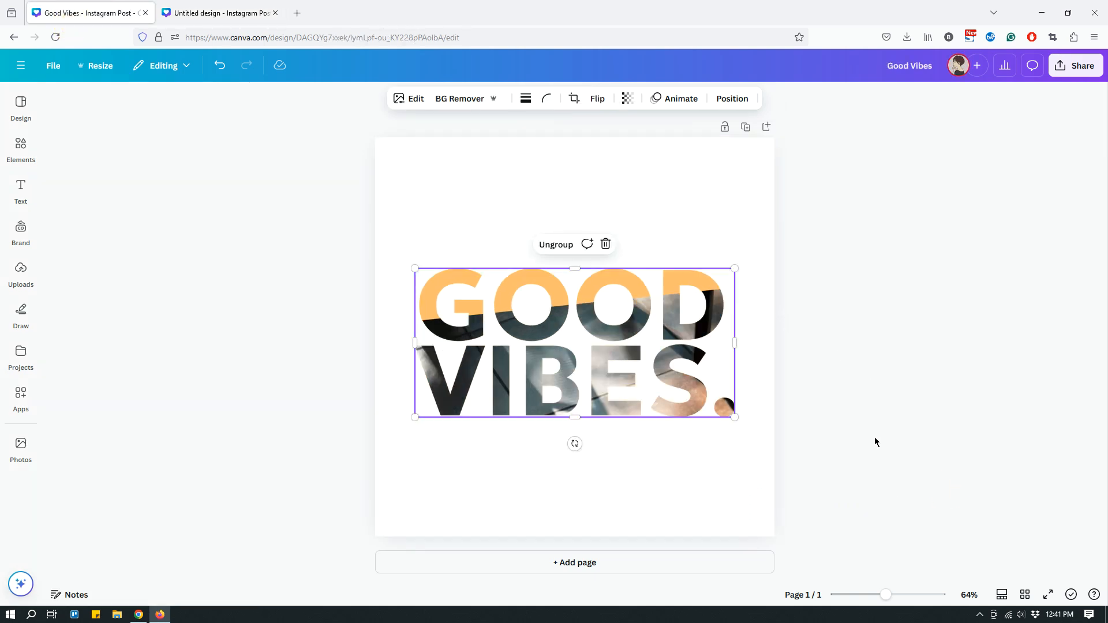
{"action": "mouse_move", "coordinate": [859, 435]}
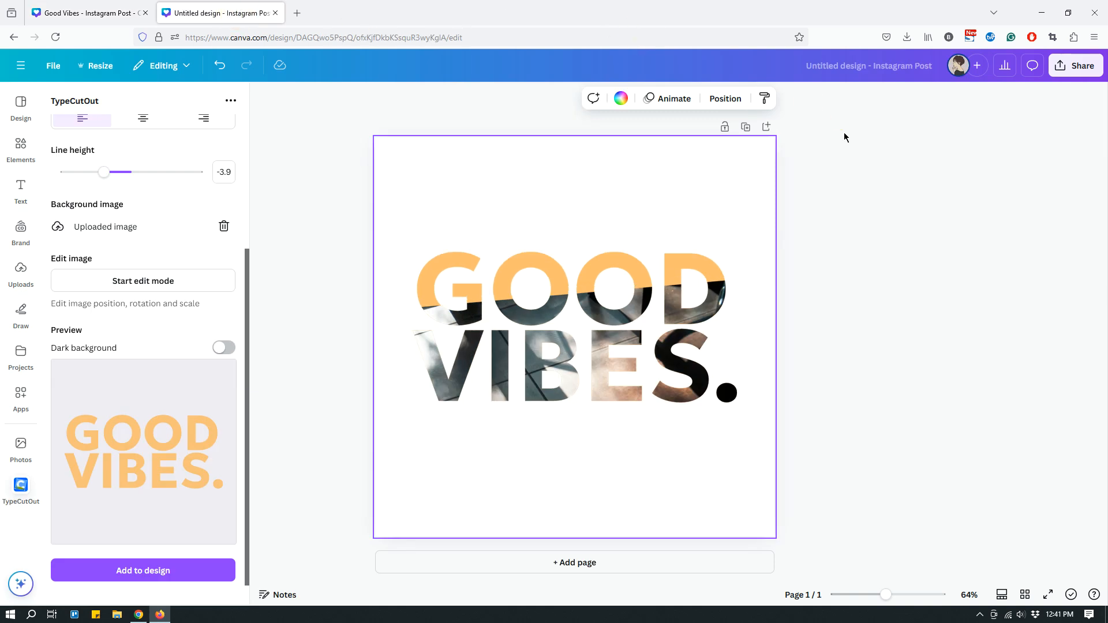
Change the page background colour to black behind the GOOD VIBES lettering.
{"action": "left_click", "coordinate": [621, 98]}
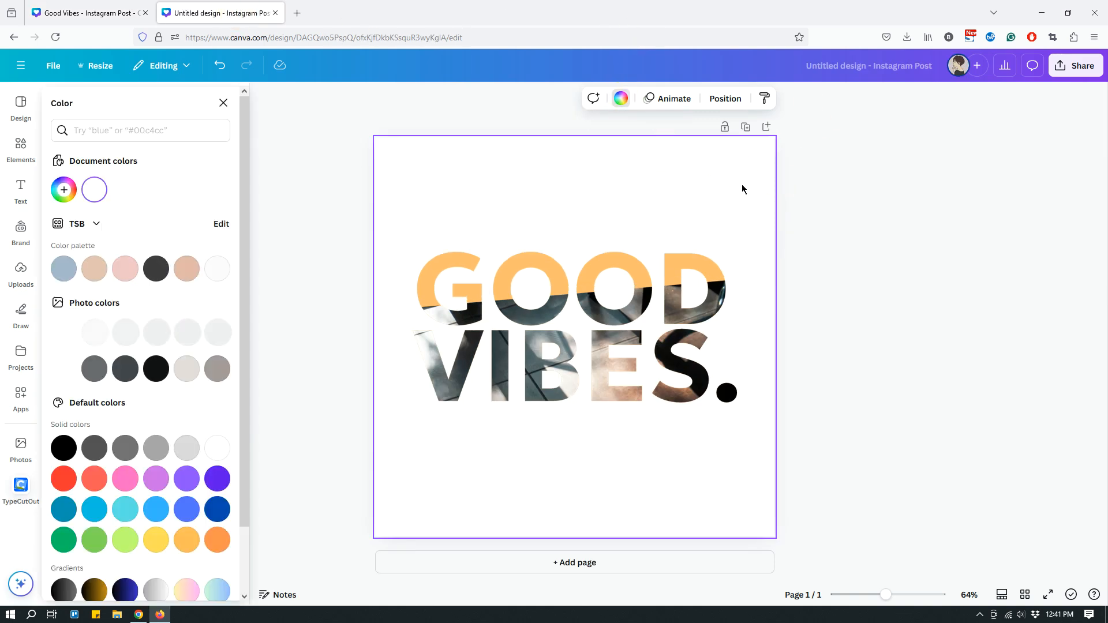
{"action": "left_click", "coordinate": [156, 369]}
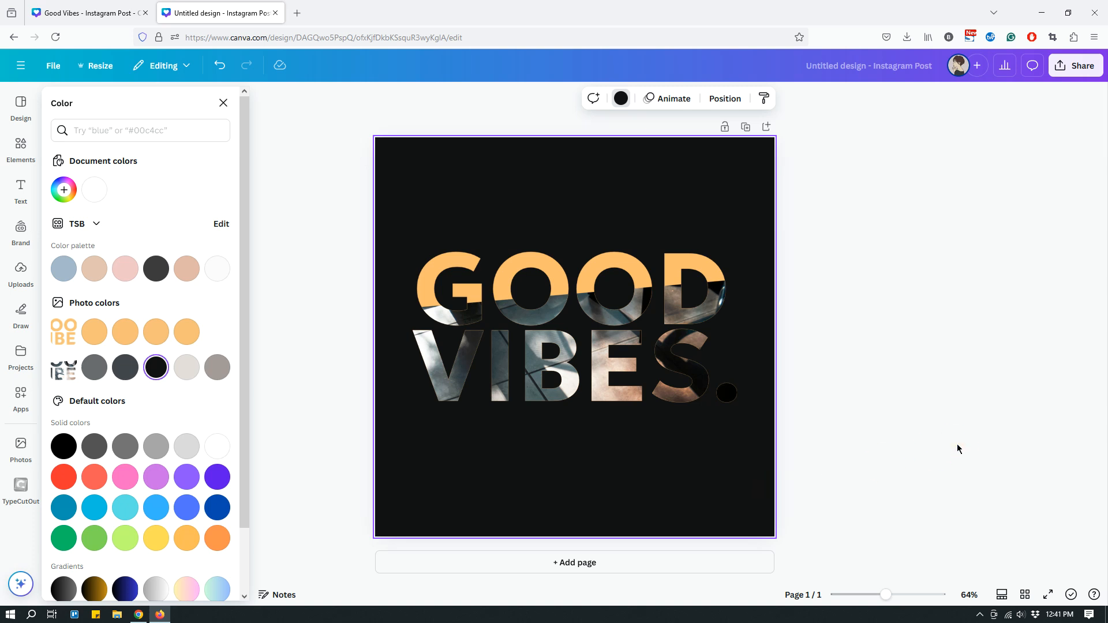
{"action": "mouse_move", "coordinate": [74, 563]}
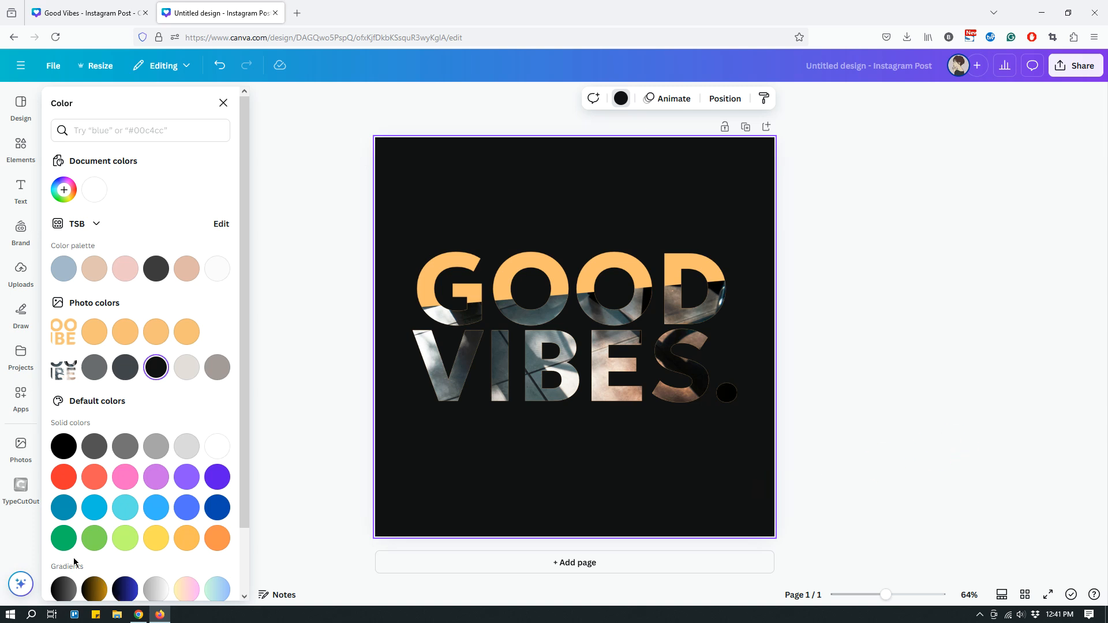
{"action": "mouse_move", "coordinate": [21, 503]}
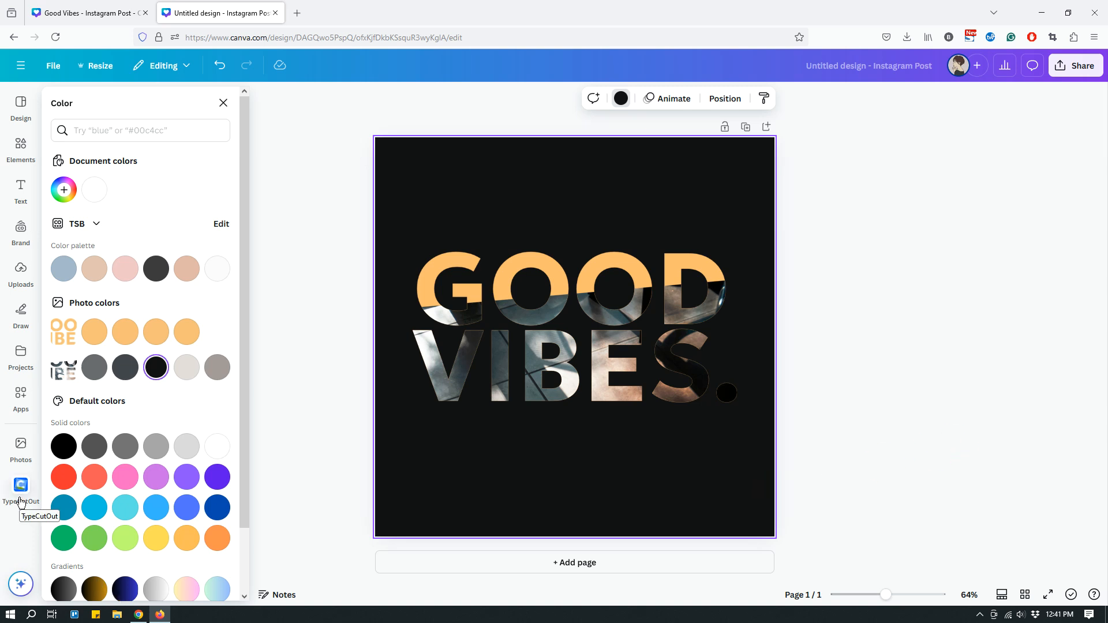
{"action": "mouse_move", "coordinate": [737, 542]}
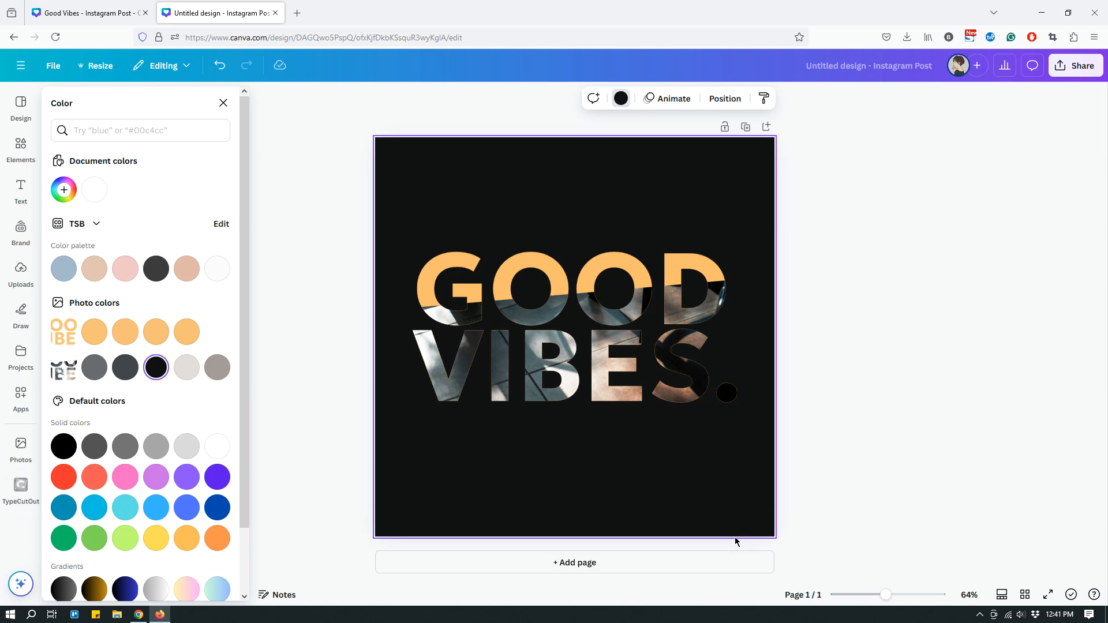
{"action": "mouse_move", "coordinate": [943, 466]}
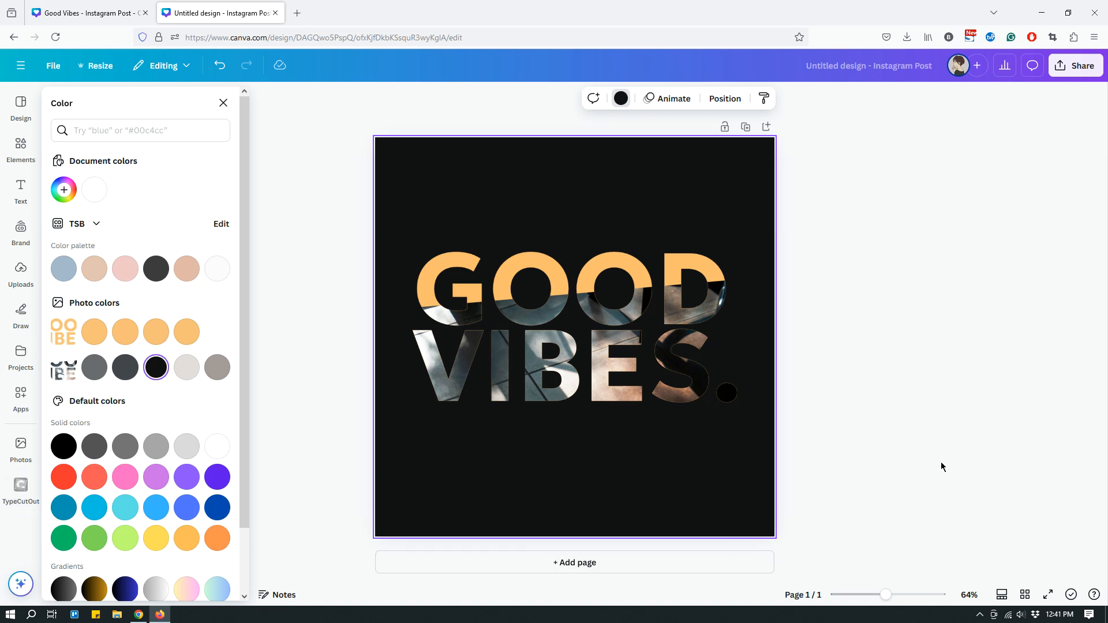
{"action": "mouse_move", "coordinate": [948, 441]}
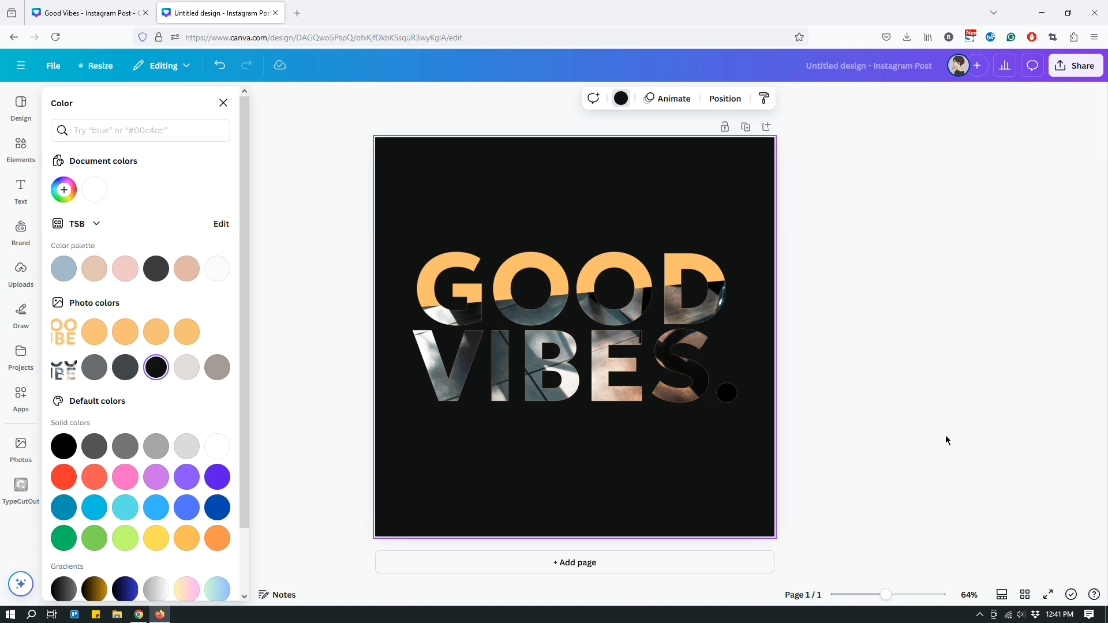
{"action": "mouse_move", "coordinate": [949, 429]}
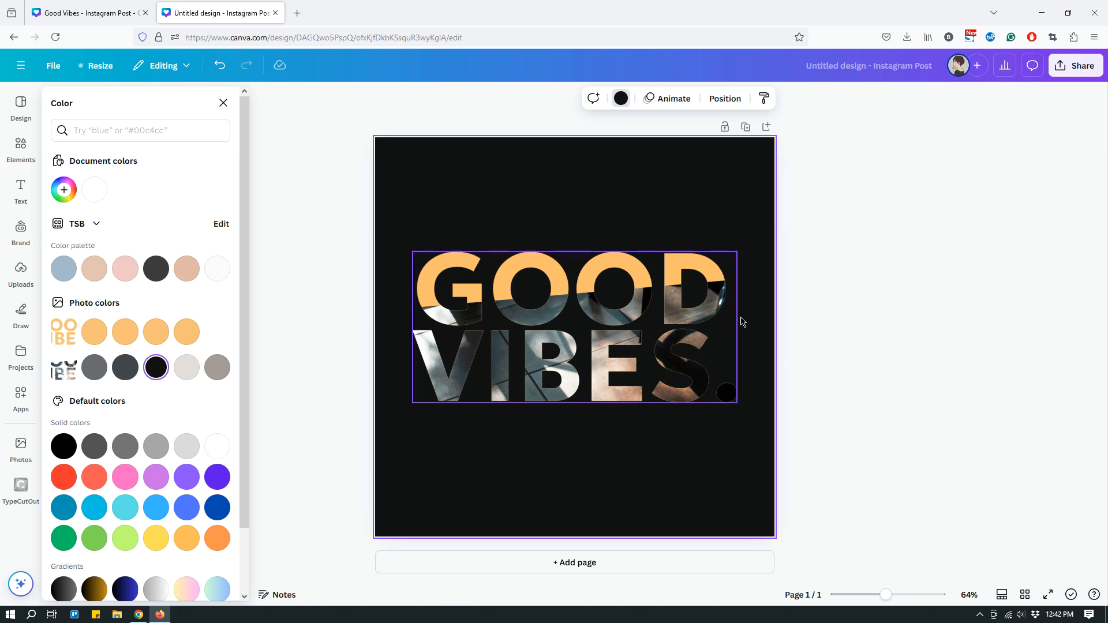
{"action": "mouse_move", "coordinate": [640, 381]}
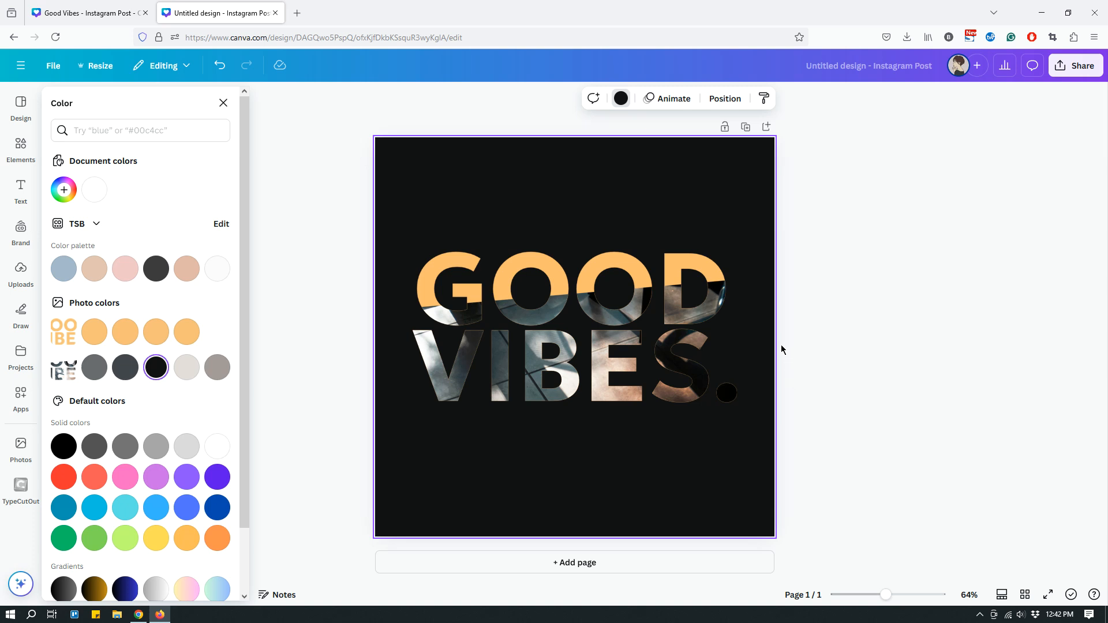
{"action": "mouse_move", "coordinate": [794, 338]}
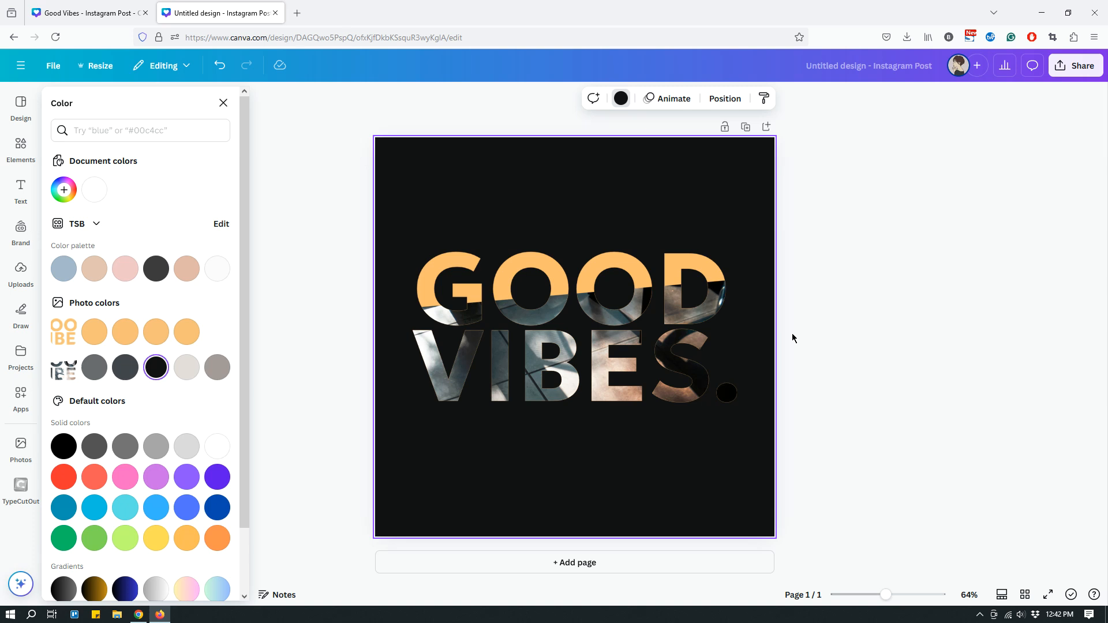
{"action": "mouse_move", "coordinate": [824, 407]}
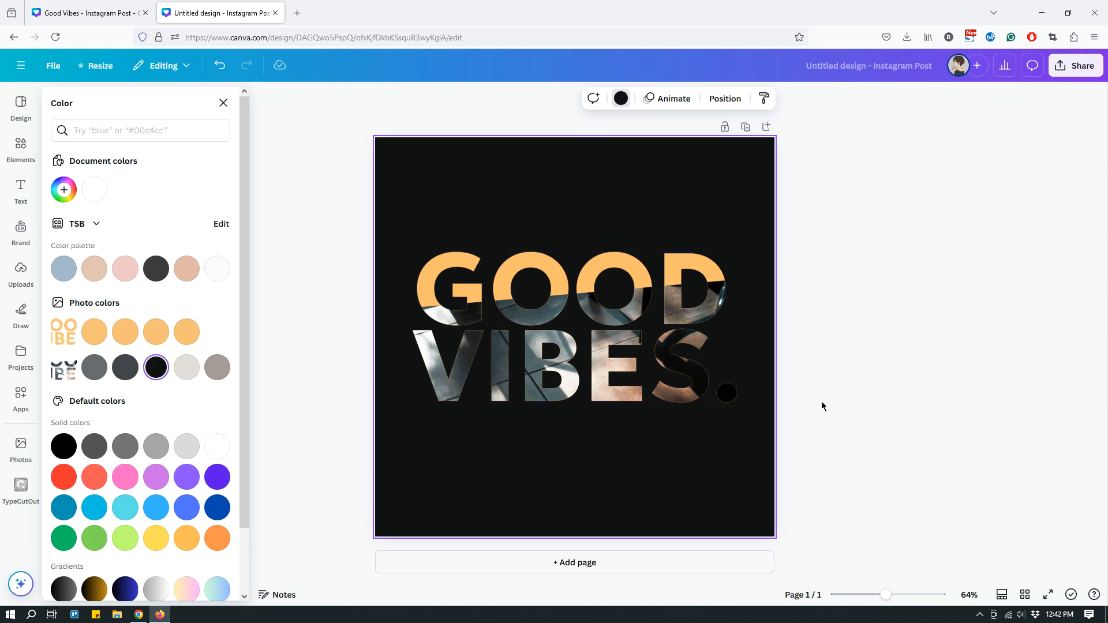
{"action": "mouse_move", "coordinate": [714, 487]}
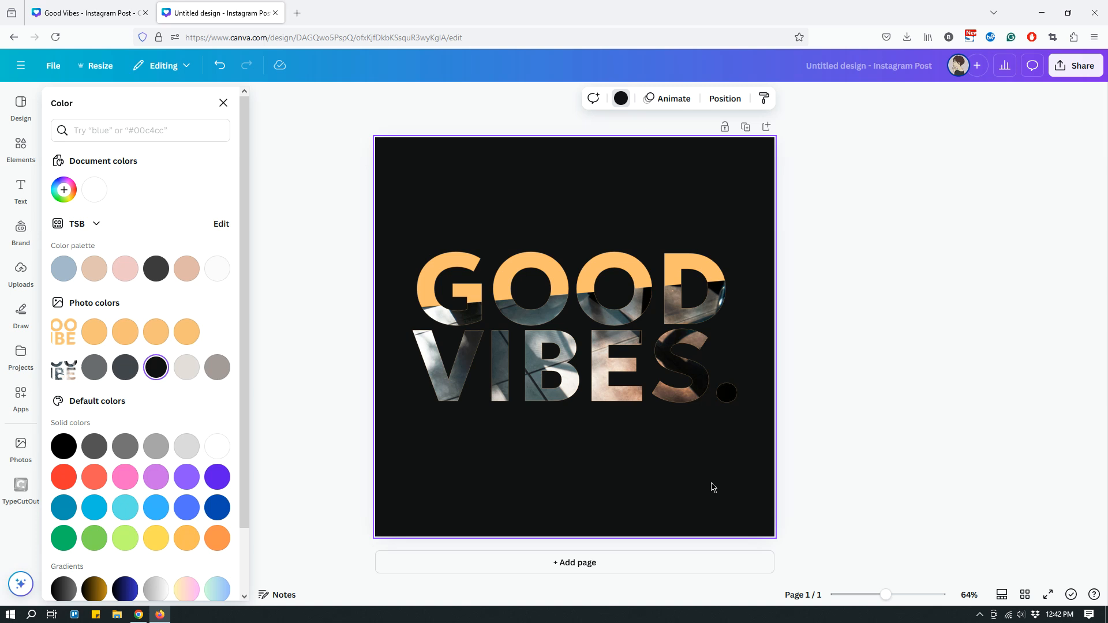
{"action": "mouse_move", "coordinate": [707, 460]}
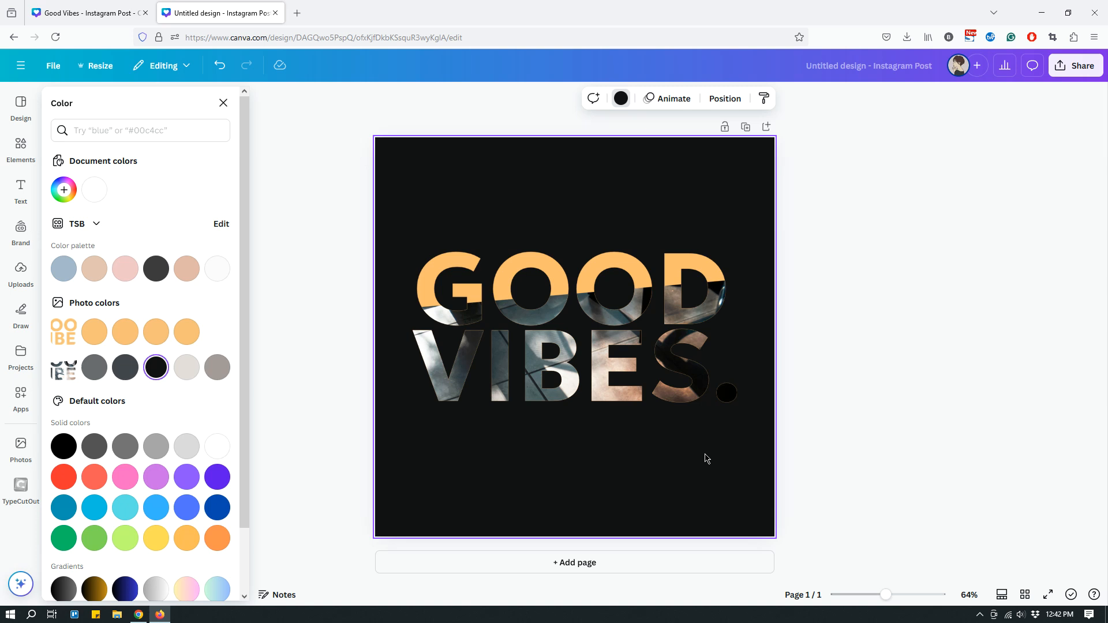